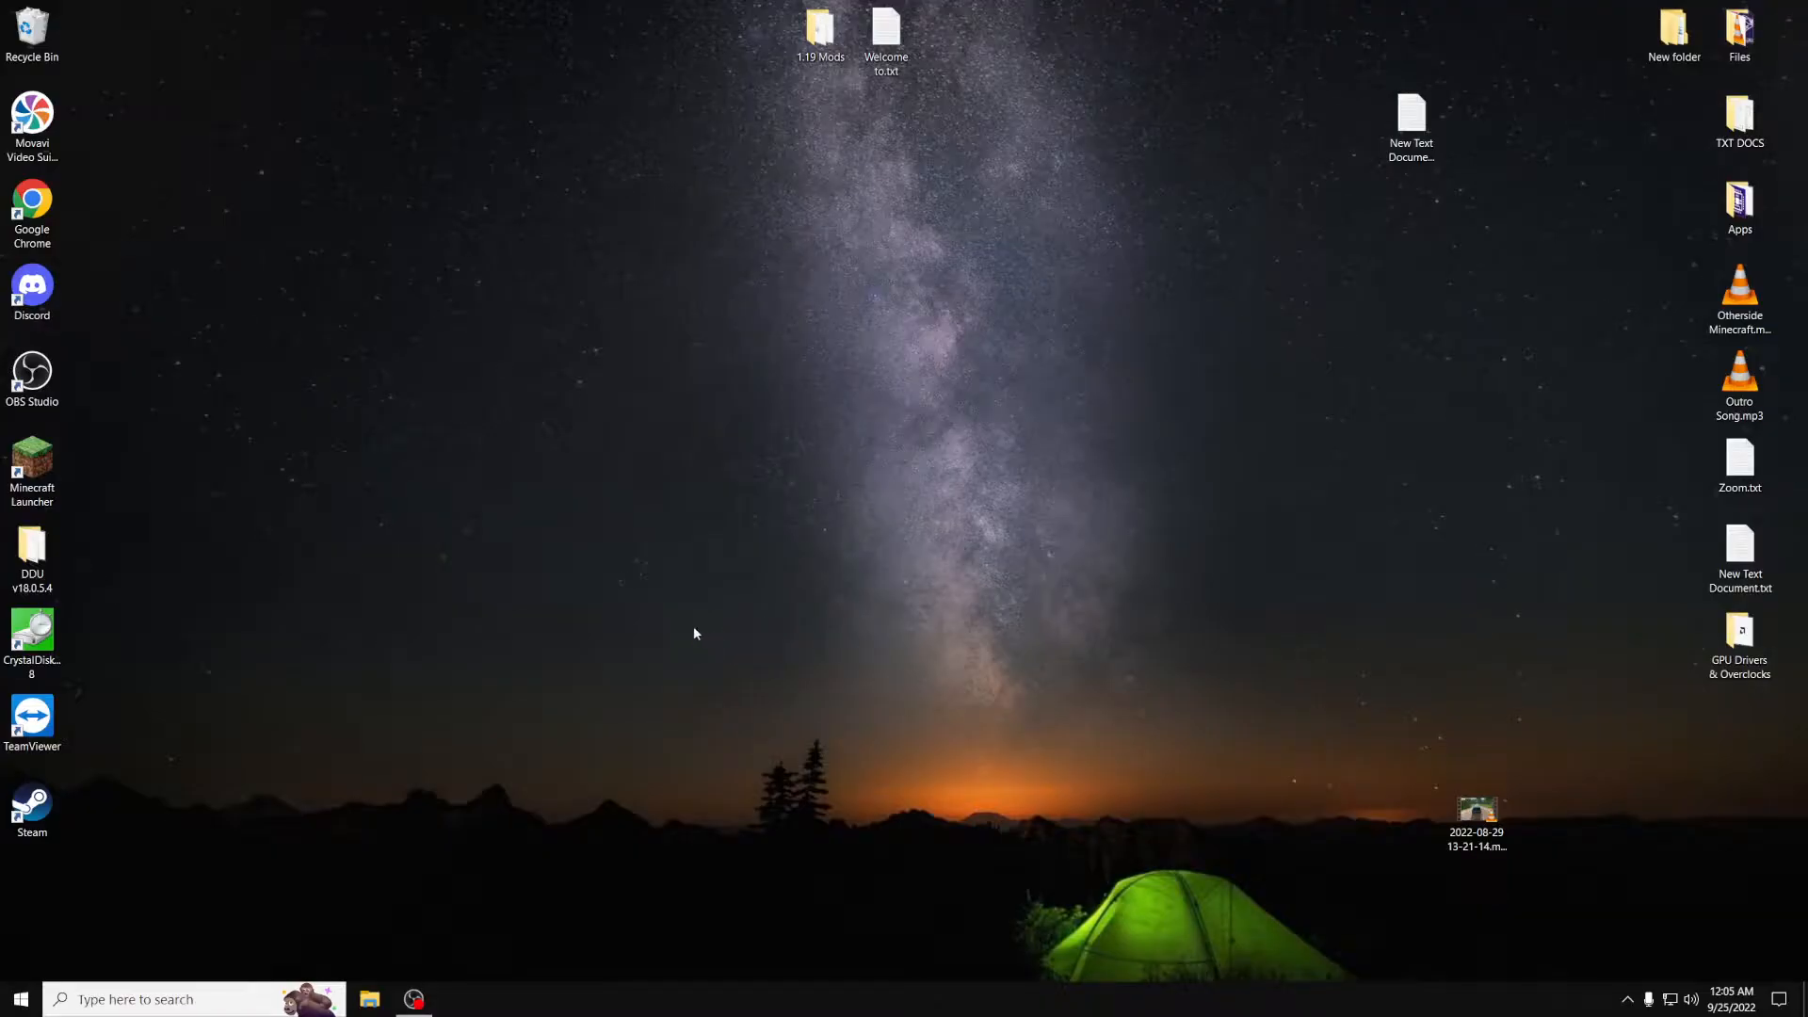
Launch the Minecraft Launcher from its desktop shortcut
{"action": "left_click", "coordinate": [31, 467]}
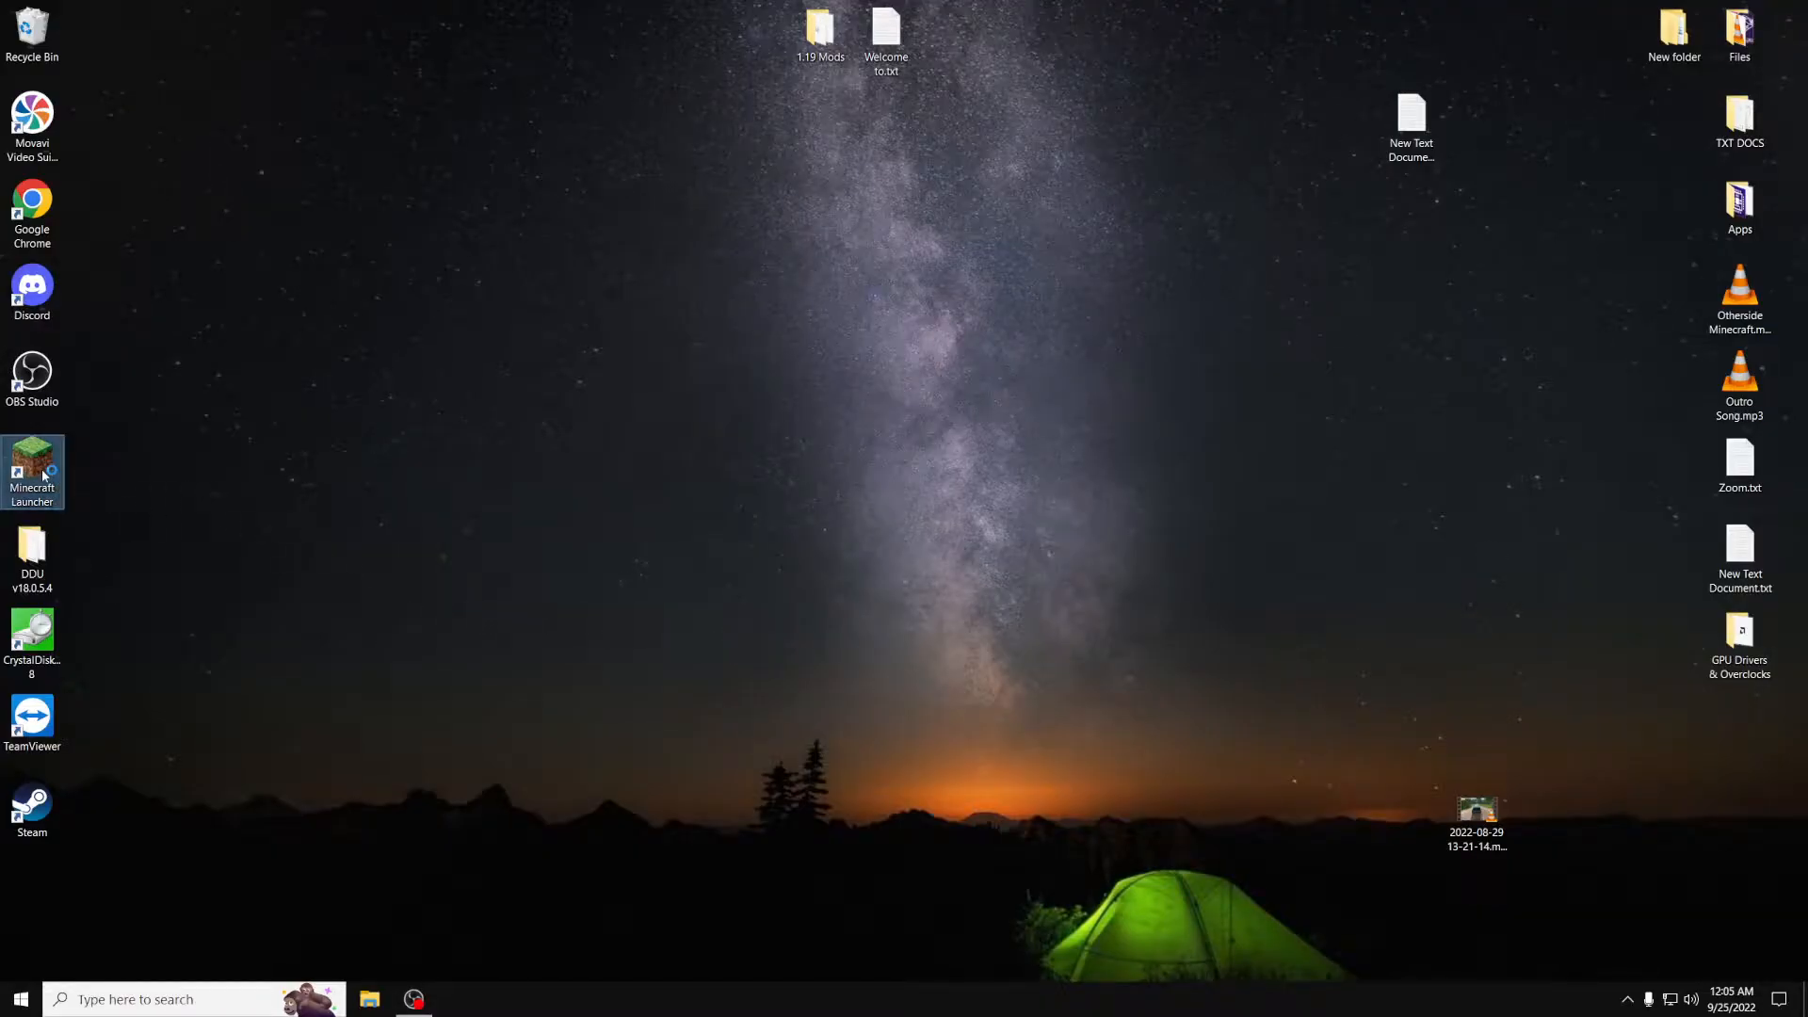
{"action": "double_click", "coordinate": [31, 467]}
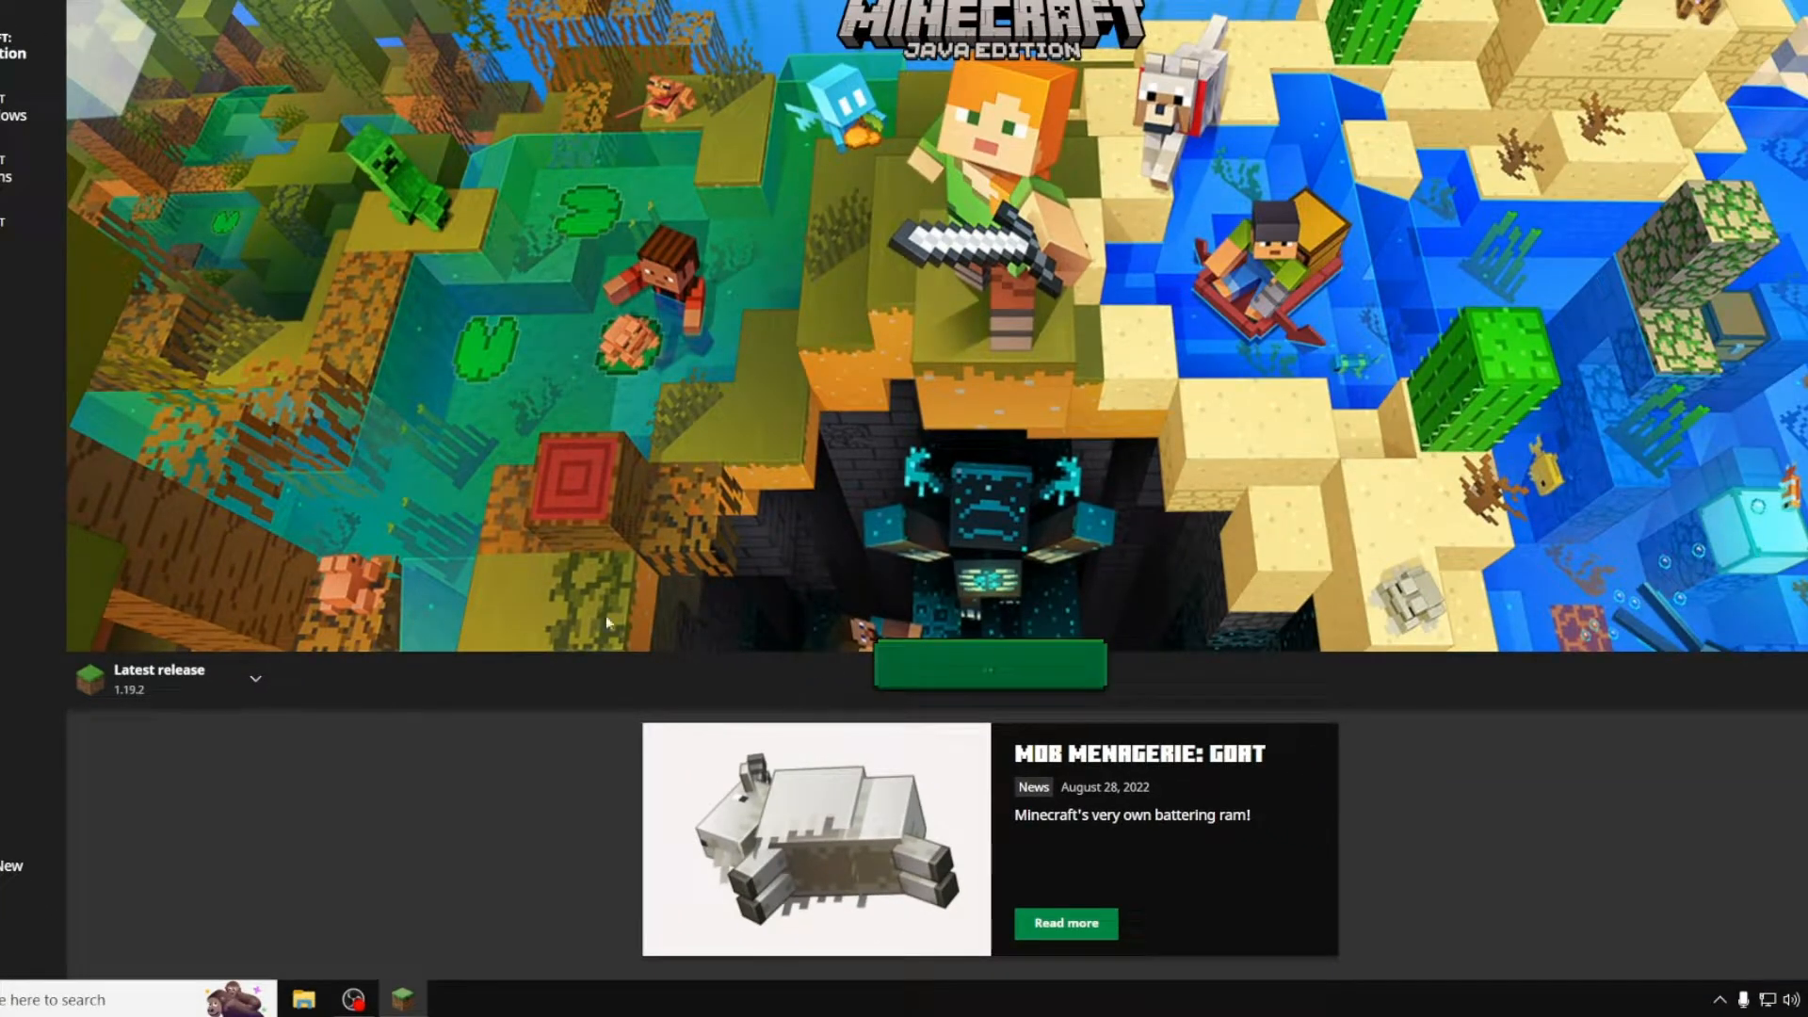
{"action": "left_click", "coordinate": [987, 663]}
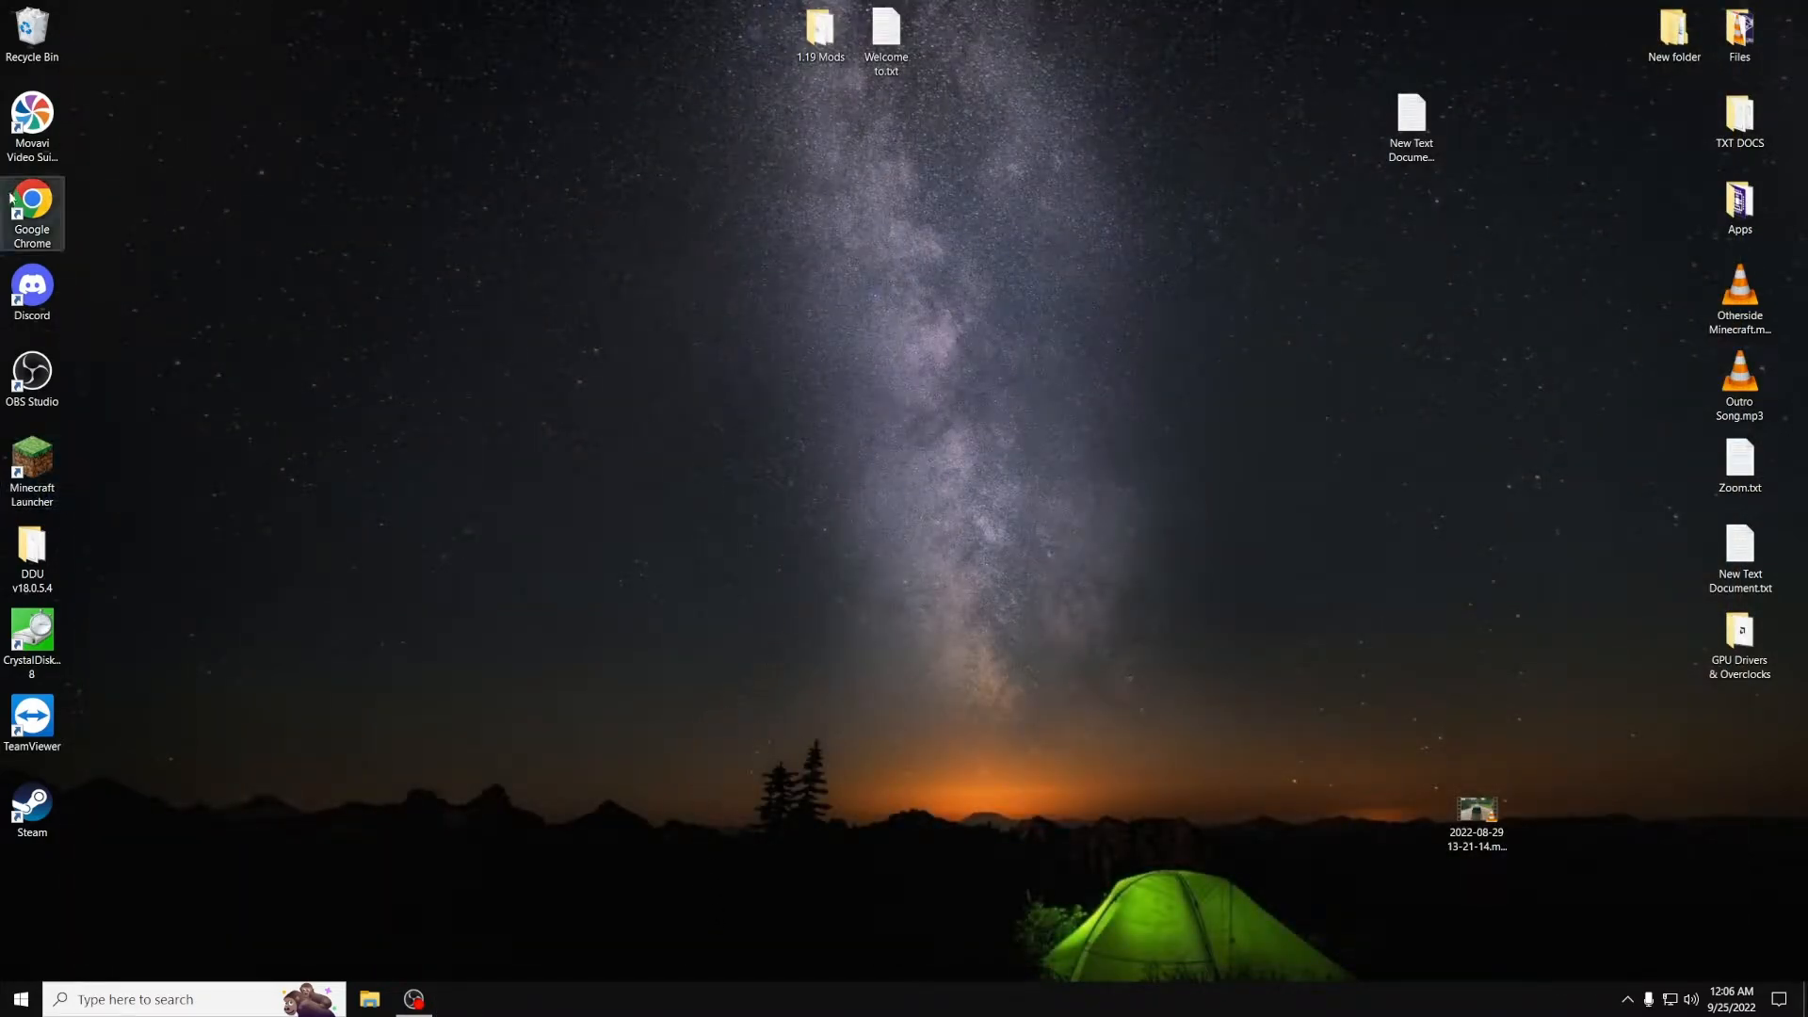
Launch Google Chrome and search the address bar for the Fabric site
{"action": "double_click", "coordinate": [32, 199]}
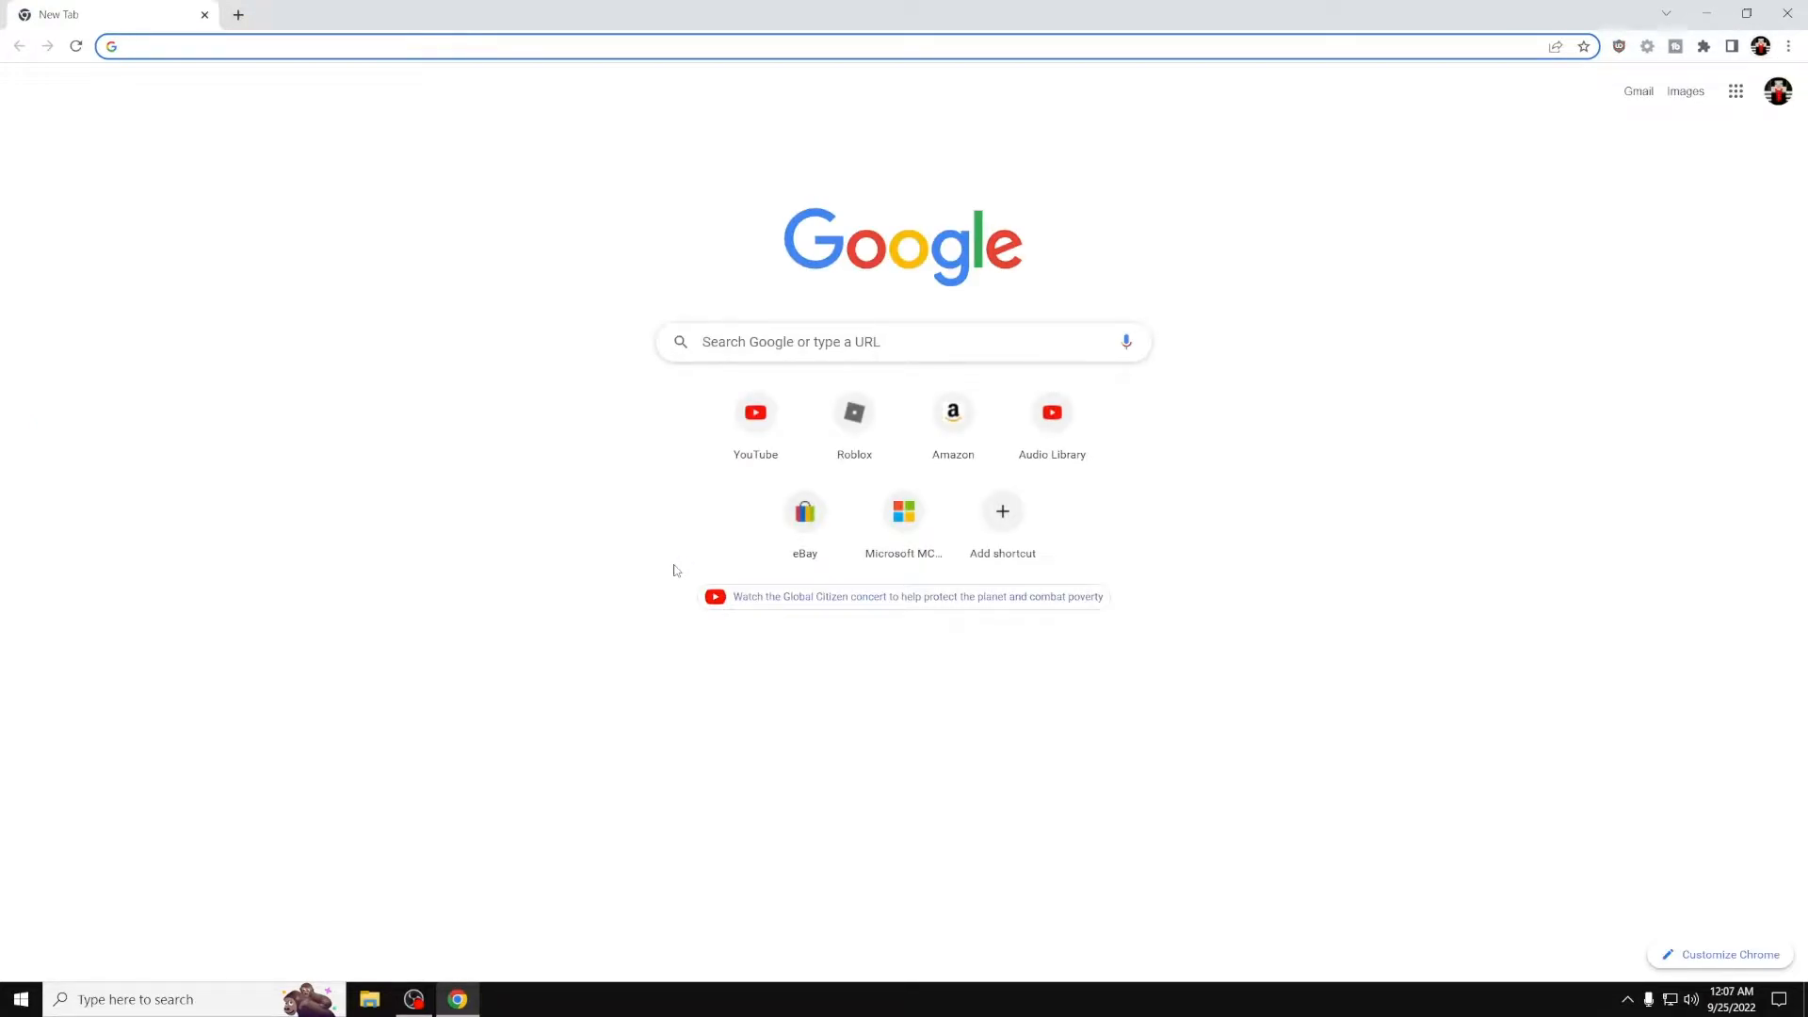
{"action": "type", "text": "minec"}
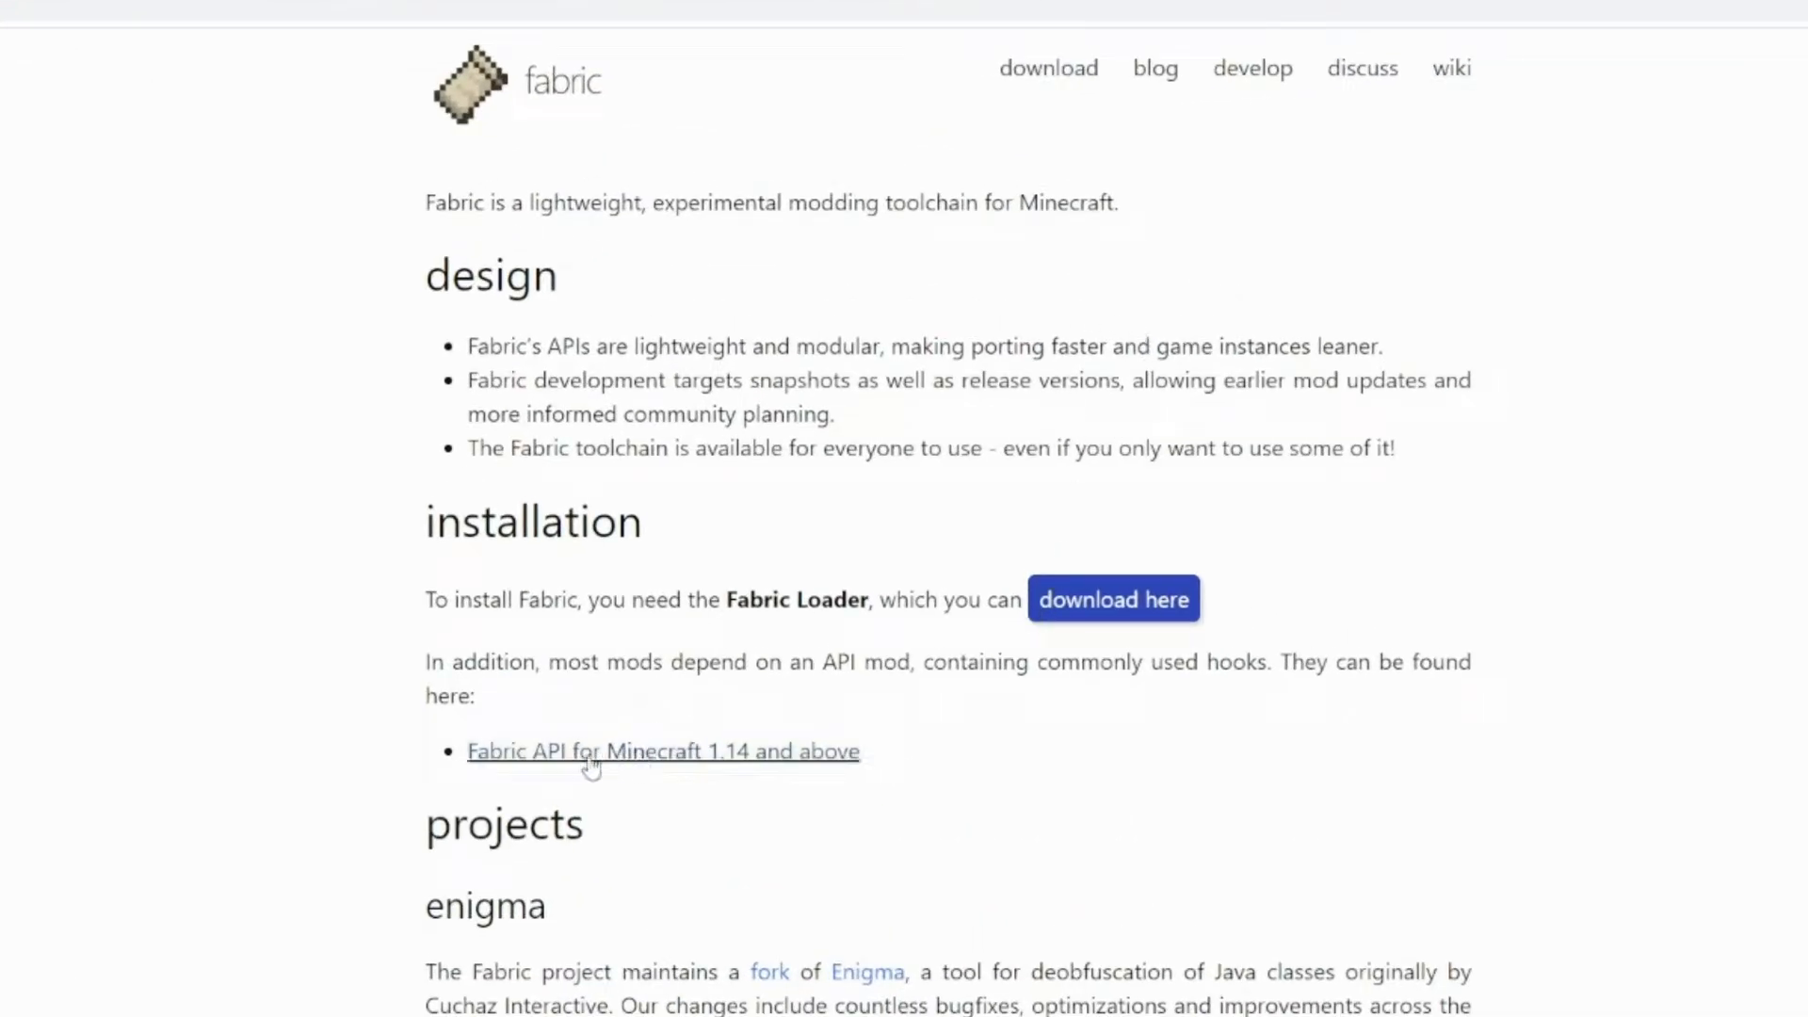
{"action": "mouse_move", "coordinate": [738, 759]}
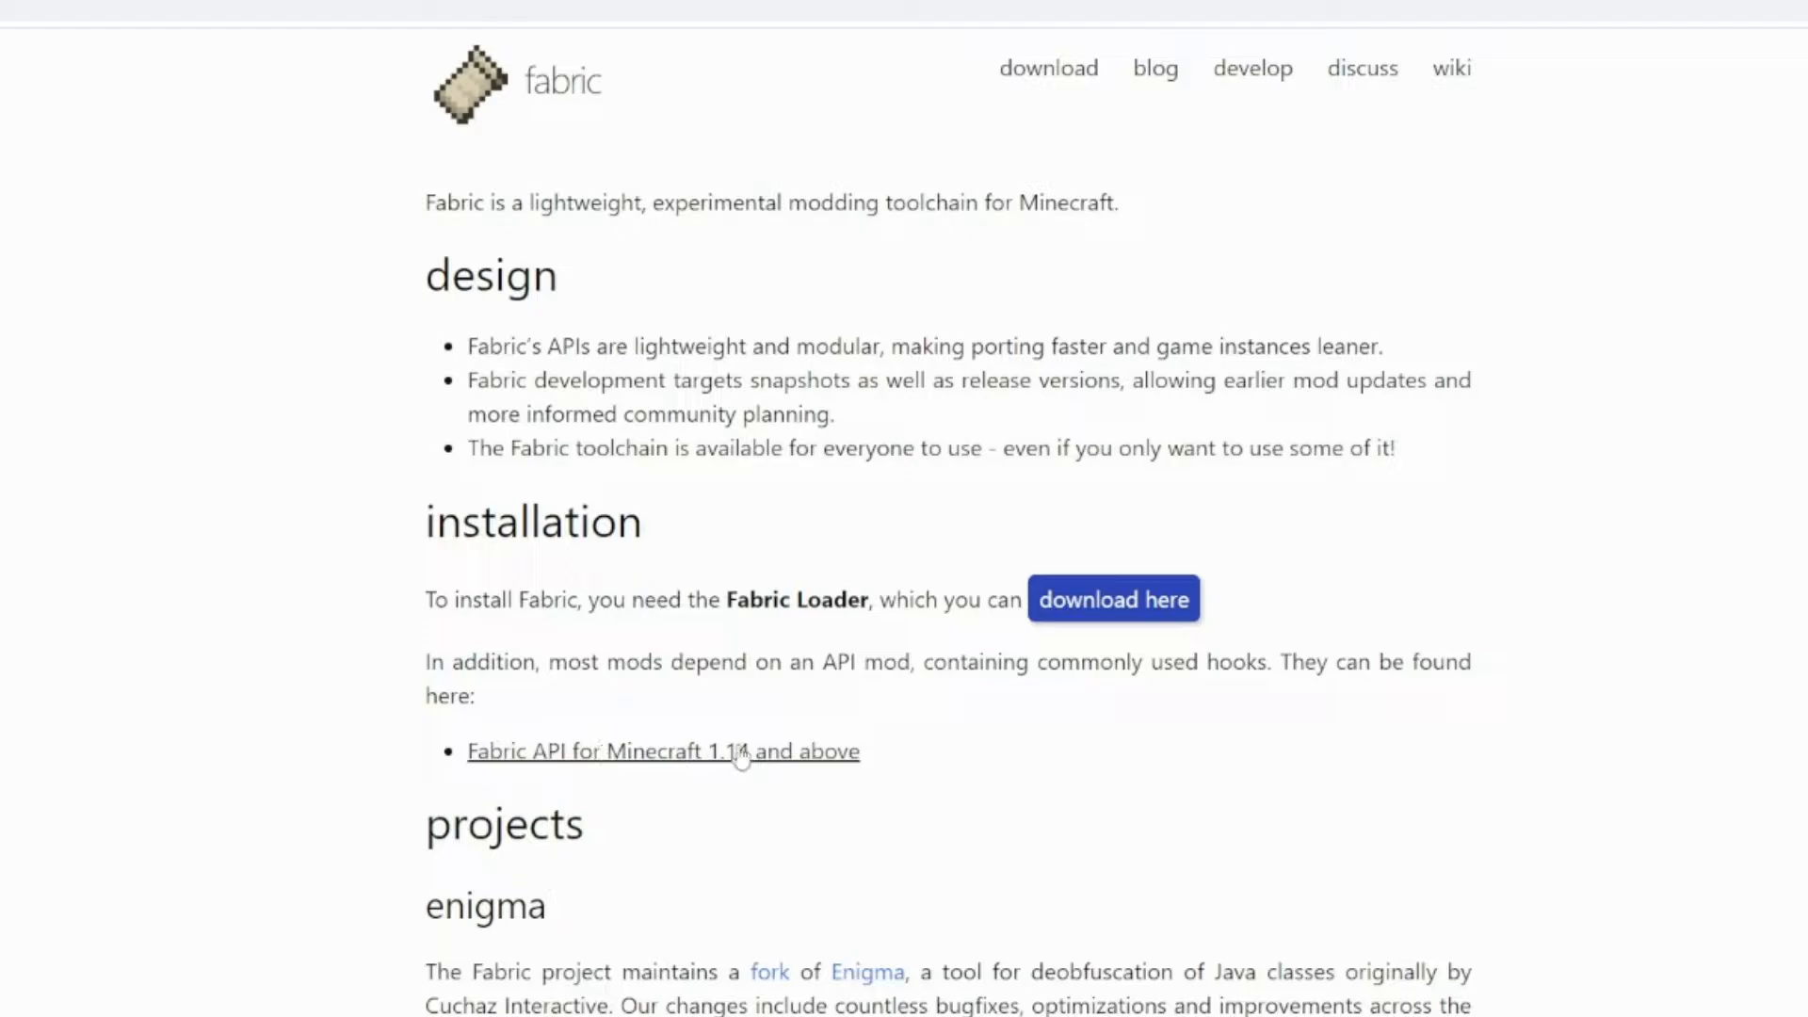
{"action": "mouse_move", "coordinate": [1112, 600]}
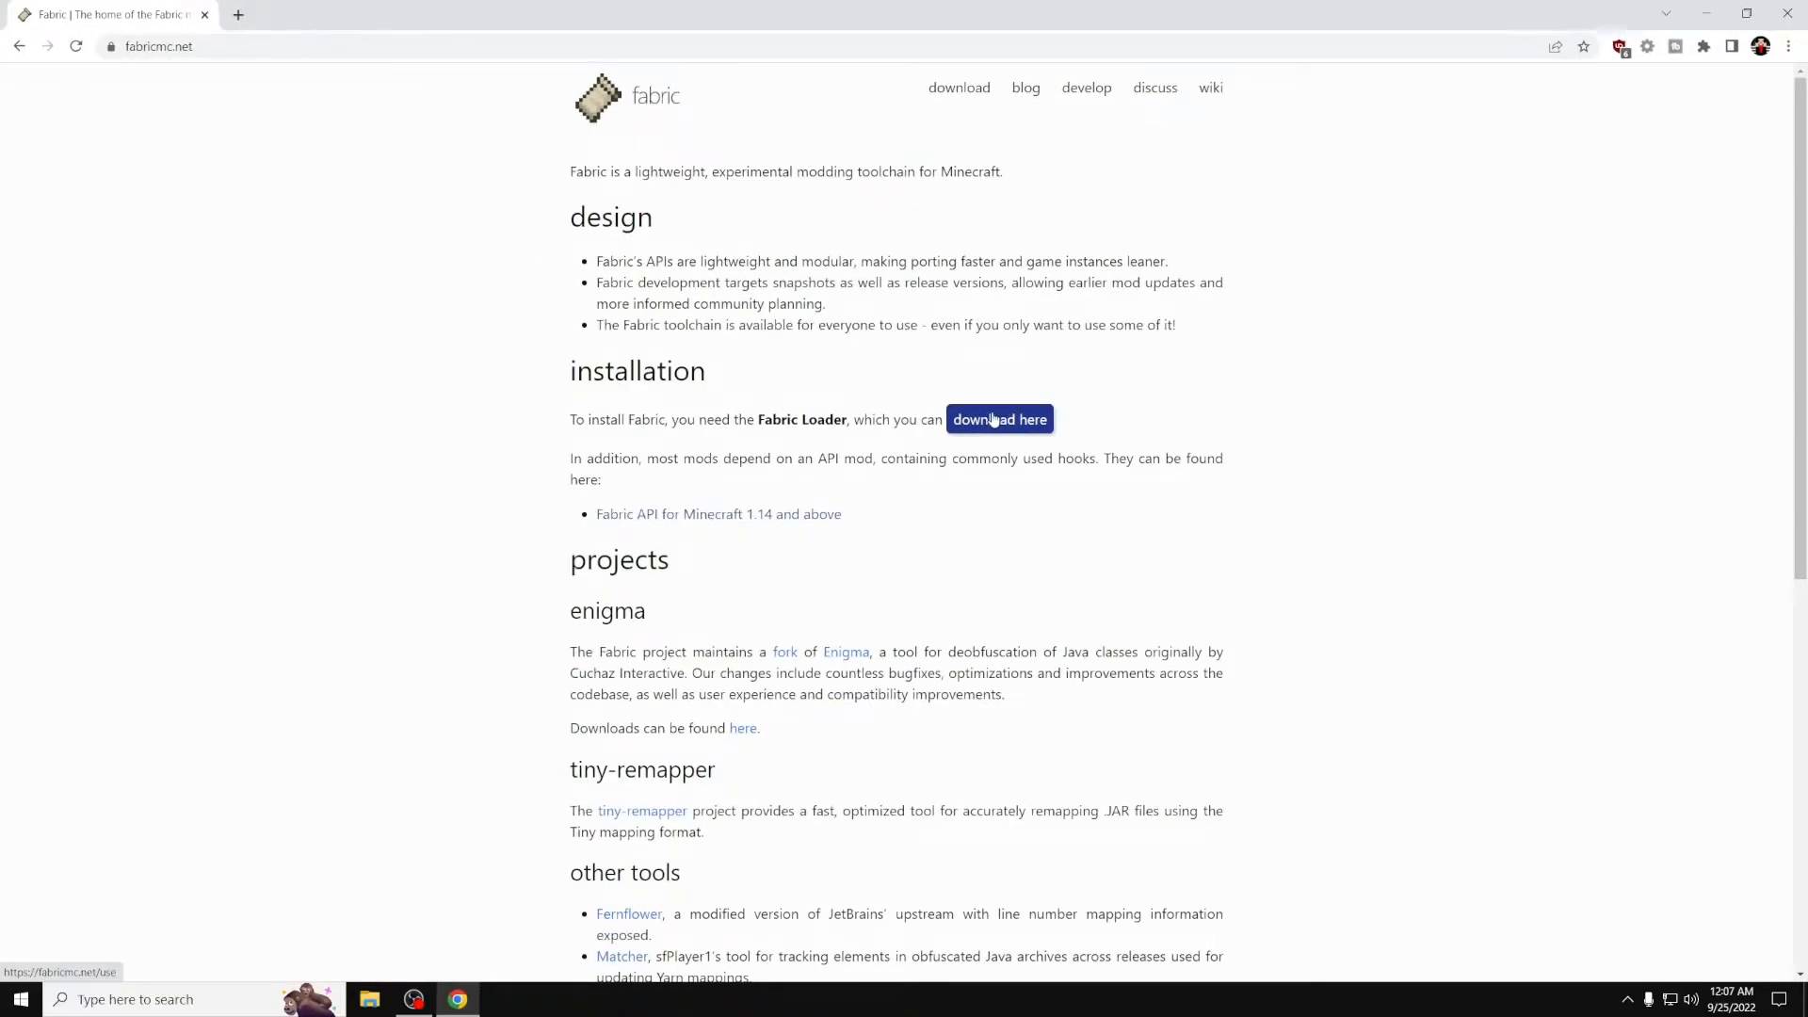
Bring up the Fabric installer download page and the Fabric API mod page in separate tabs
{"action": "left_click", "coordinate": [1000, 418]}
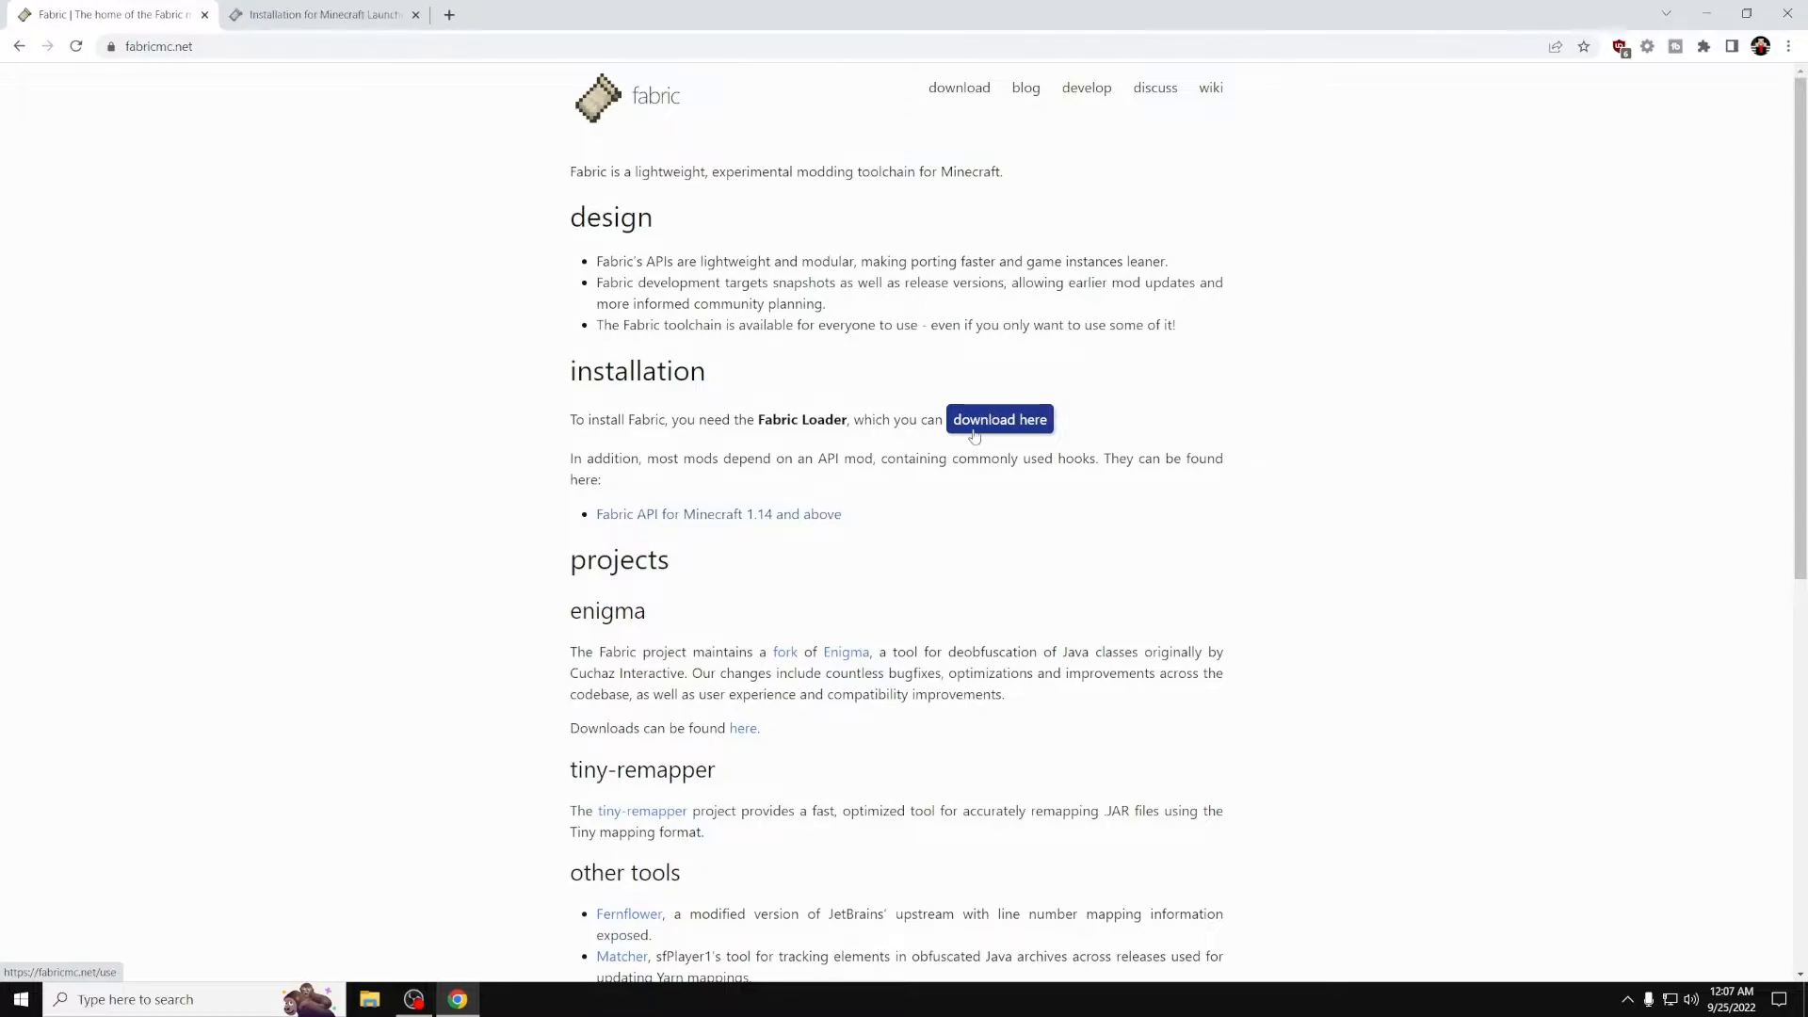
{"action": "left_click", "coordinate": [719, 513]}
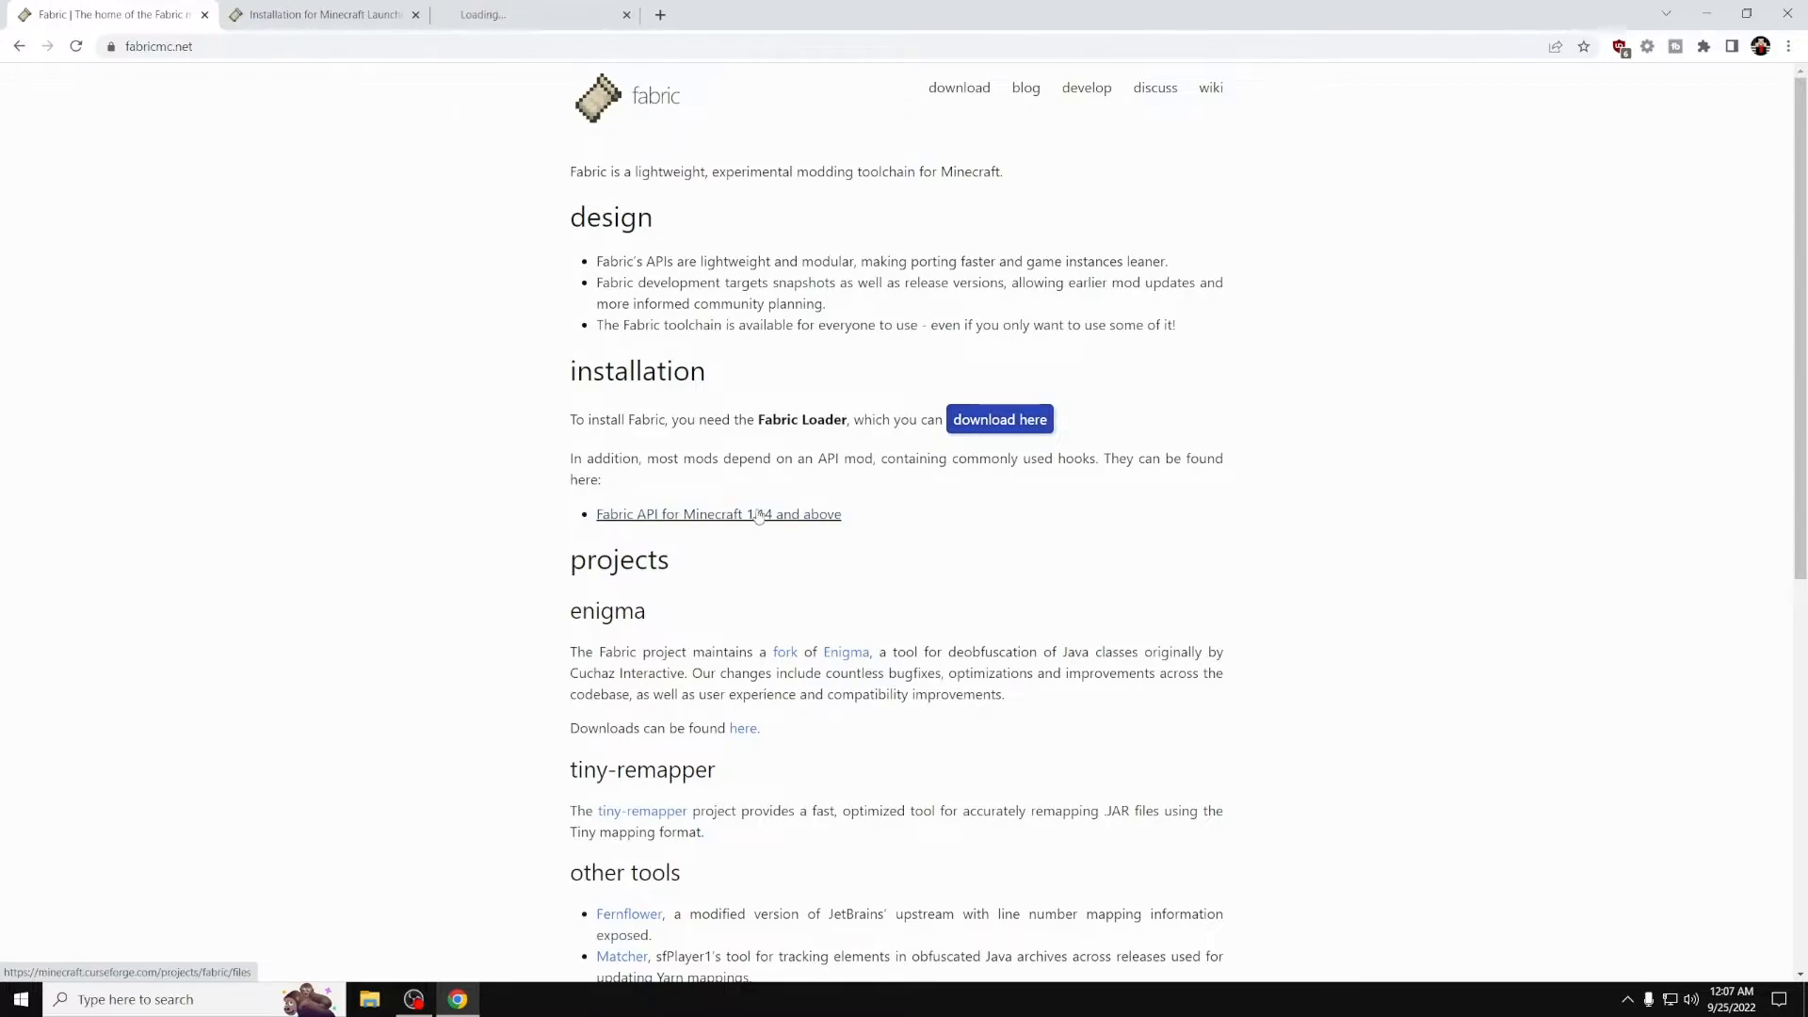
{"action": "left_click", "coordinate": [719, 513]}
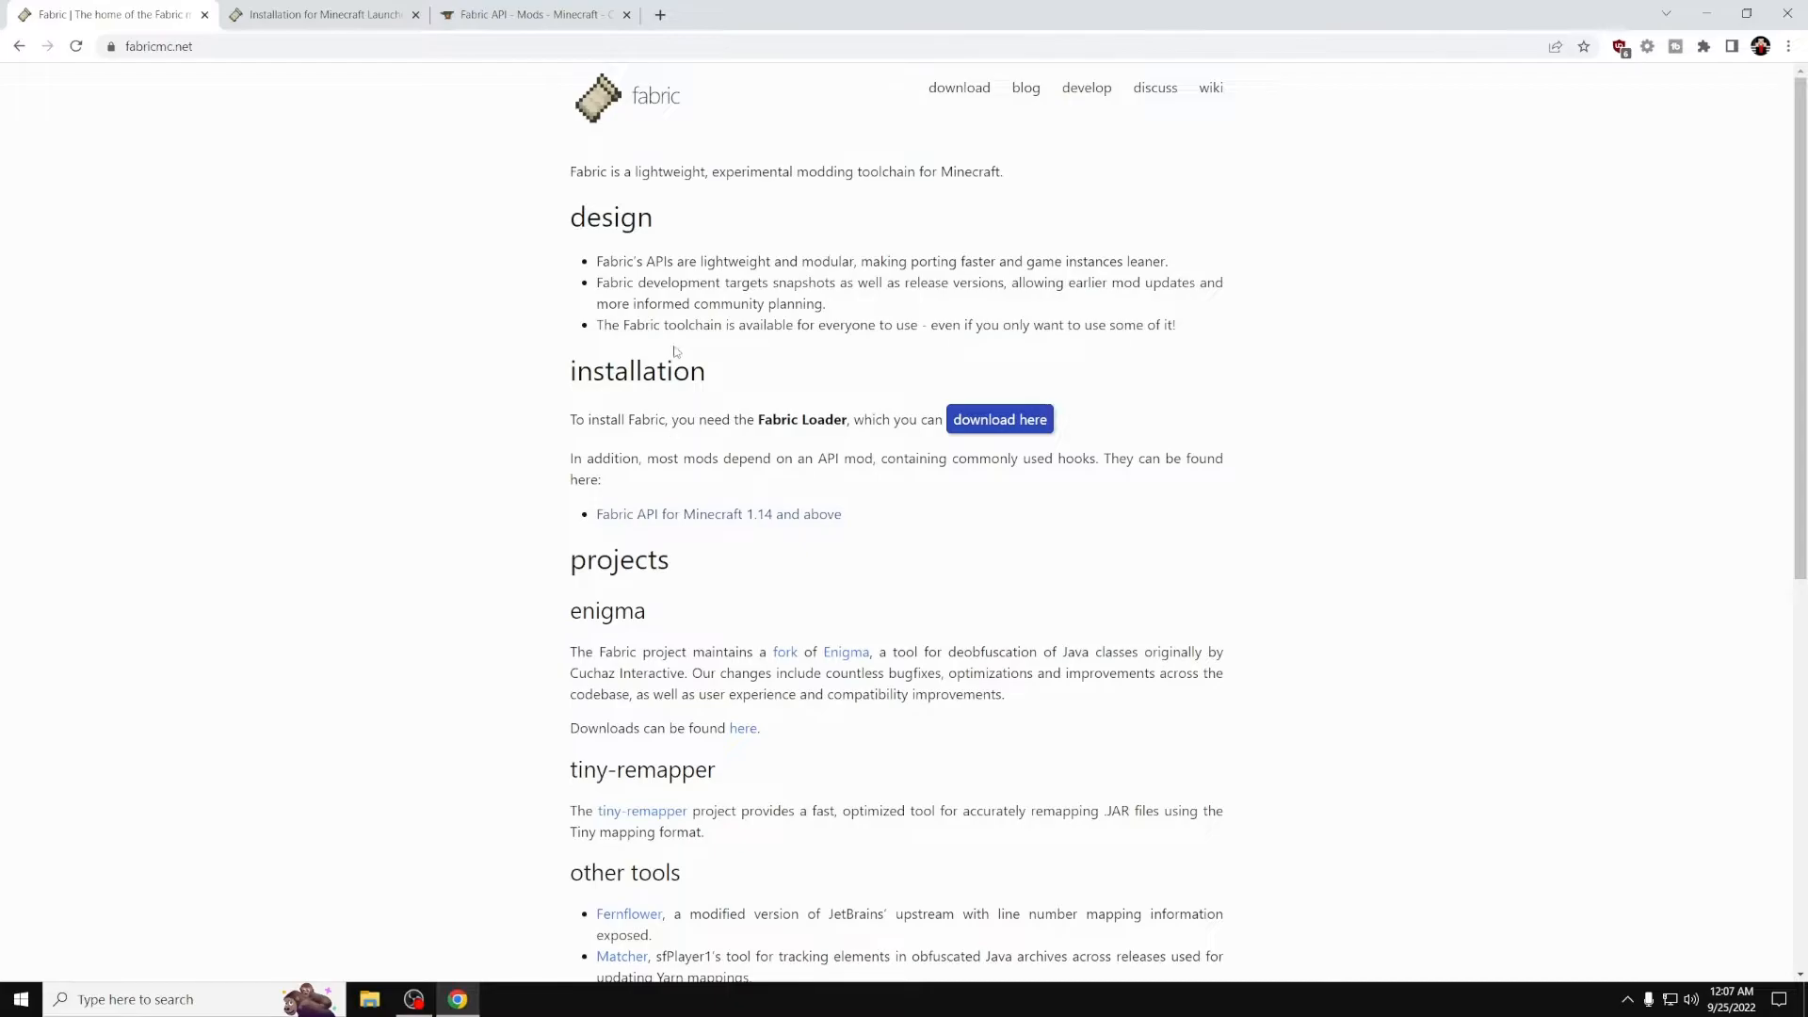
{"action": "left_click", "coordinate": [998, 418]}
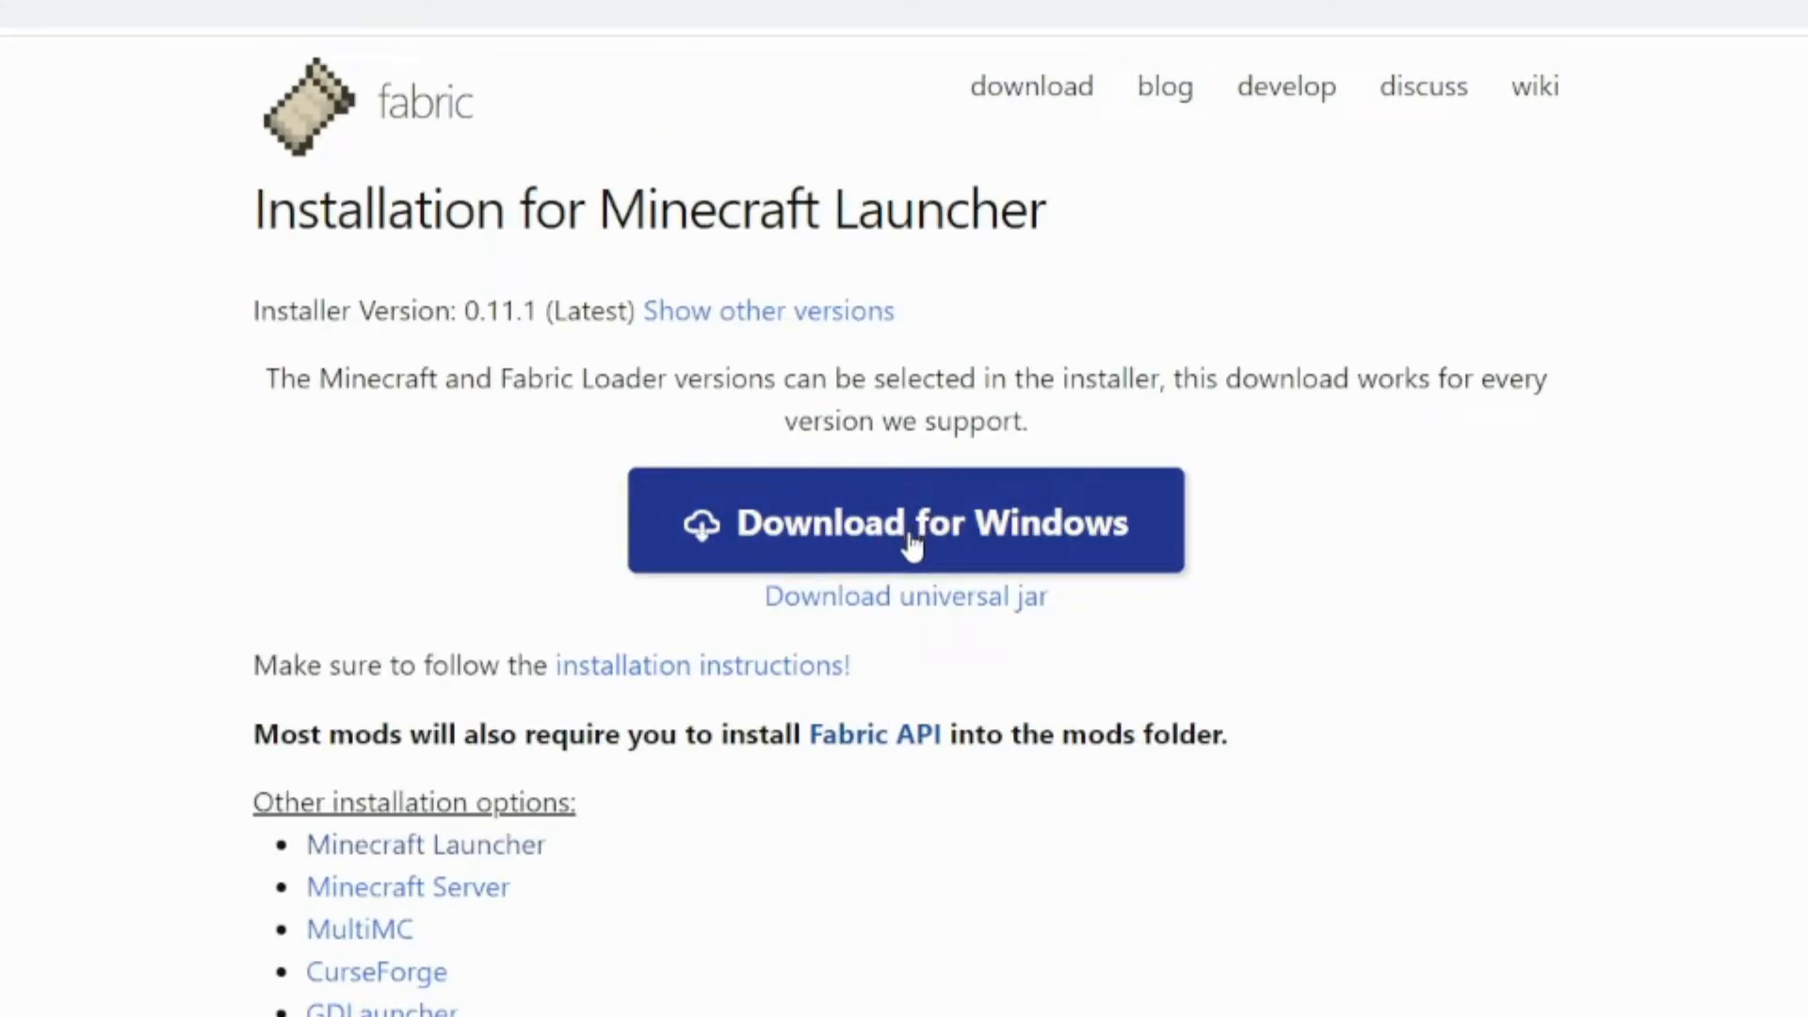
{"action": "mouse_move", "coordinate": [936, 626]}
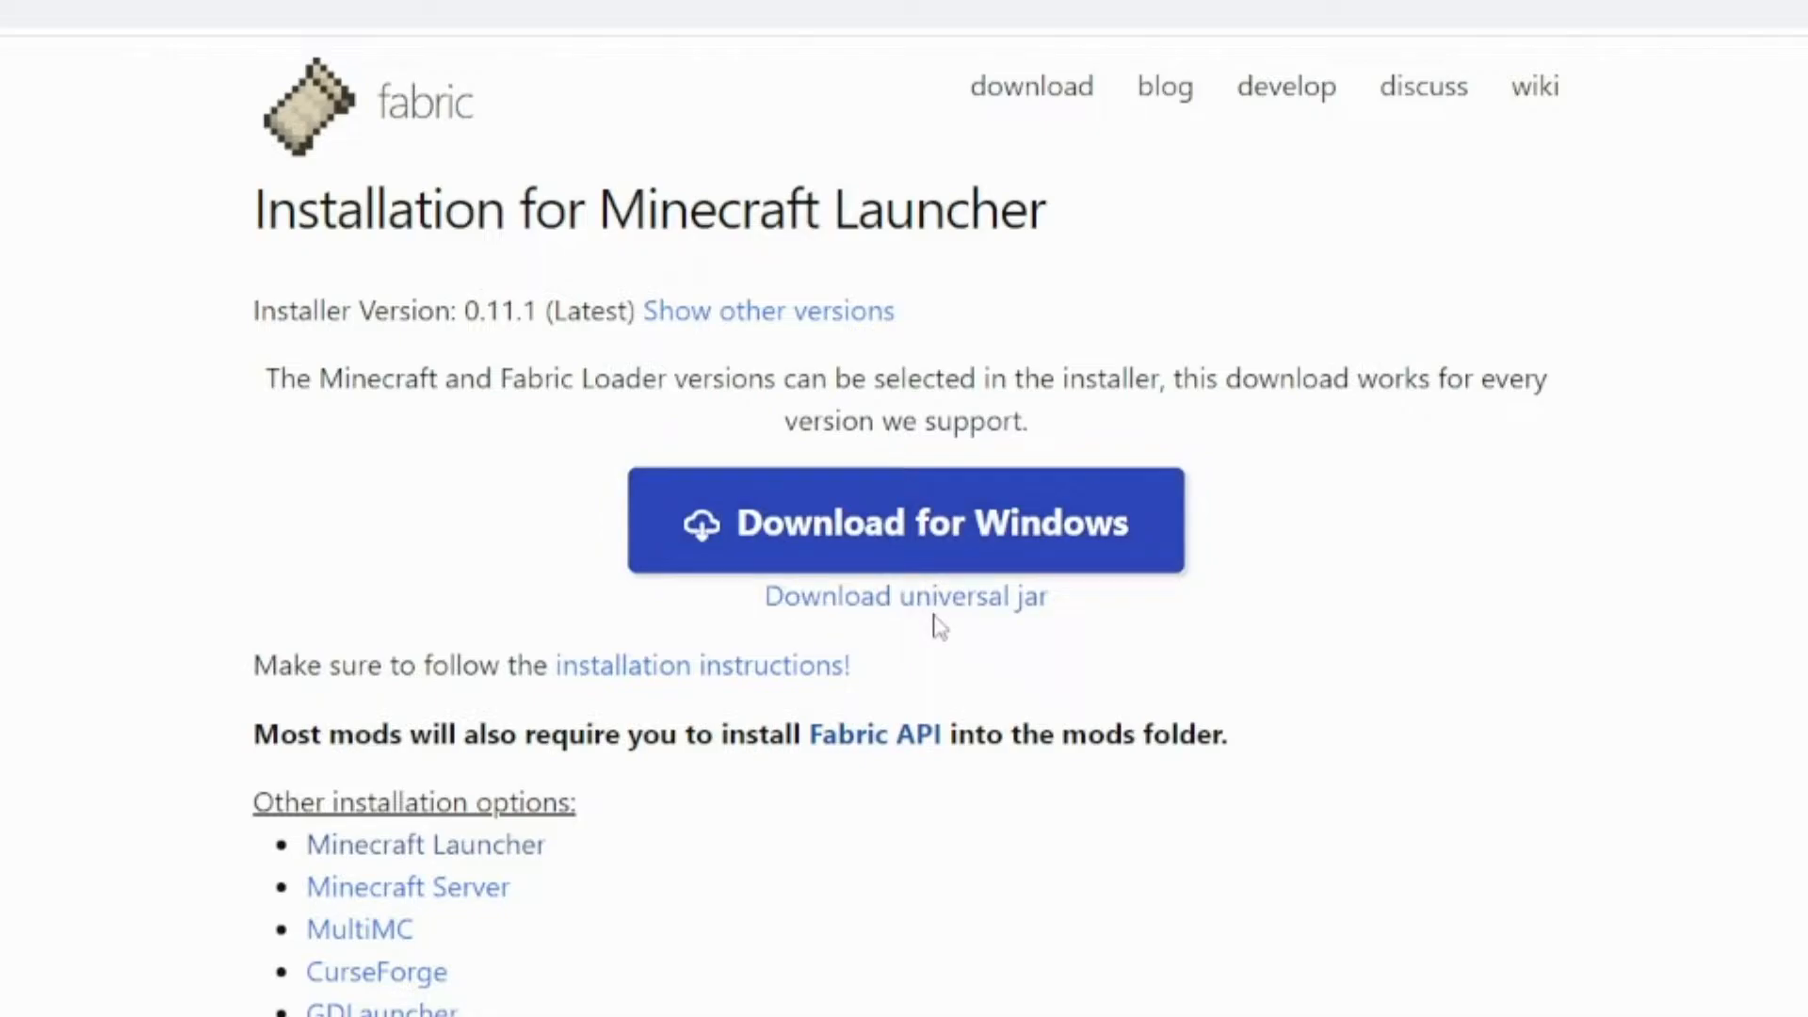
{"action": "mouse_move", "coordinate": [942, 642]}
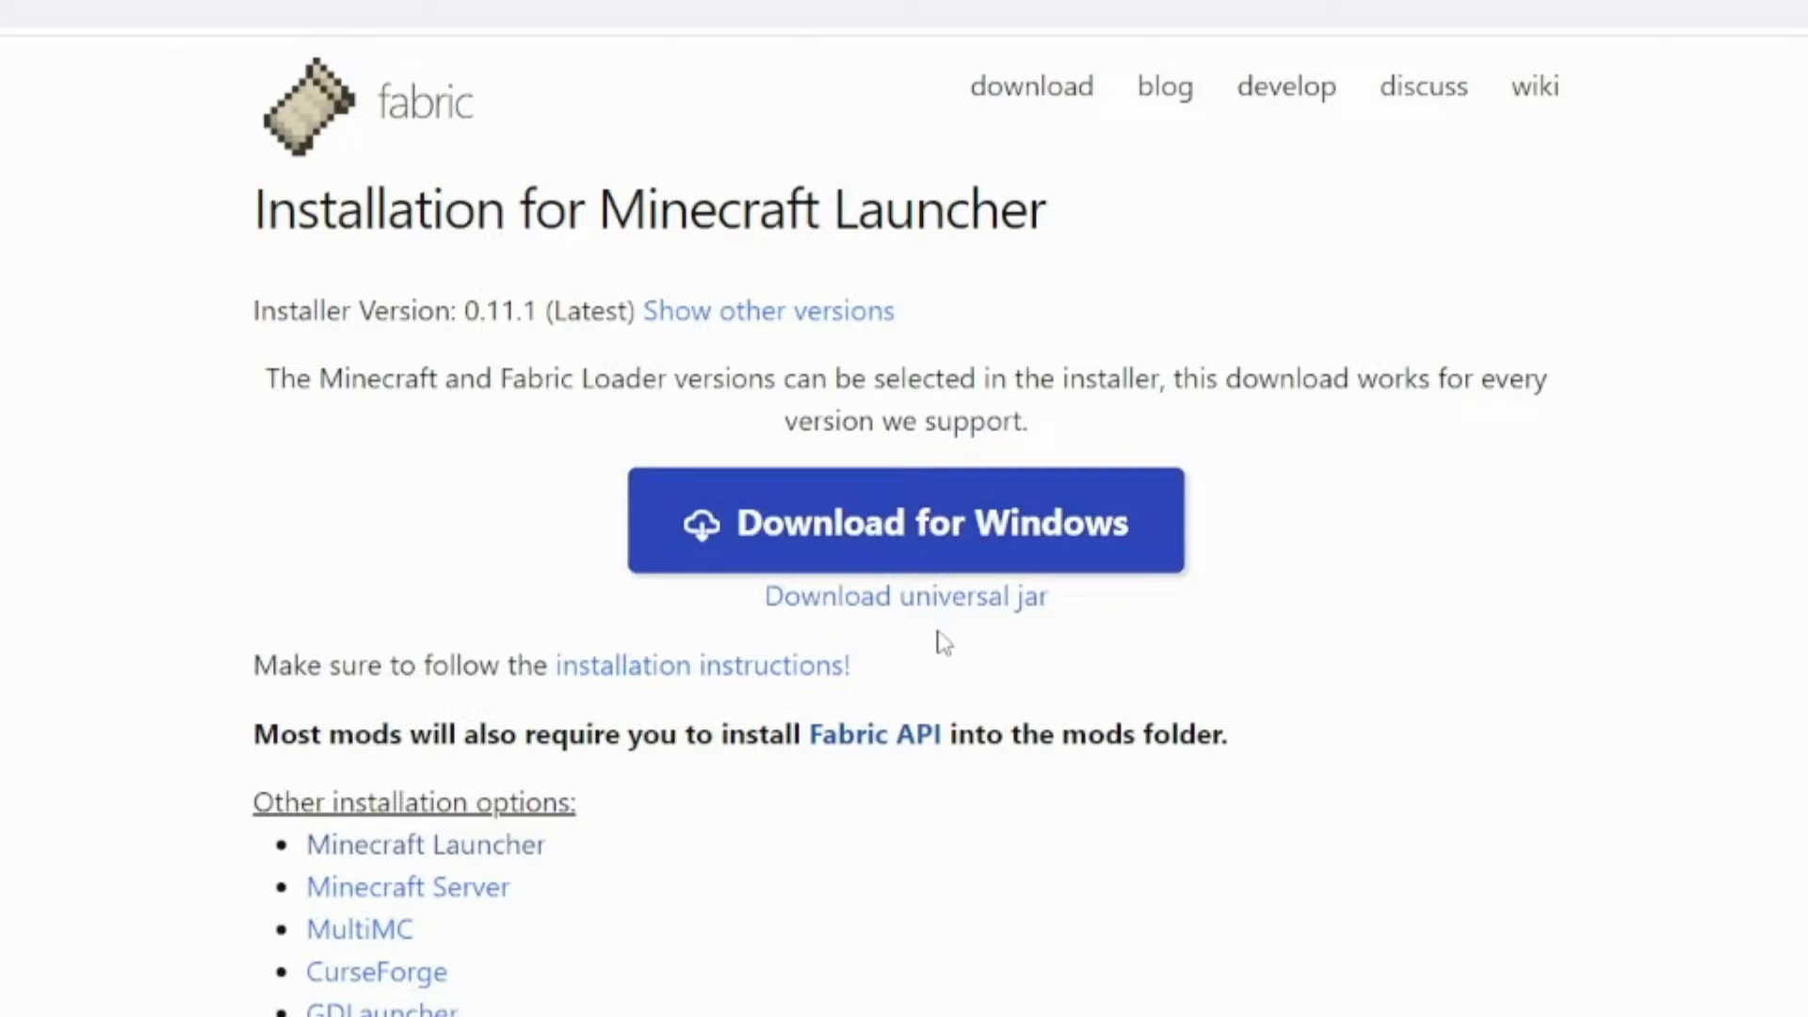
{"action": "mouse_move", "coordinate": [772, 617]}
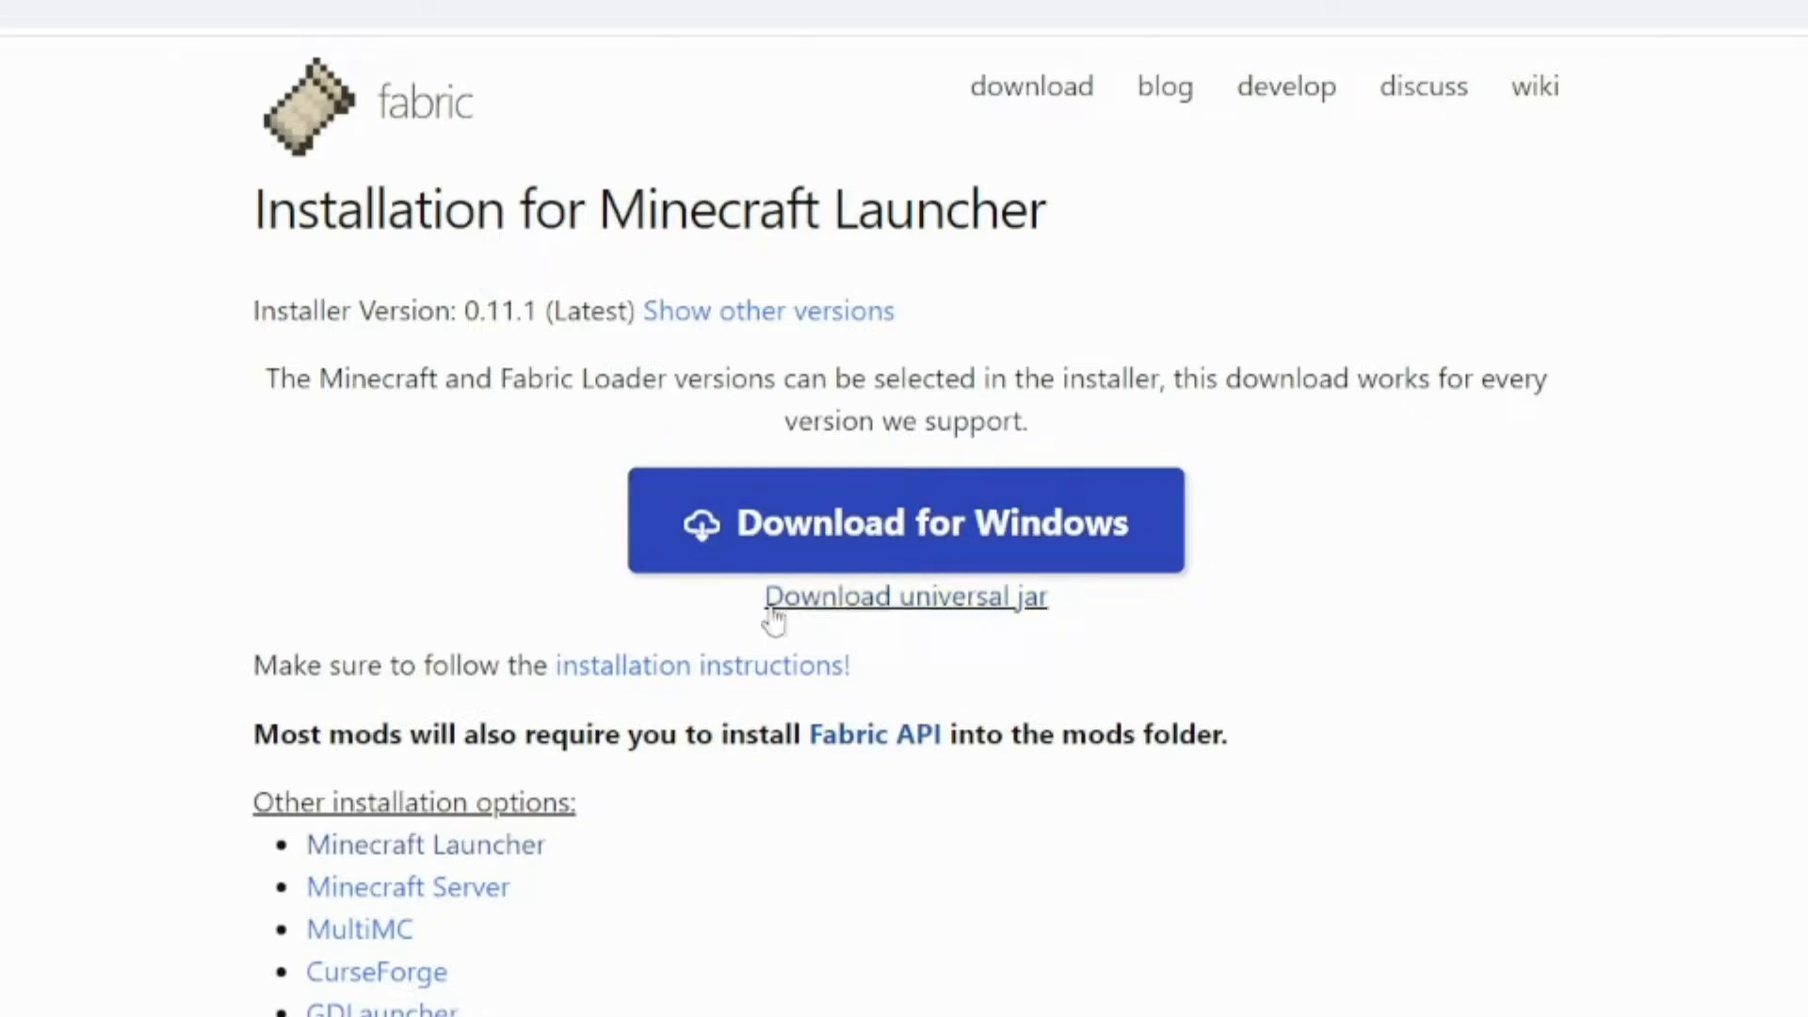
{"action": "mouse_move", "coordinate": [877, 592]}
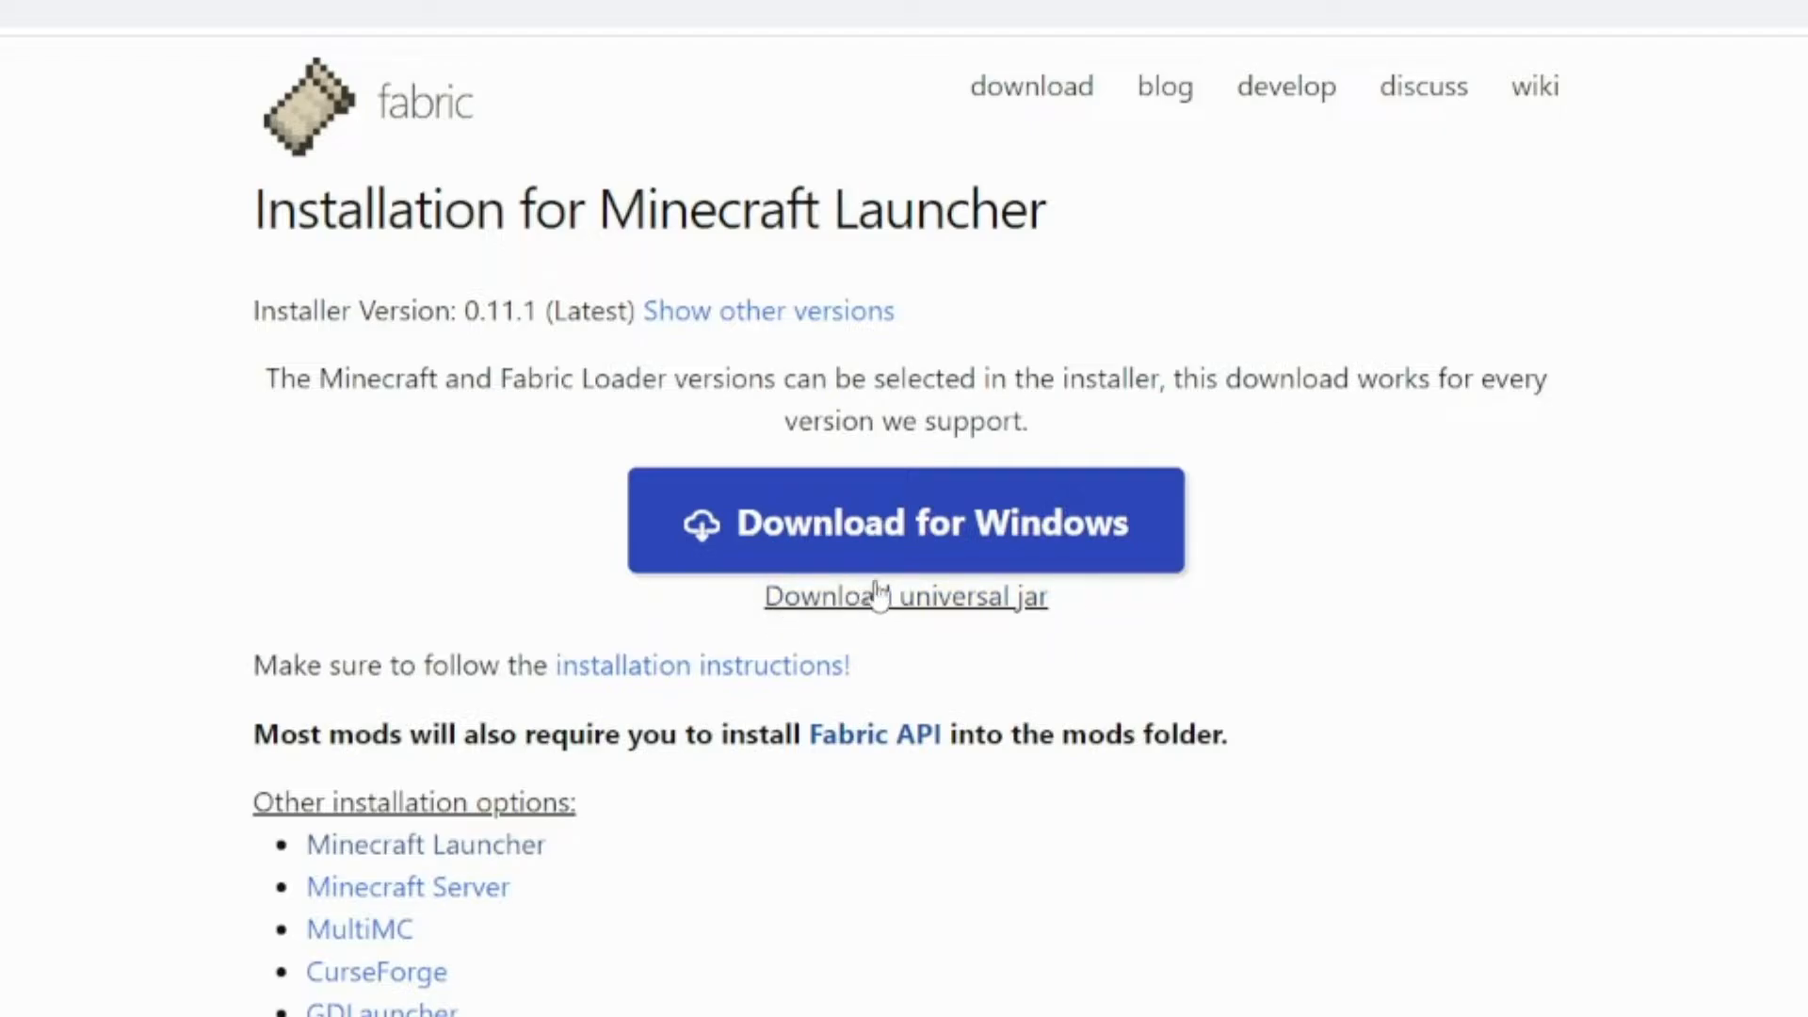
Download the Fabric installer 0.11.1 for Windows and return to the Fabric API page
{"action": "left_click", "coordinate": [905, 519]}
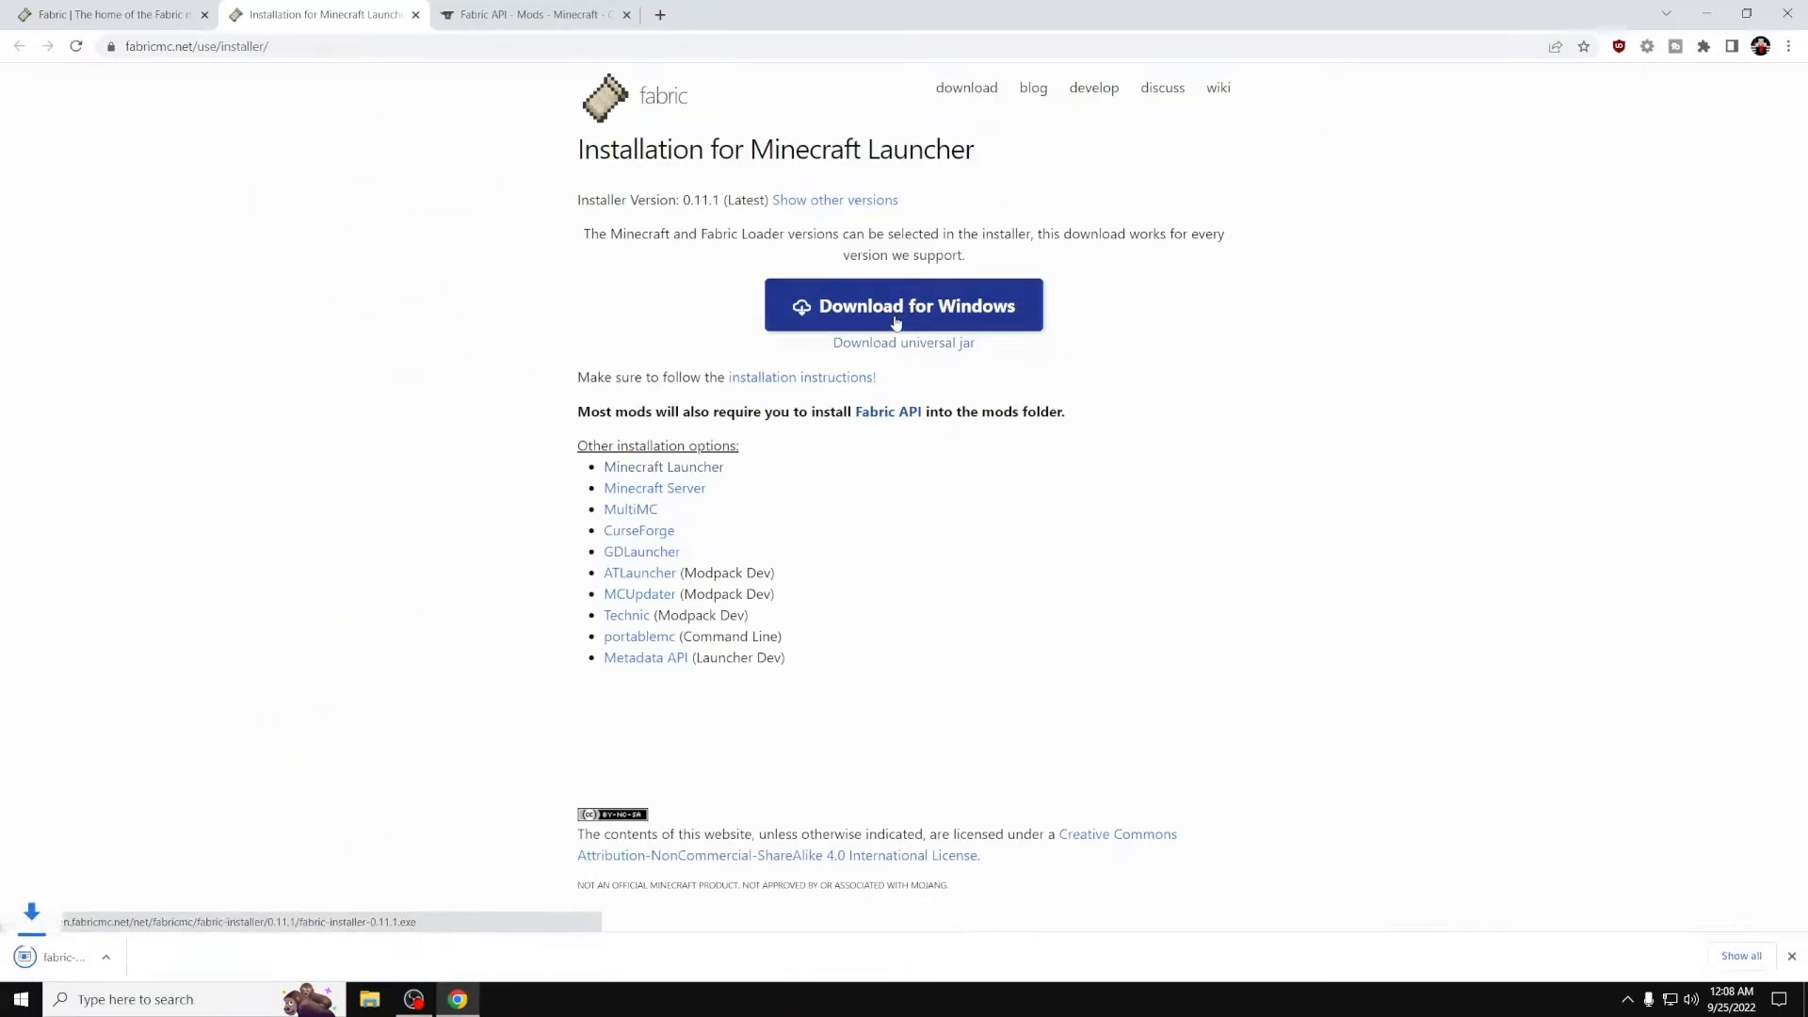
{"action": "left_click", "coordinate": [903, 305]}
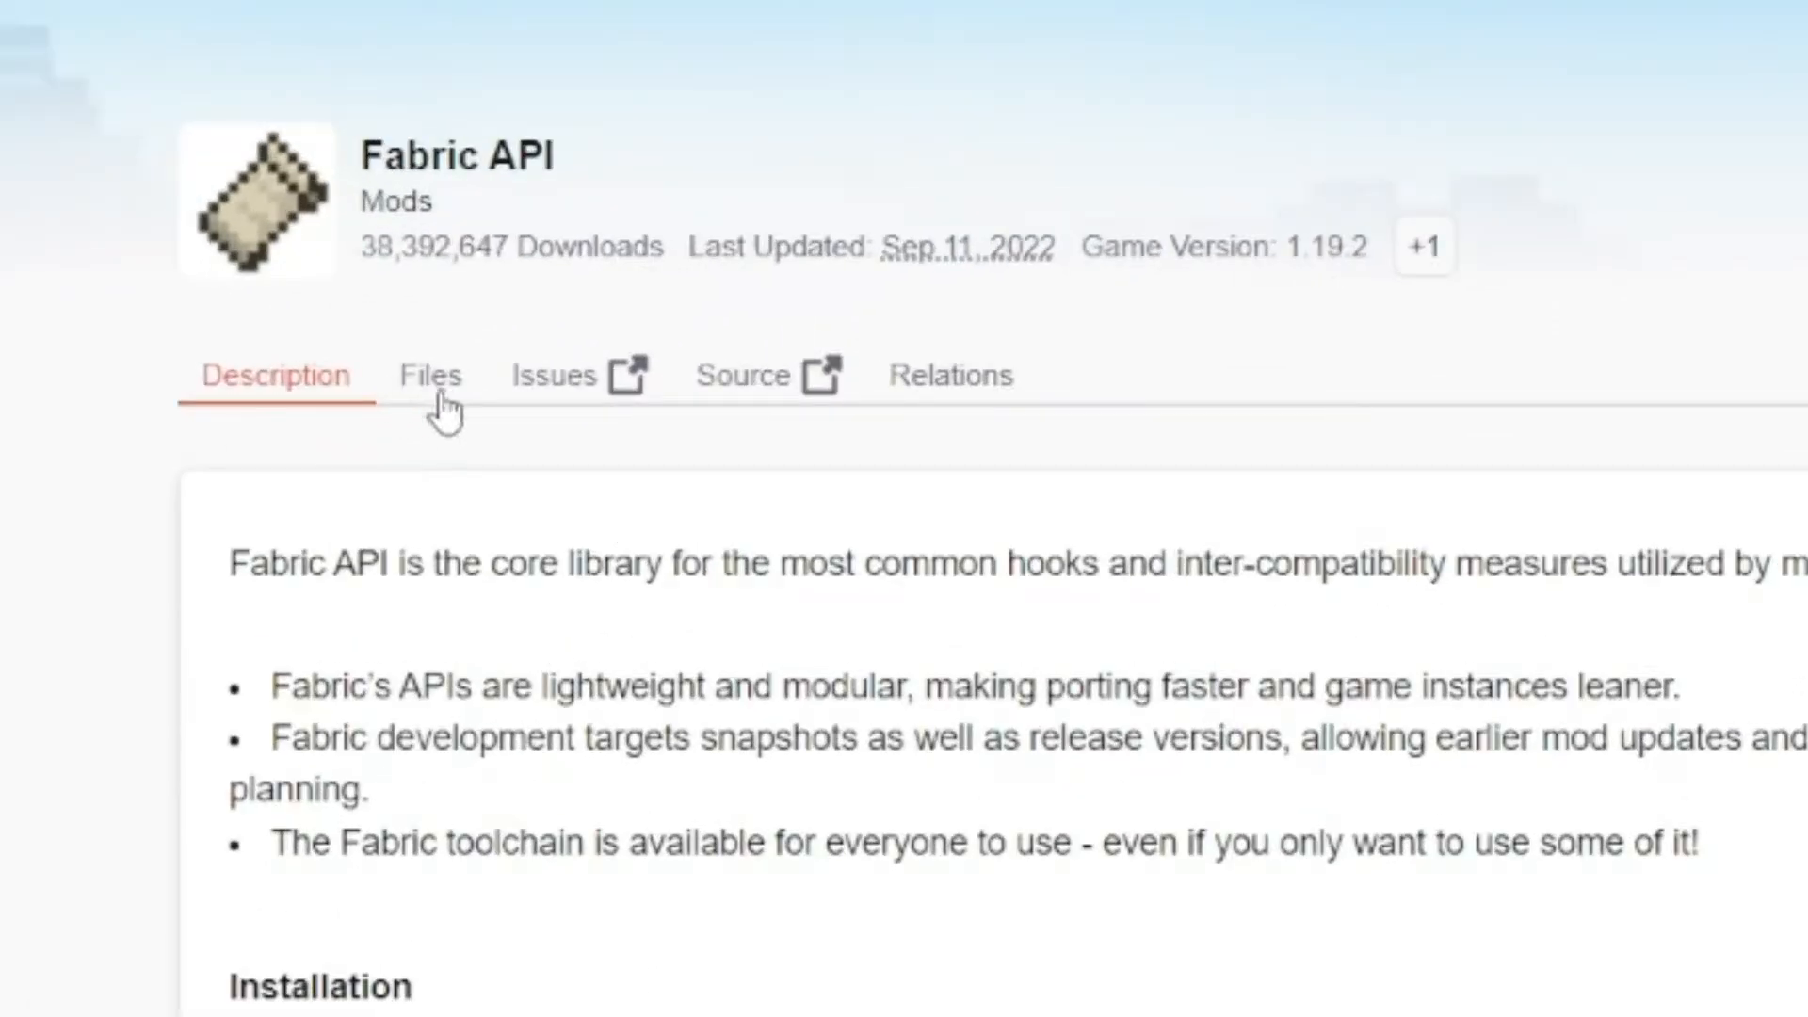
From the Fabric API Files list, download [1.19.2] Fabric API 0.61.0+1.19.2
{"action": "left_click", "coordinate": [430, 375]}
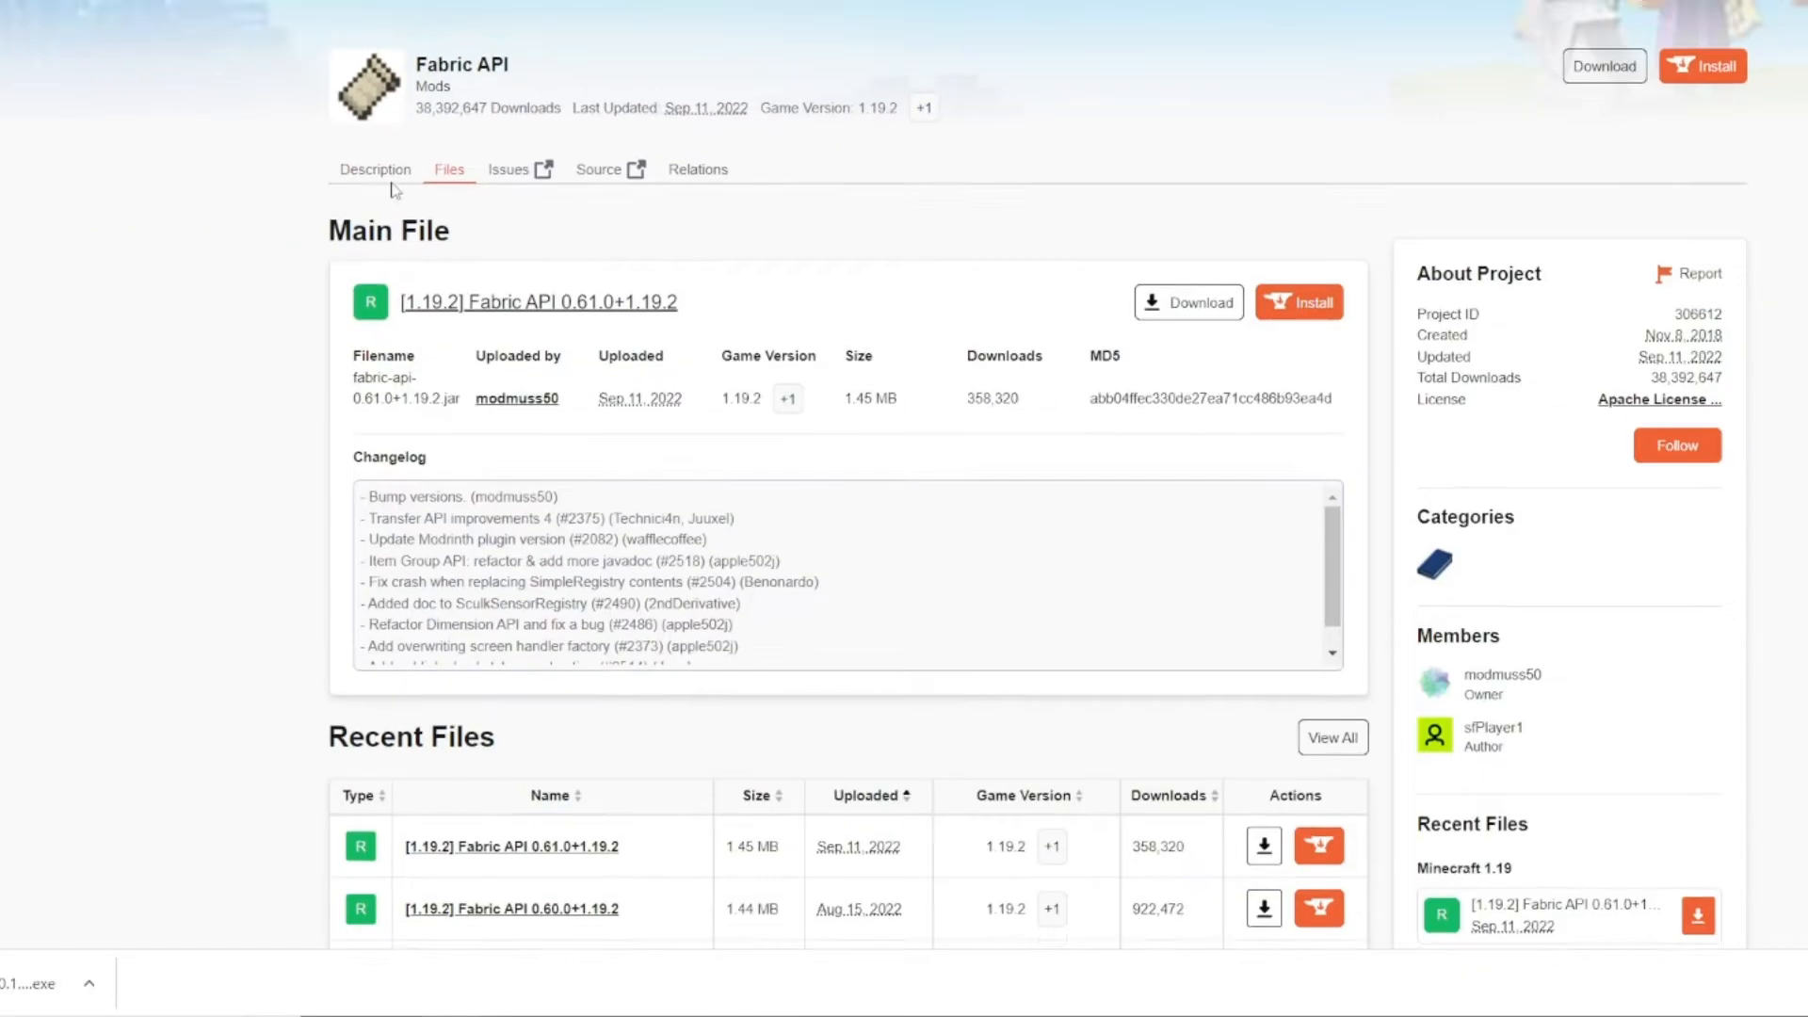
{"action": "scroll", "scroll_direction": "down", "scroll_amount": 3}
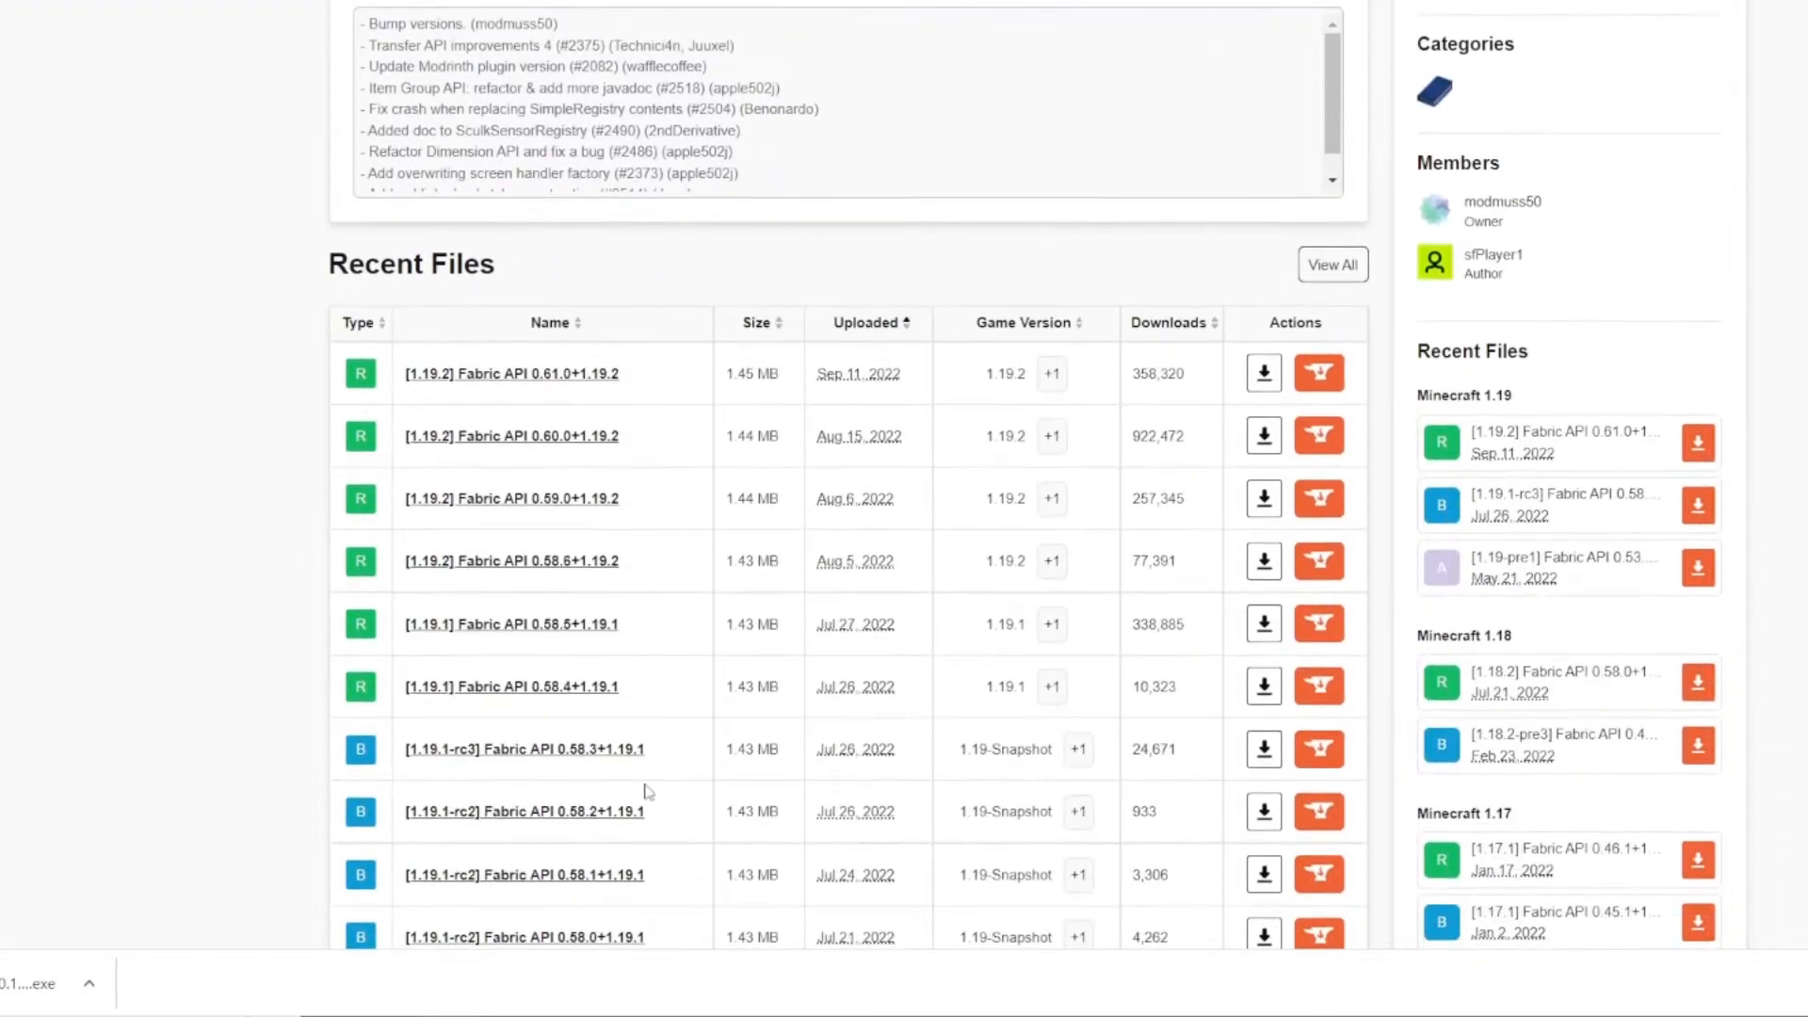
{"action": "mouse_move", "coordinate": [634, 487]}
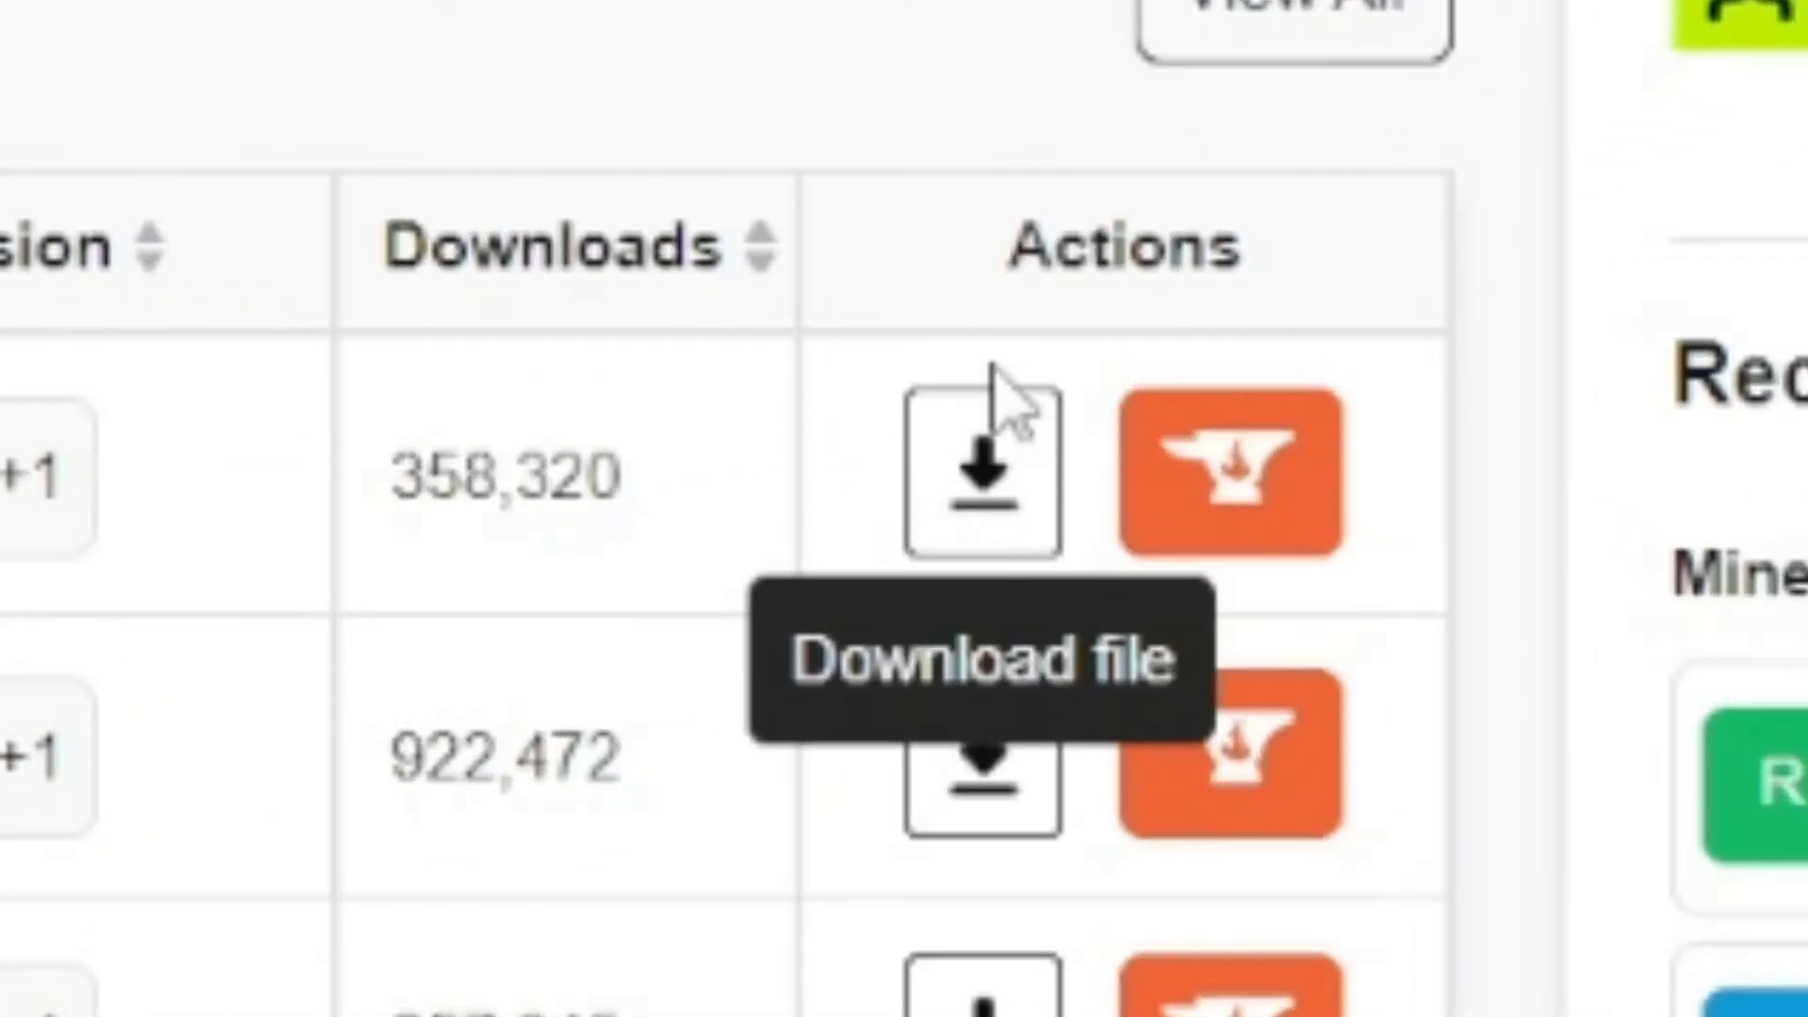
{"action": "mouse_move", "coordinate": [1001, 508]}
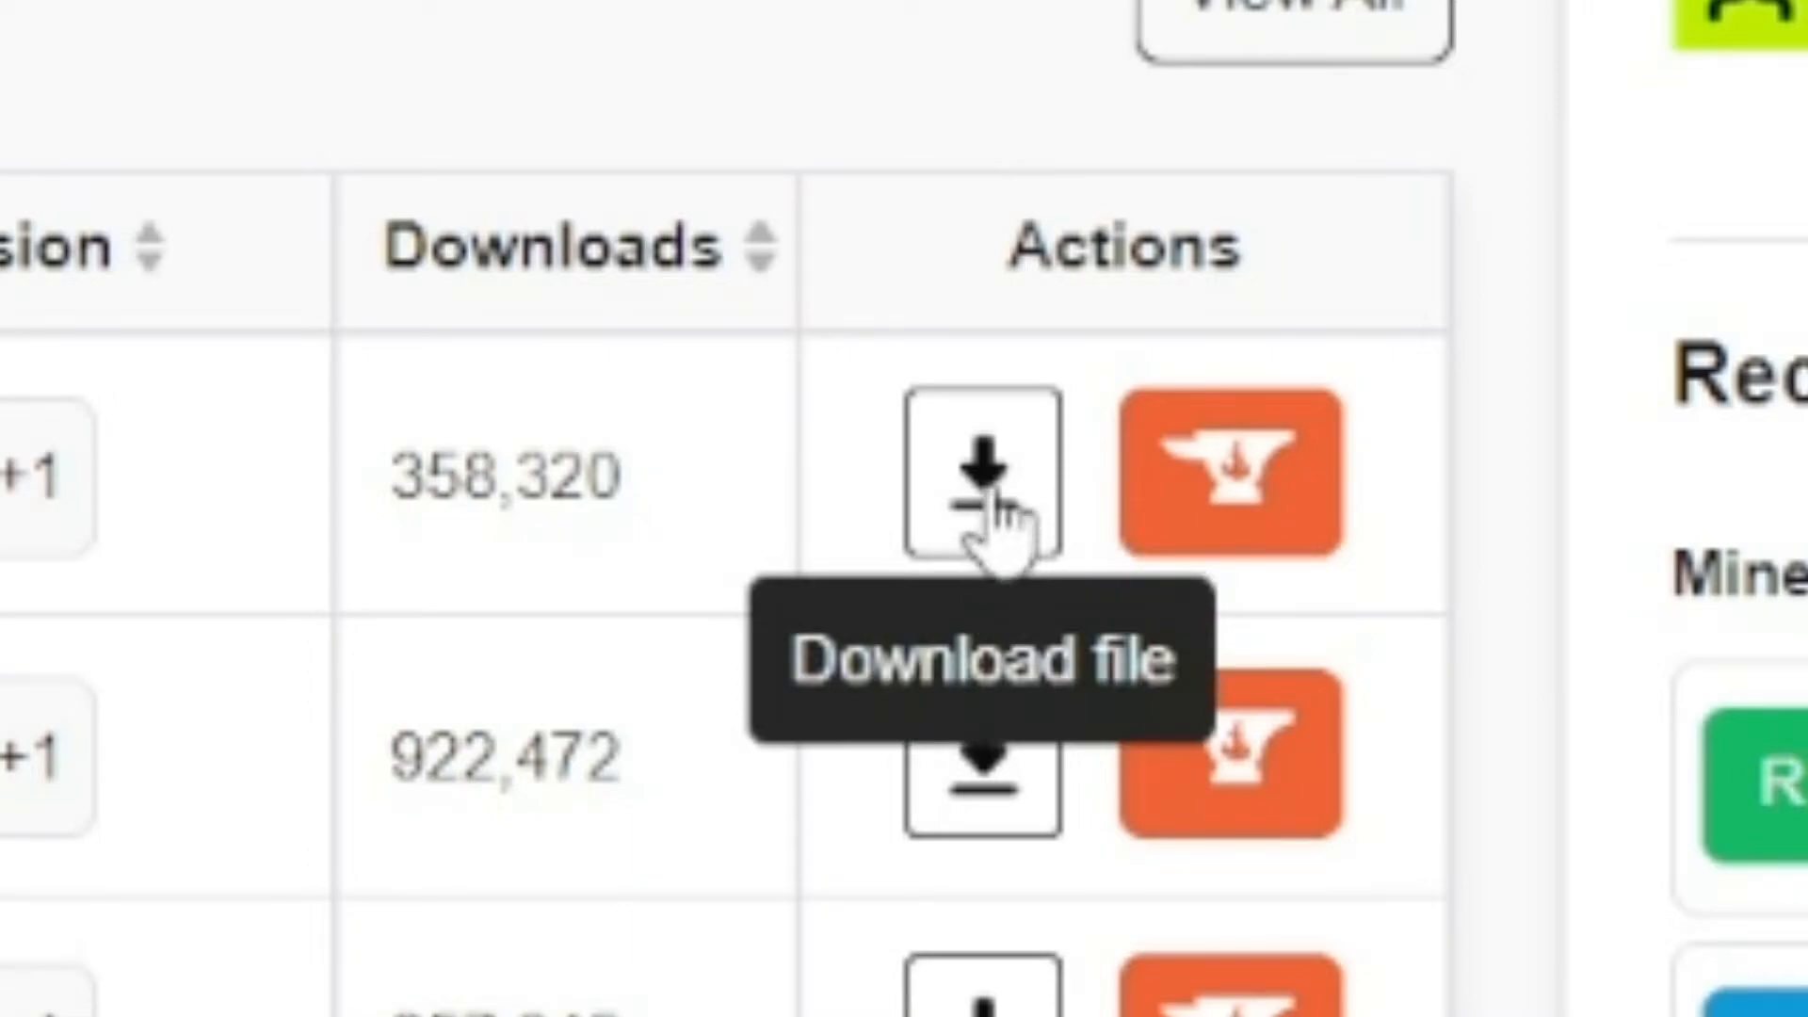
{"action": "left_click", "coordinate": [981, 472]}
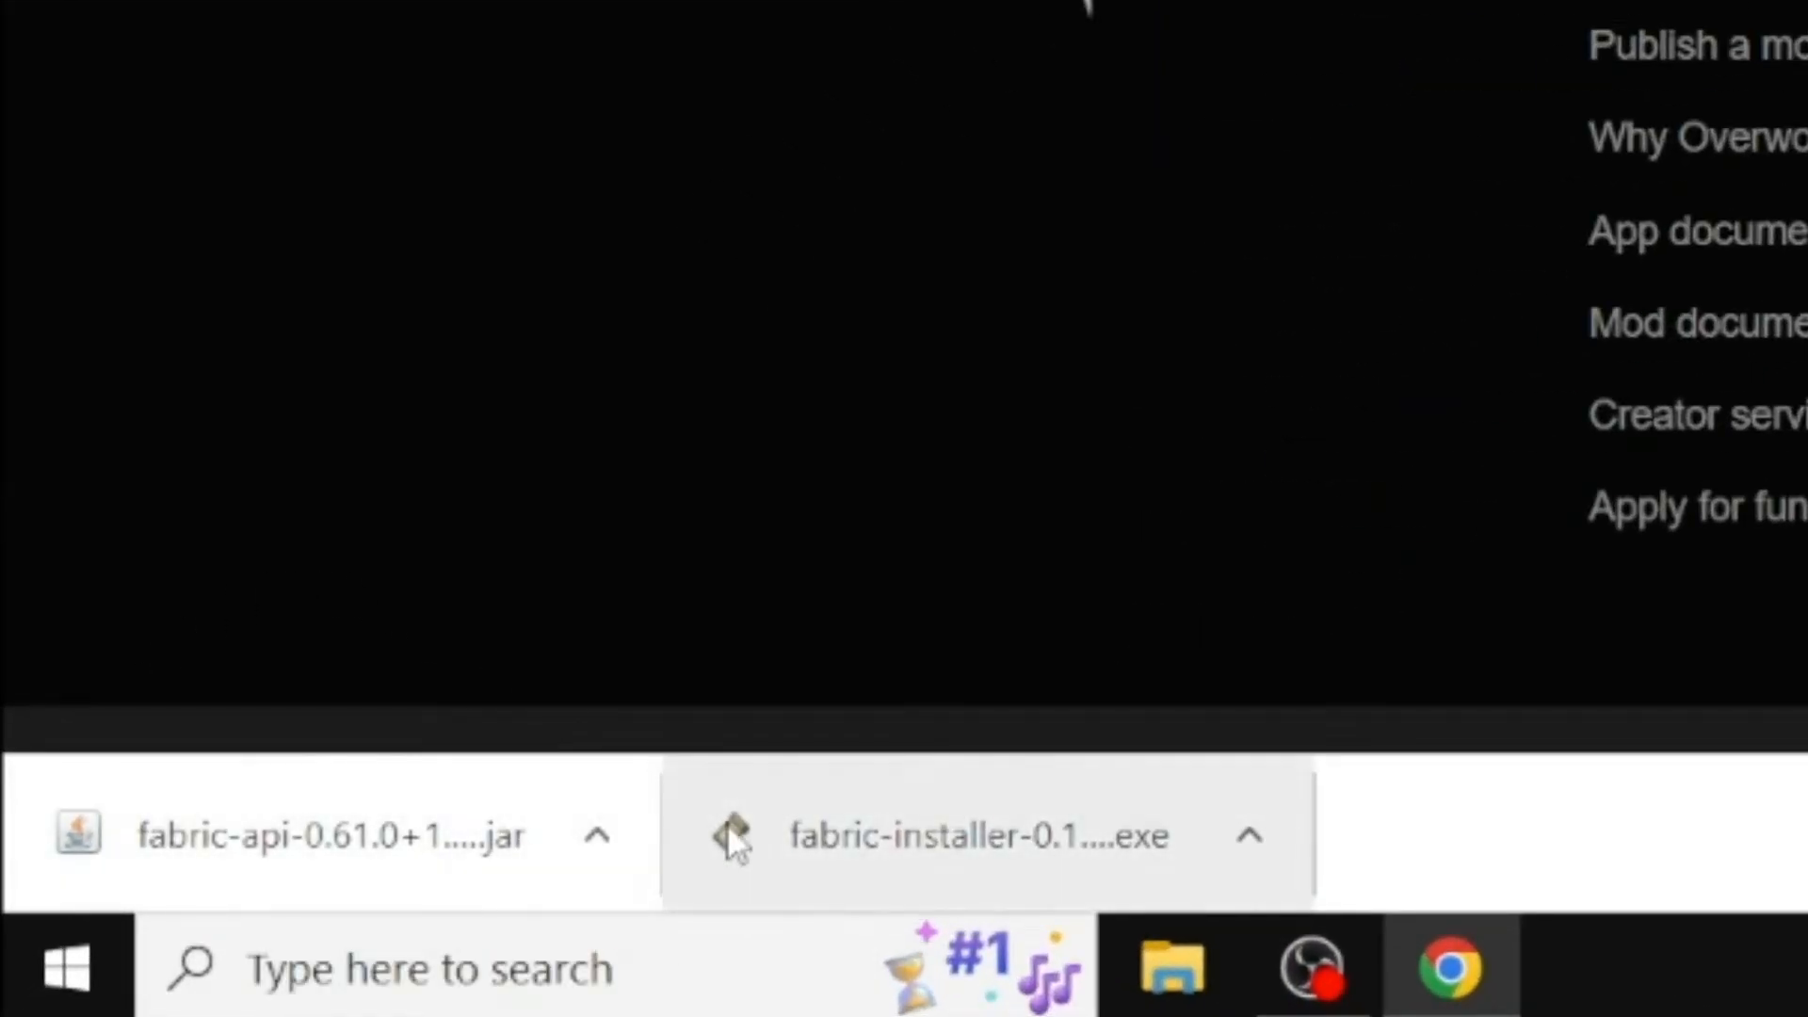
{"action": "mouse_move", "coordinate": [467, 755]}
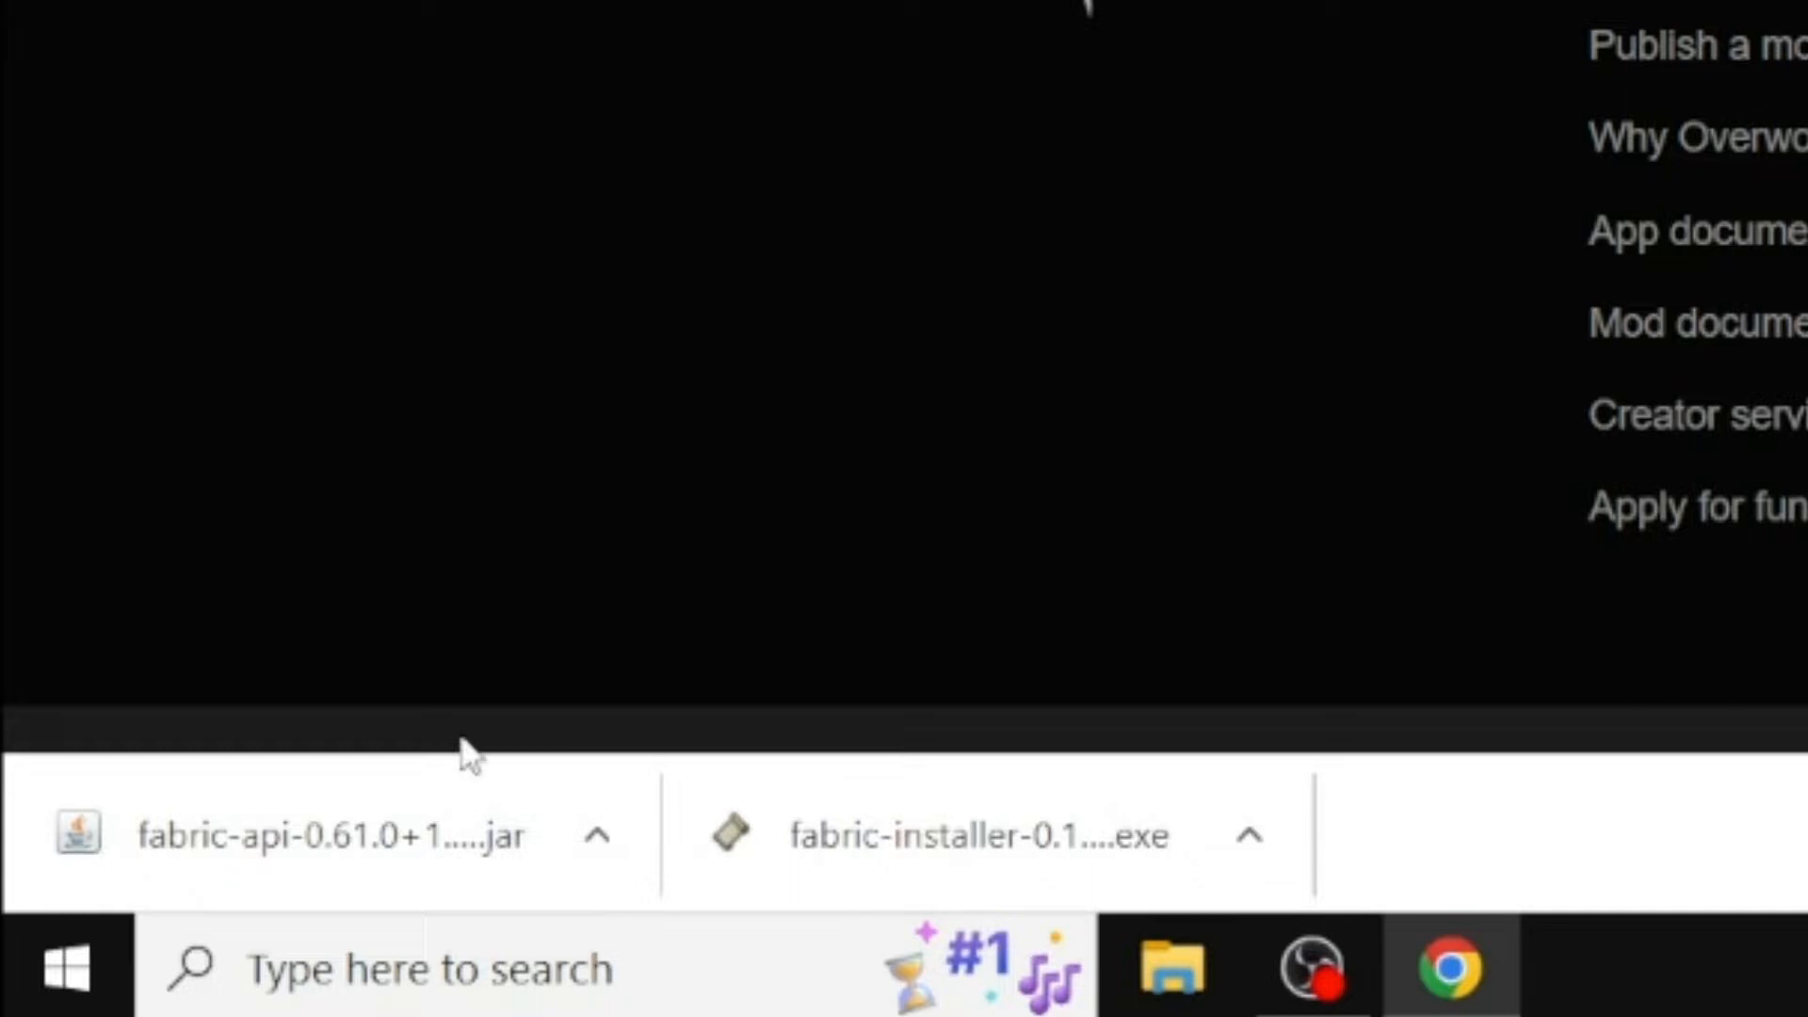
{"action": "mouse_move", "coordinate": [528, 626]}
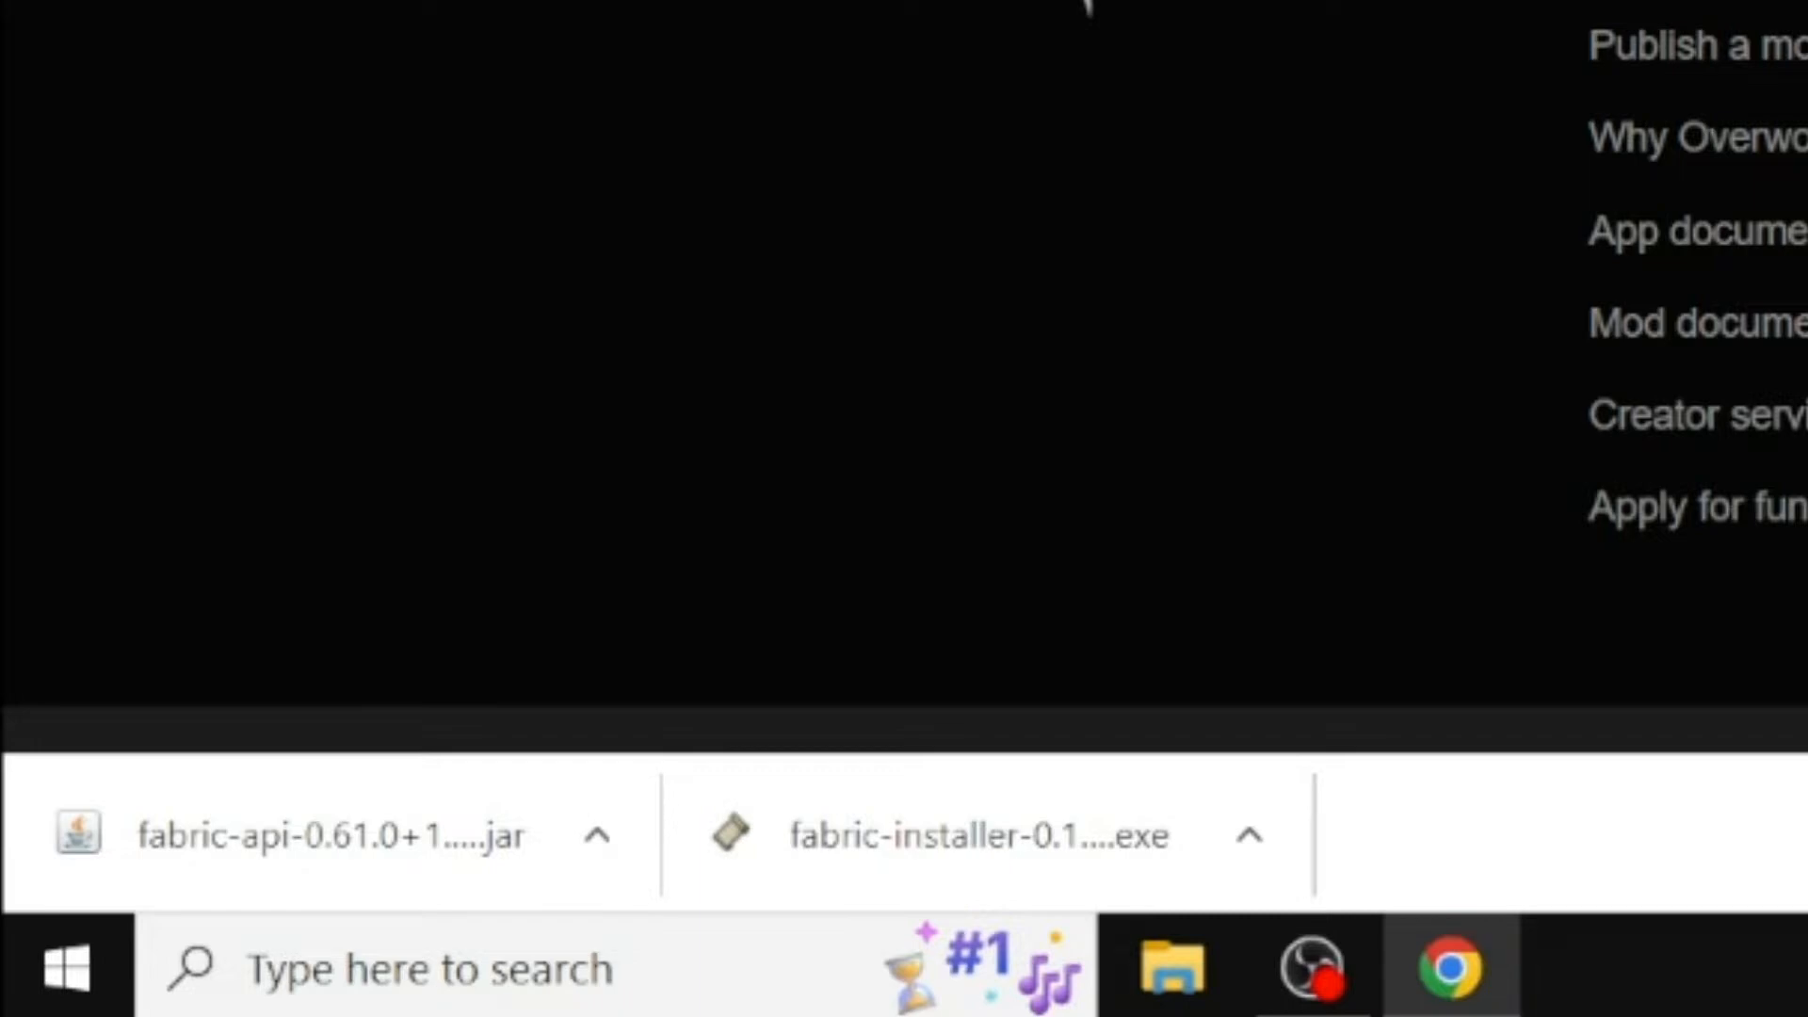
{"action": "mouse_move", "coordinate": [453, 801]}
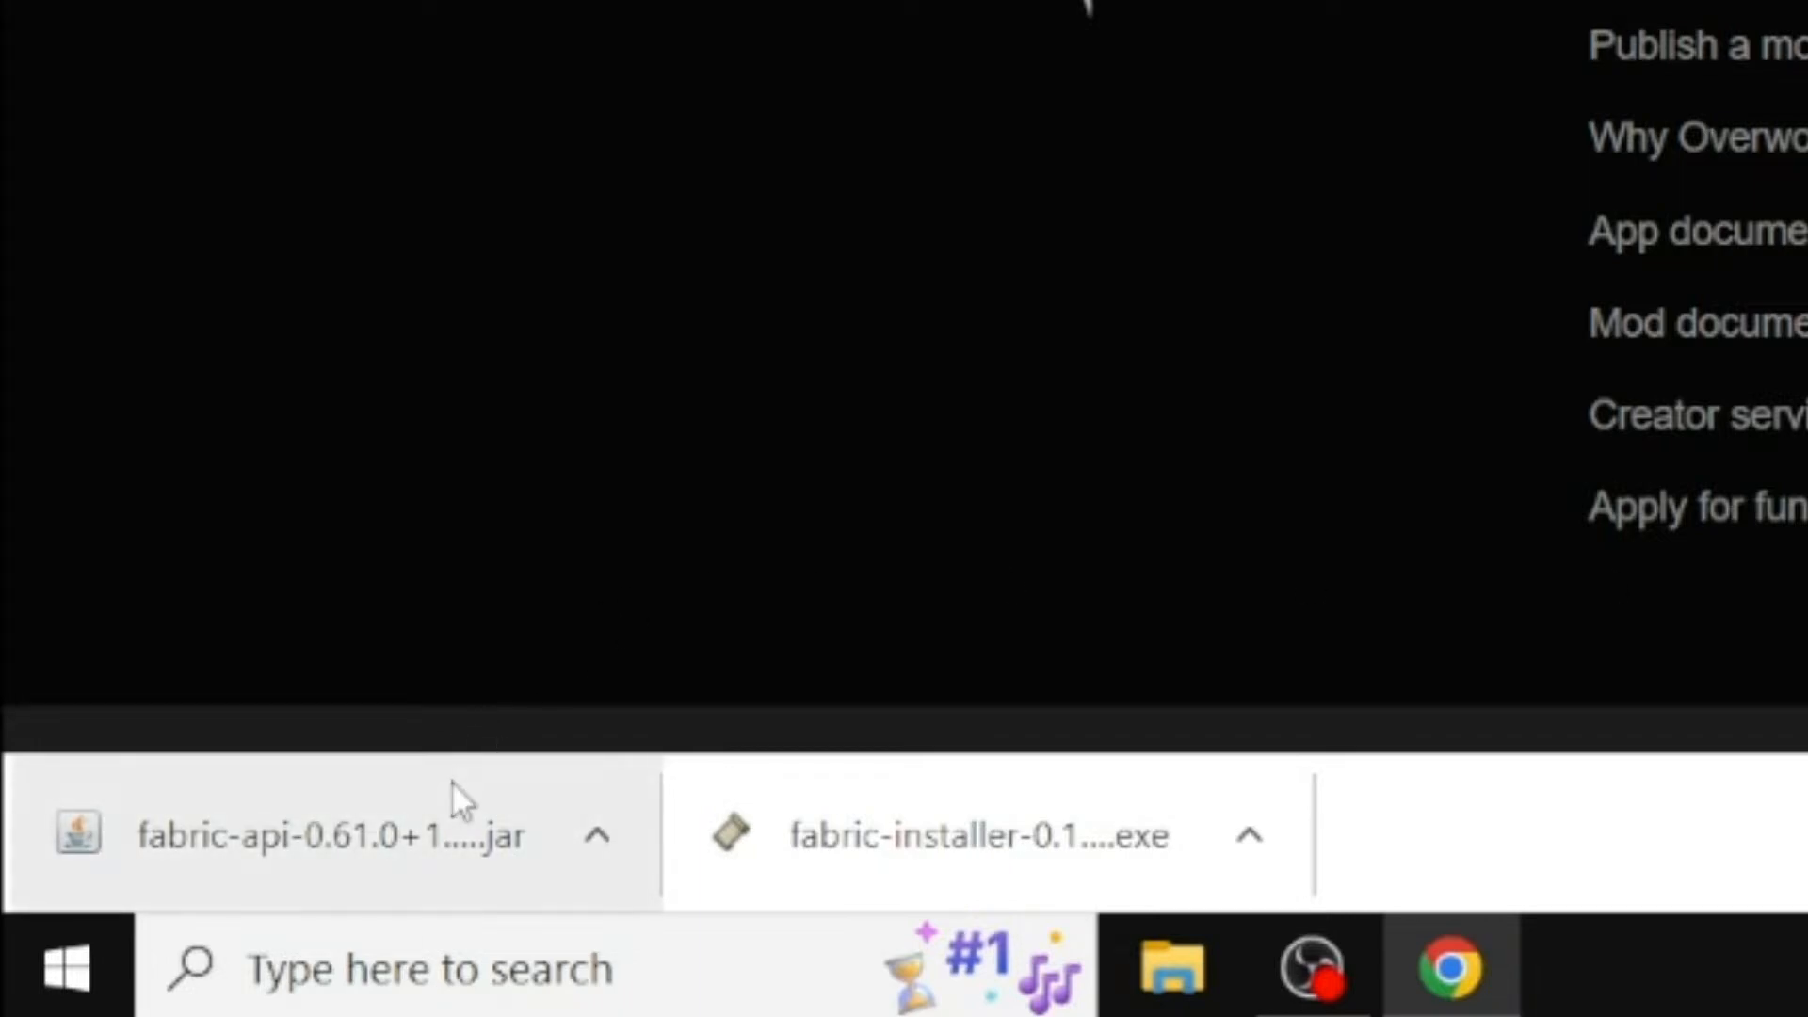
{"action": "mouse_move", "coordinate": [1059, 371]}
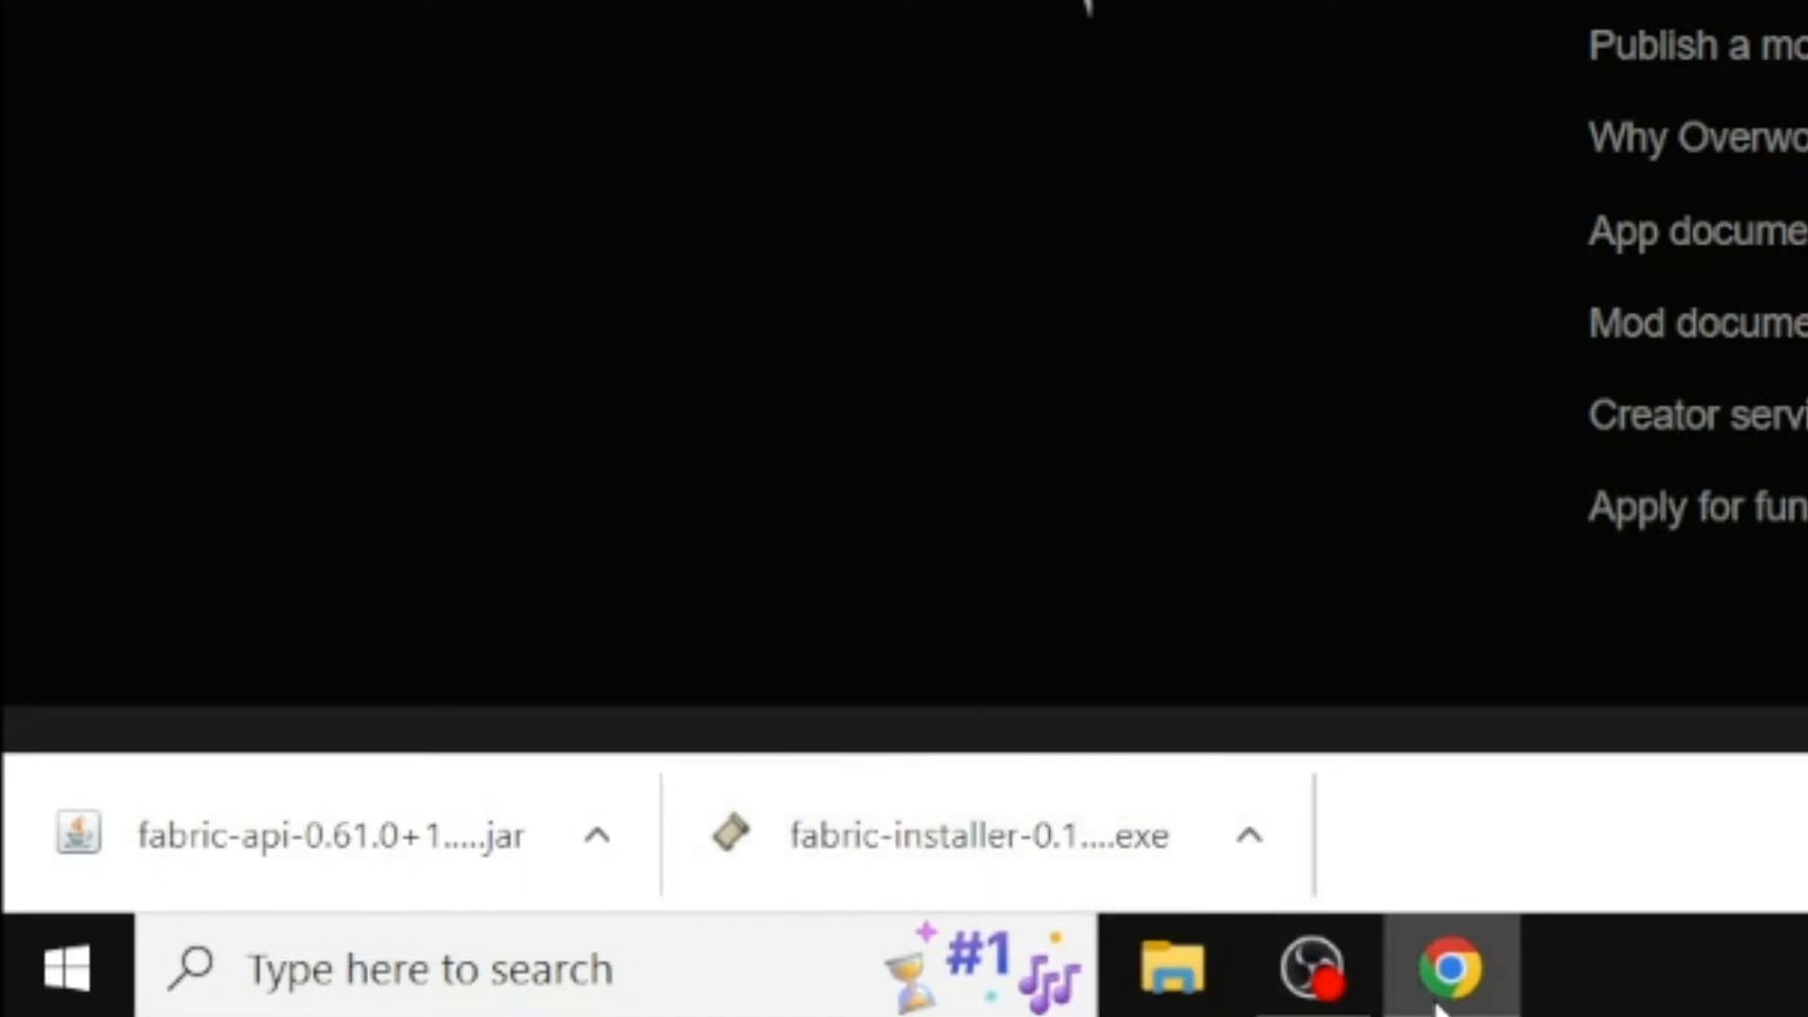
Show the Downloads folder in File Explorer and start fabric-installer-0.11.1 (1).exe
{"action": "left_click", "coordinate": [1167, 966]}
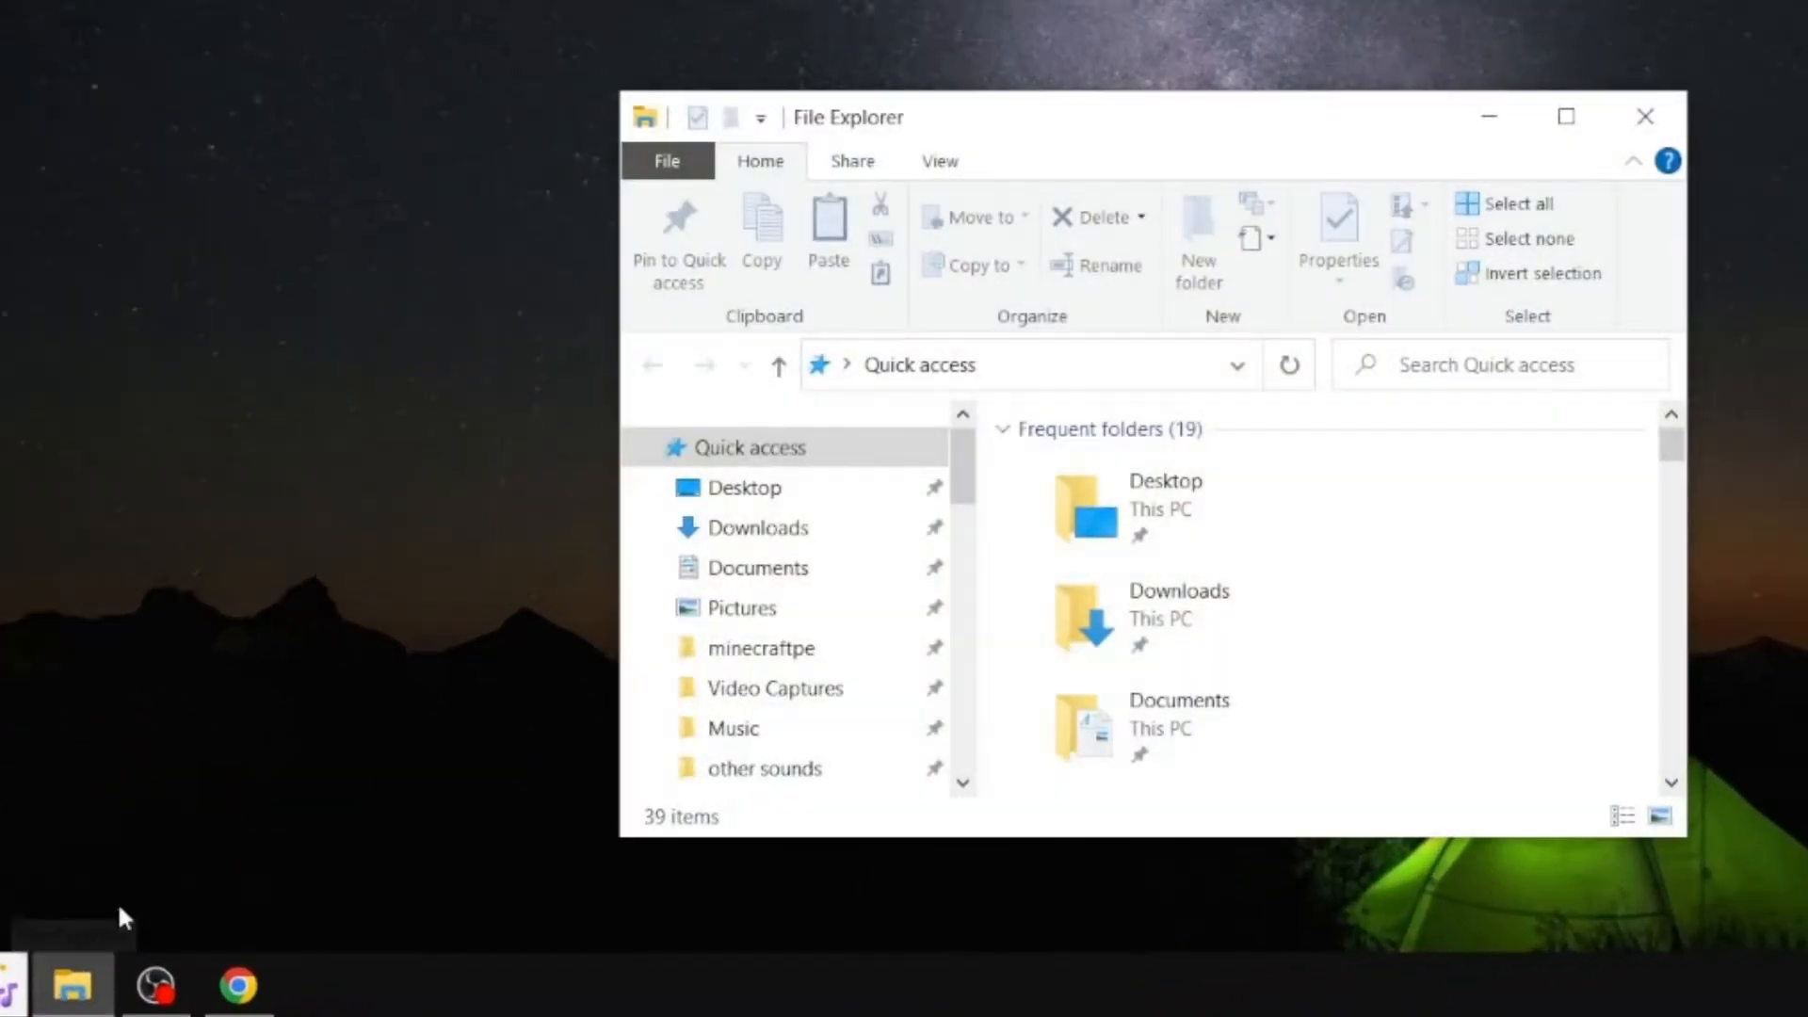
{"action": "left_click", "coordinate": [759, 527]}
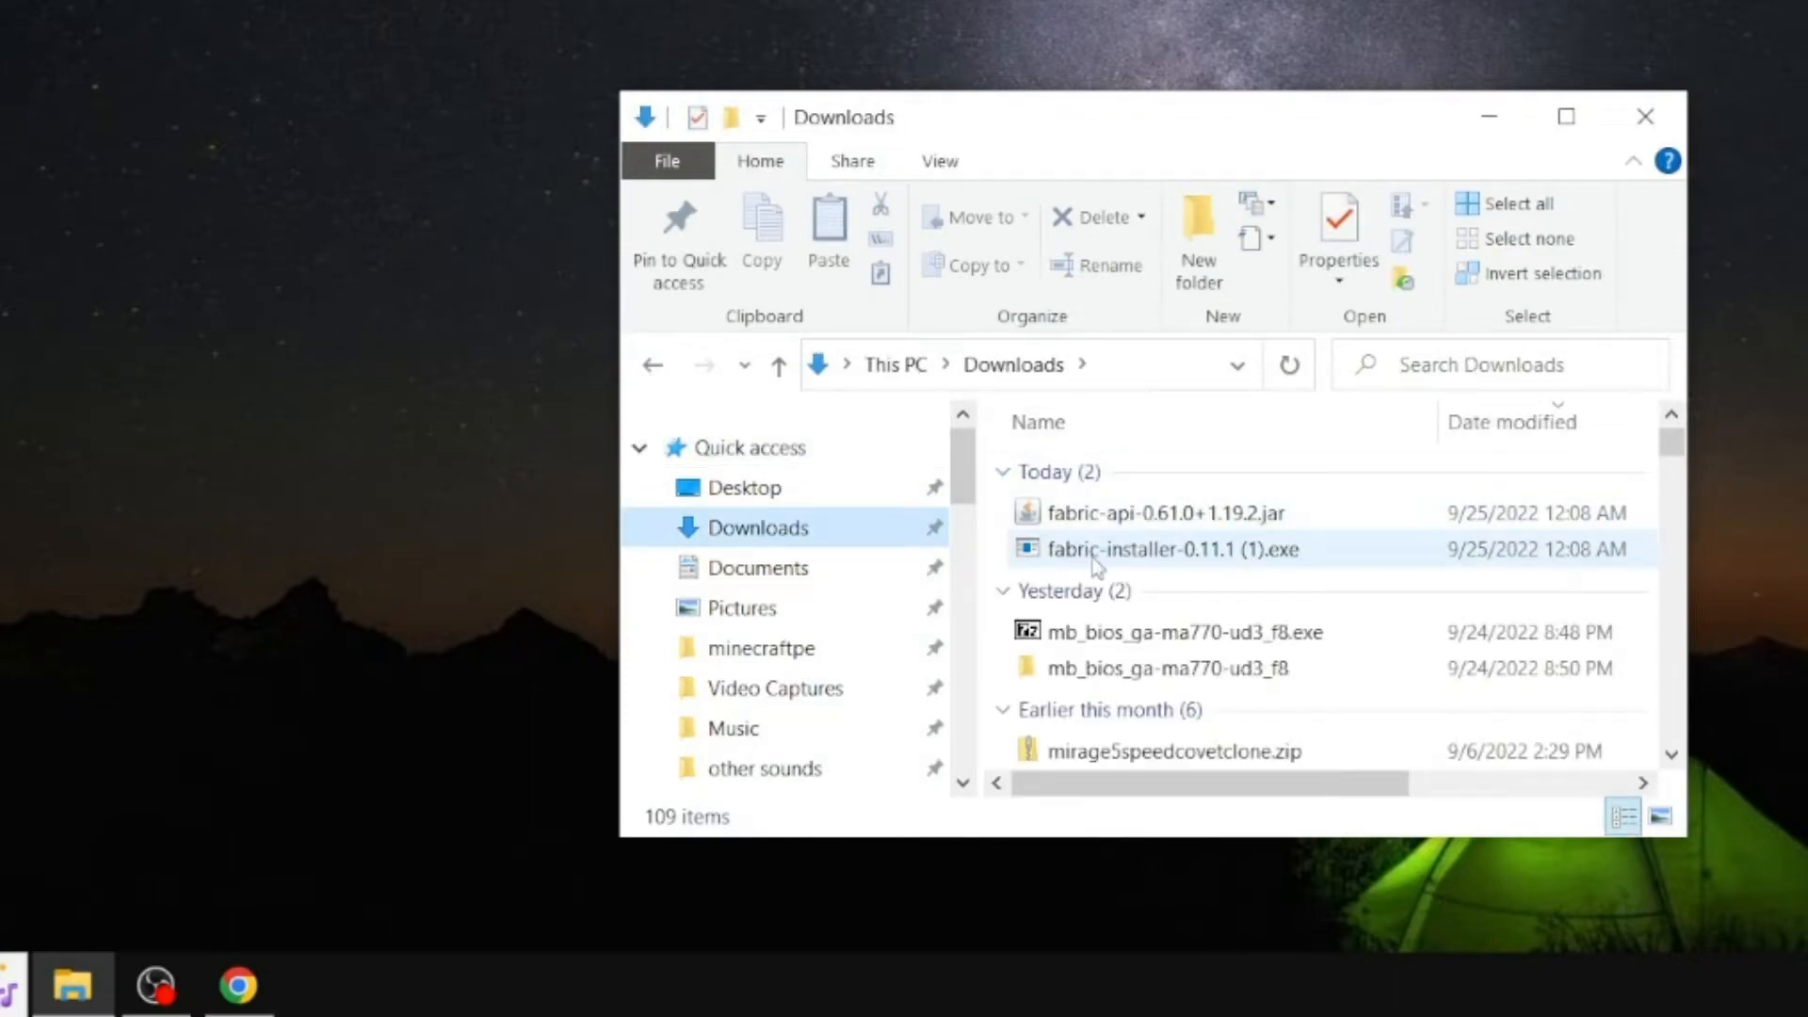
{"action": "left_click", "coordinate": [1172, 549]}
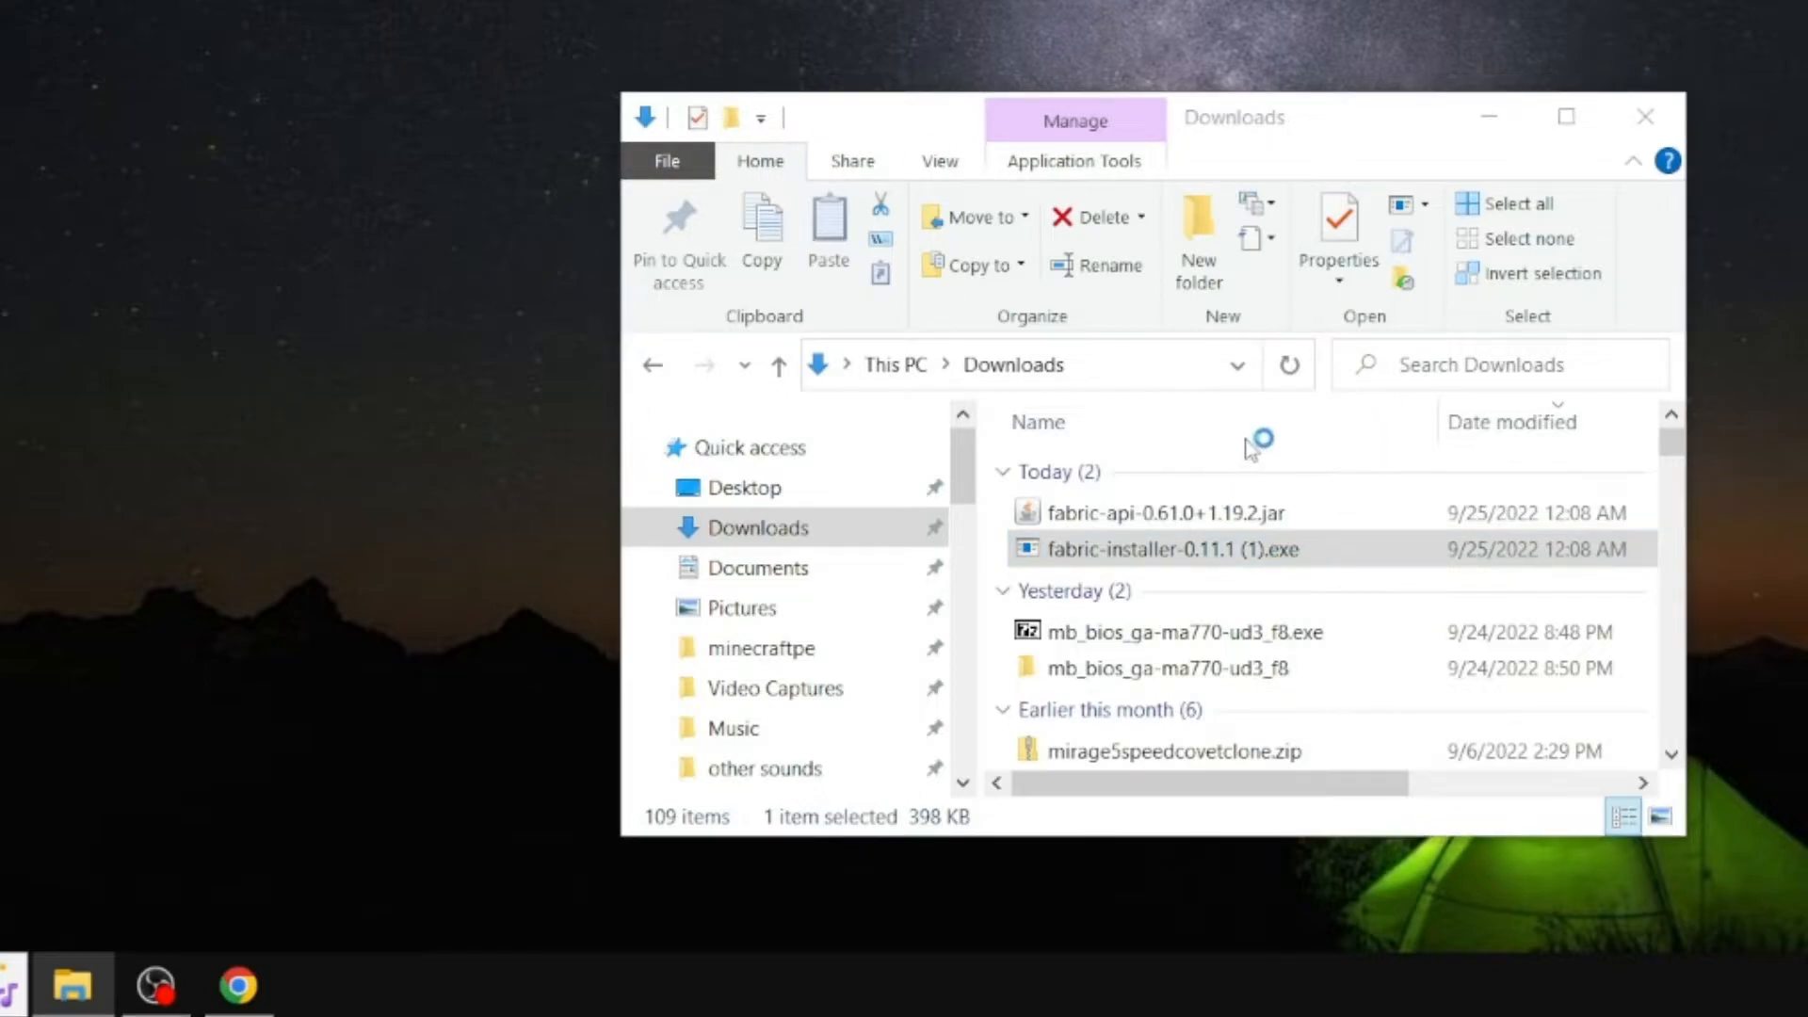
{"action": "mouse_move", "coordinate": [1139, 526]}
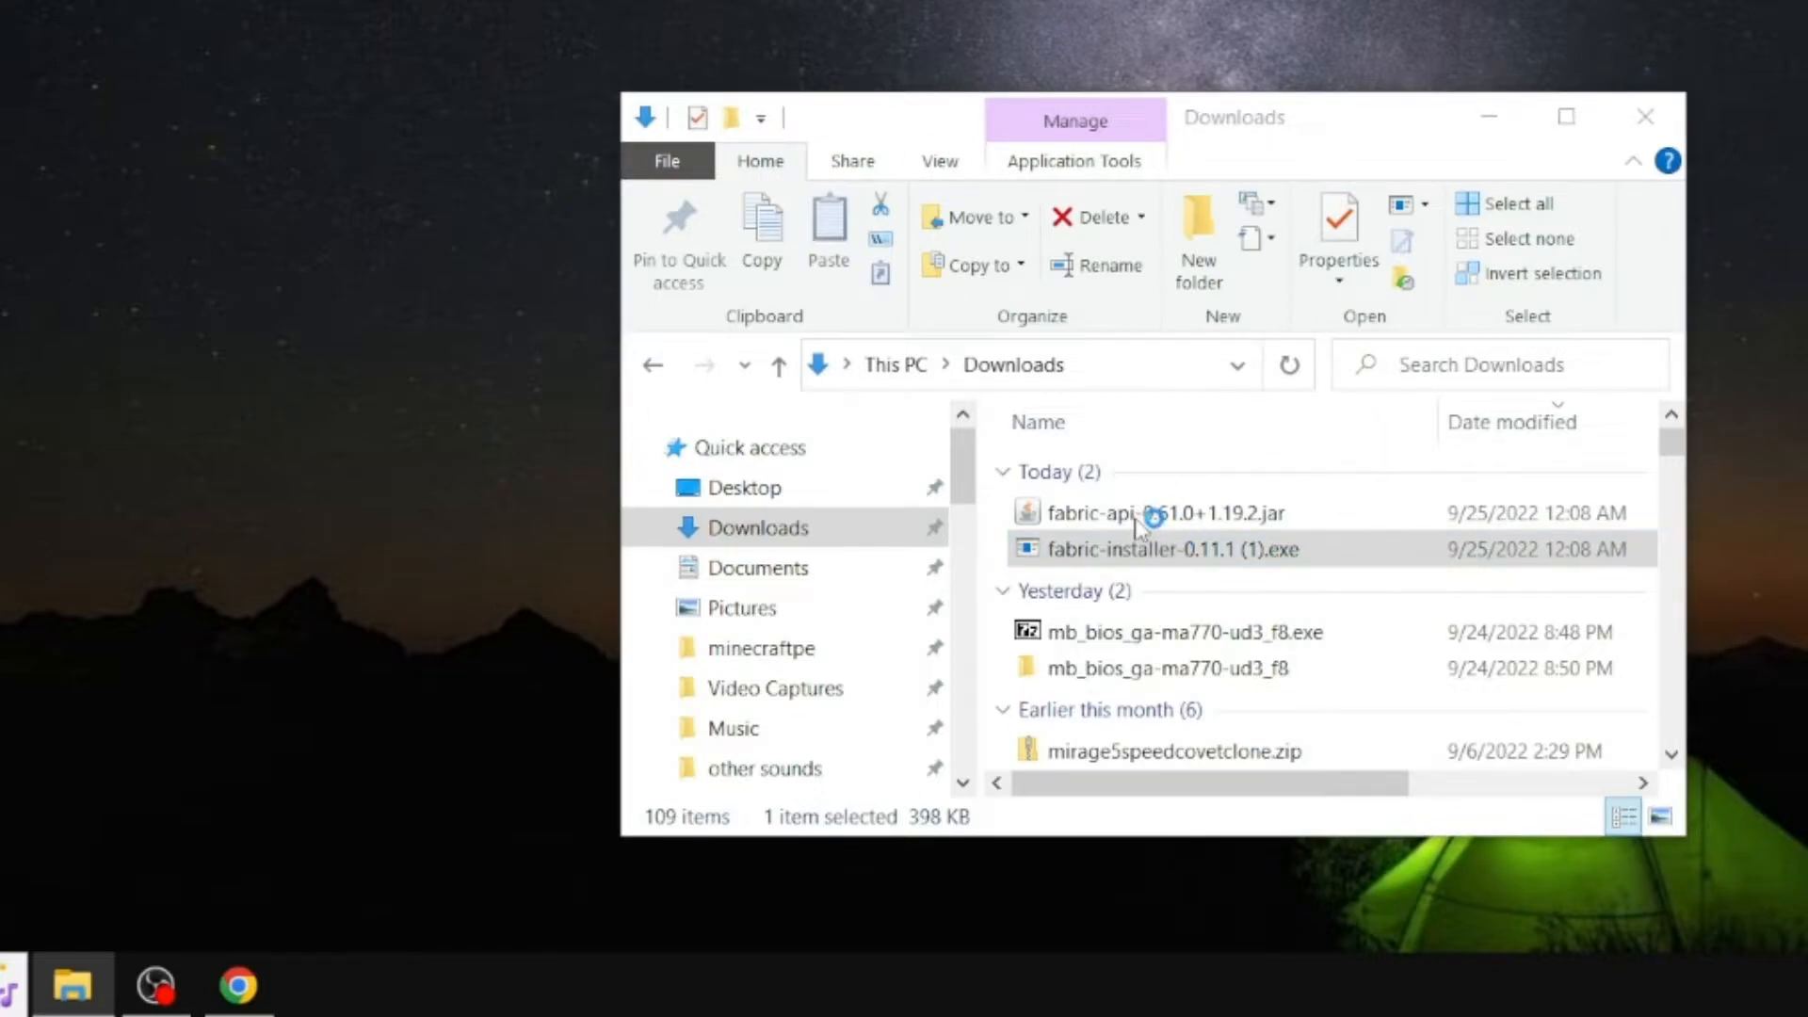
{"action": "left_click", "coordinate": [1172, 549]}
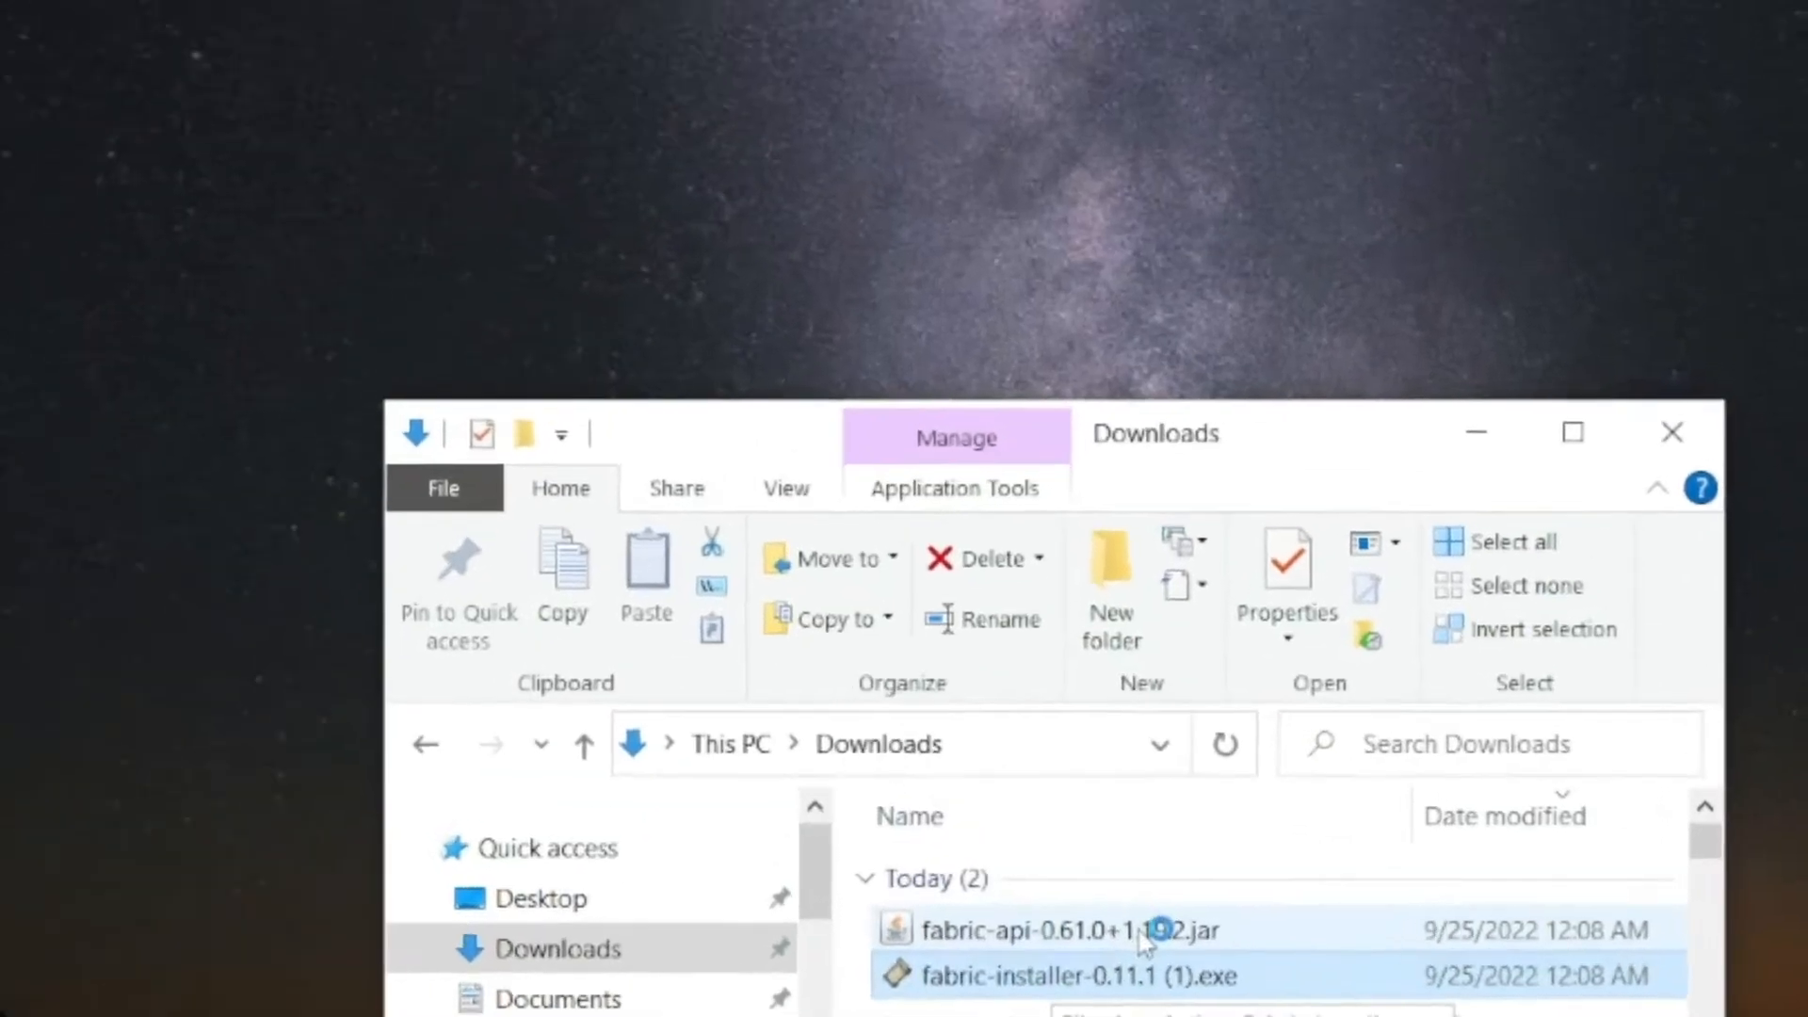
Install Fabric Loader 0.14.9 for Minecraft 1.19.2 with Create profile checked
{"action": "double_click", "coordinate": [1033, 974]}
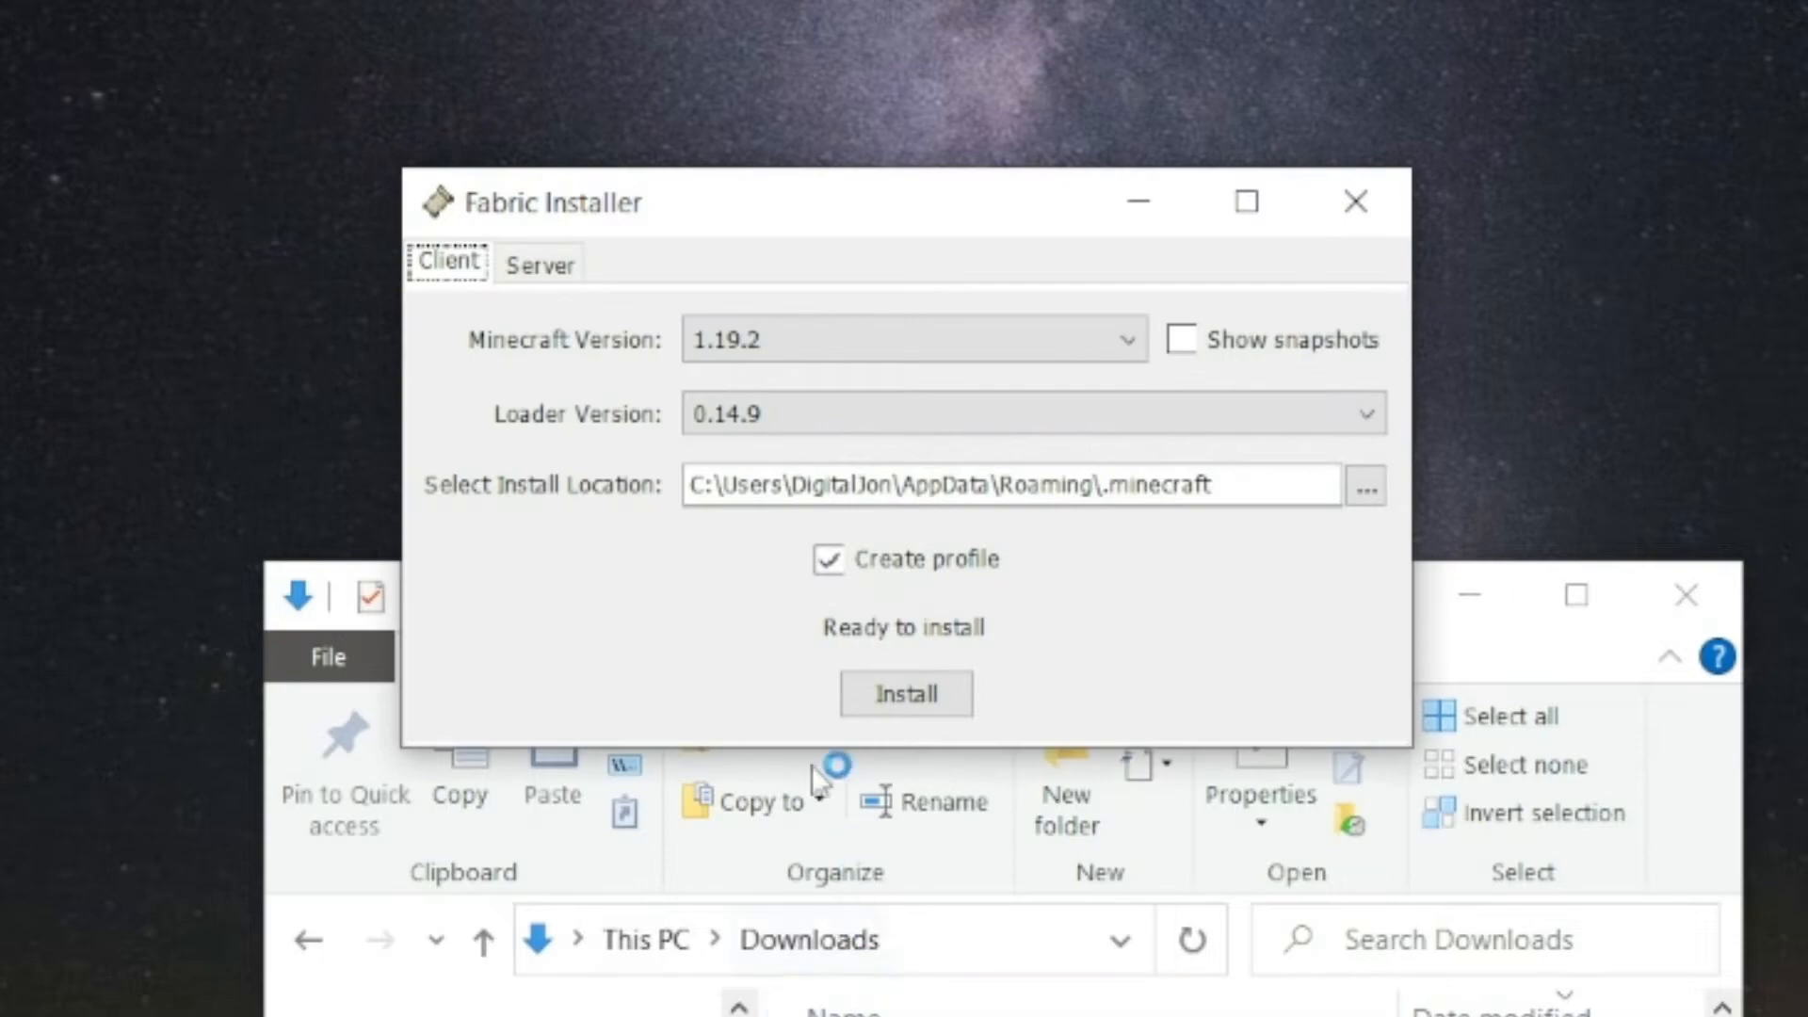
{"action": "left_click", "coordinate": [1124, 339]}
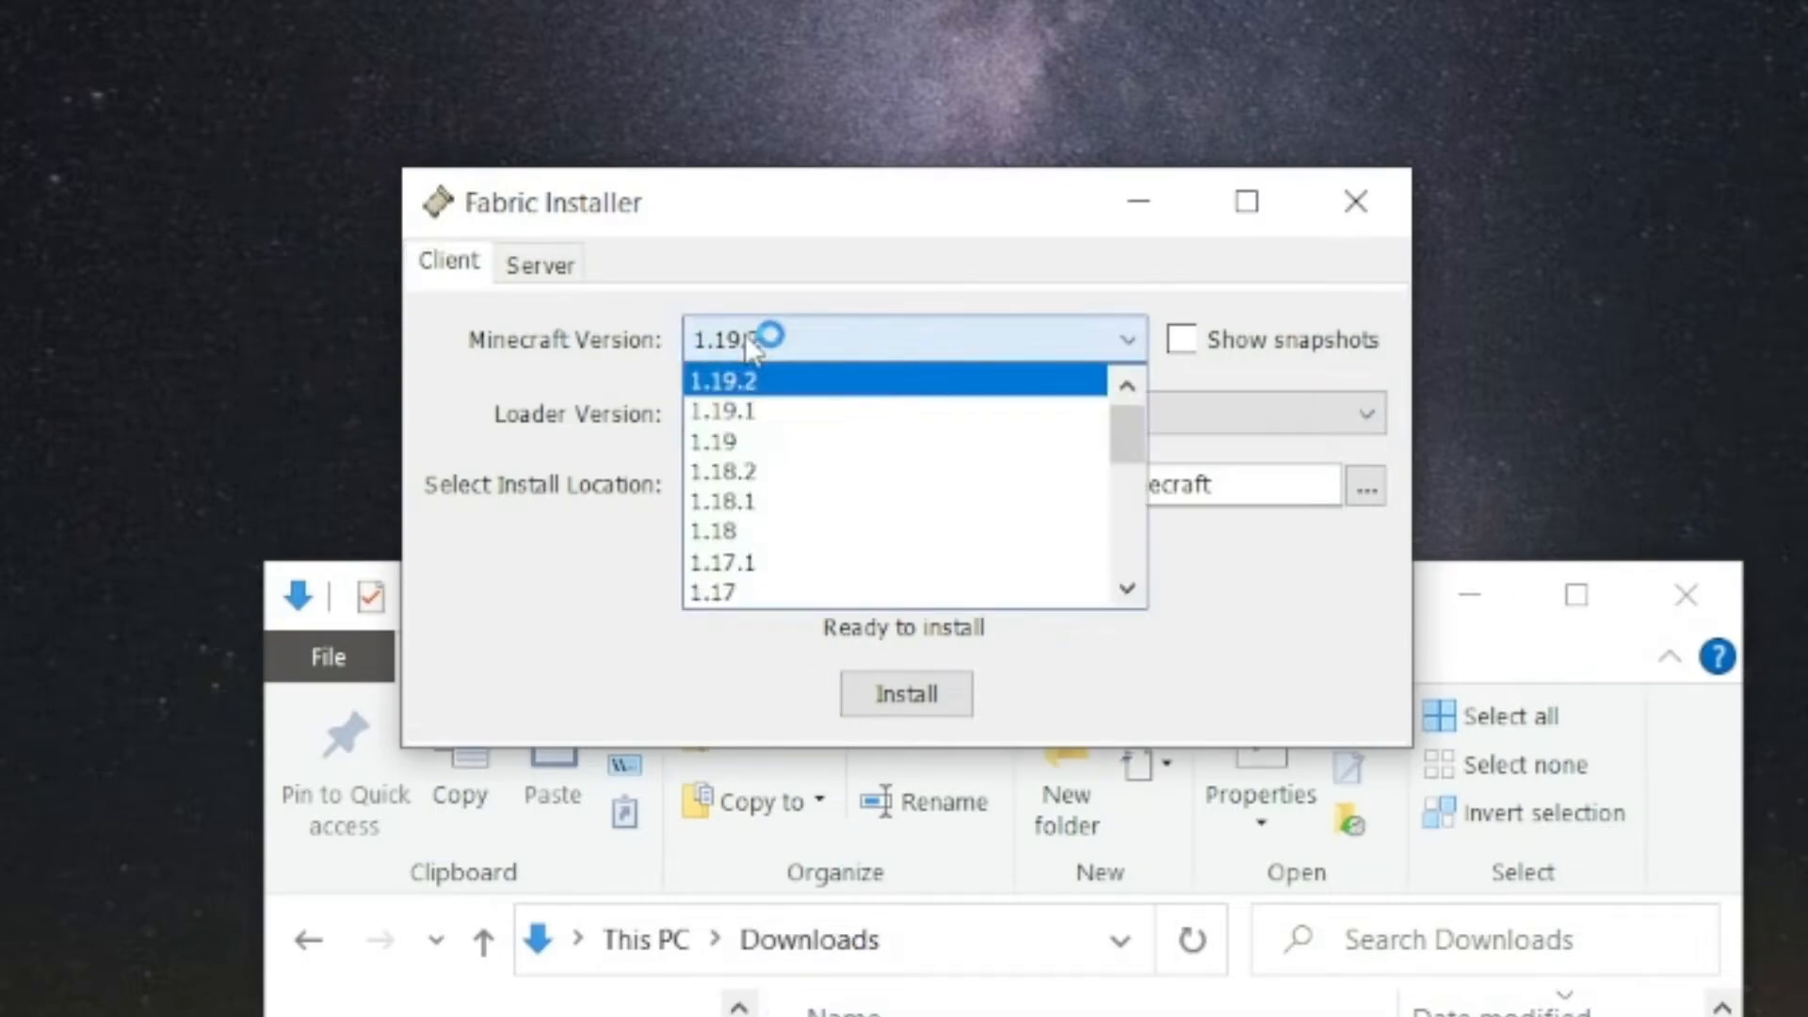
{"action": "scroll", "scroll_direction": "down", "scroll_amount": 3}
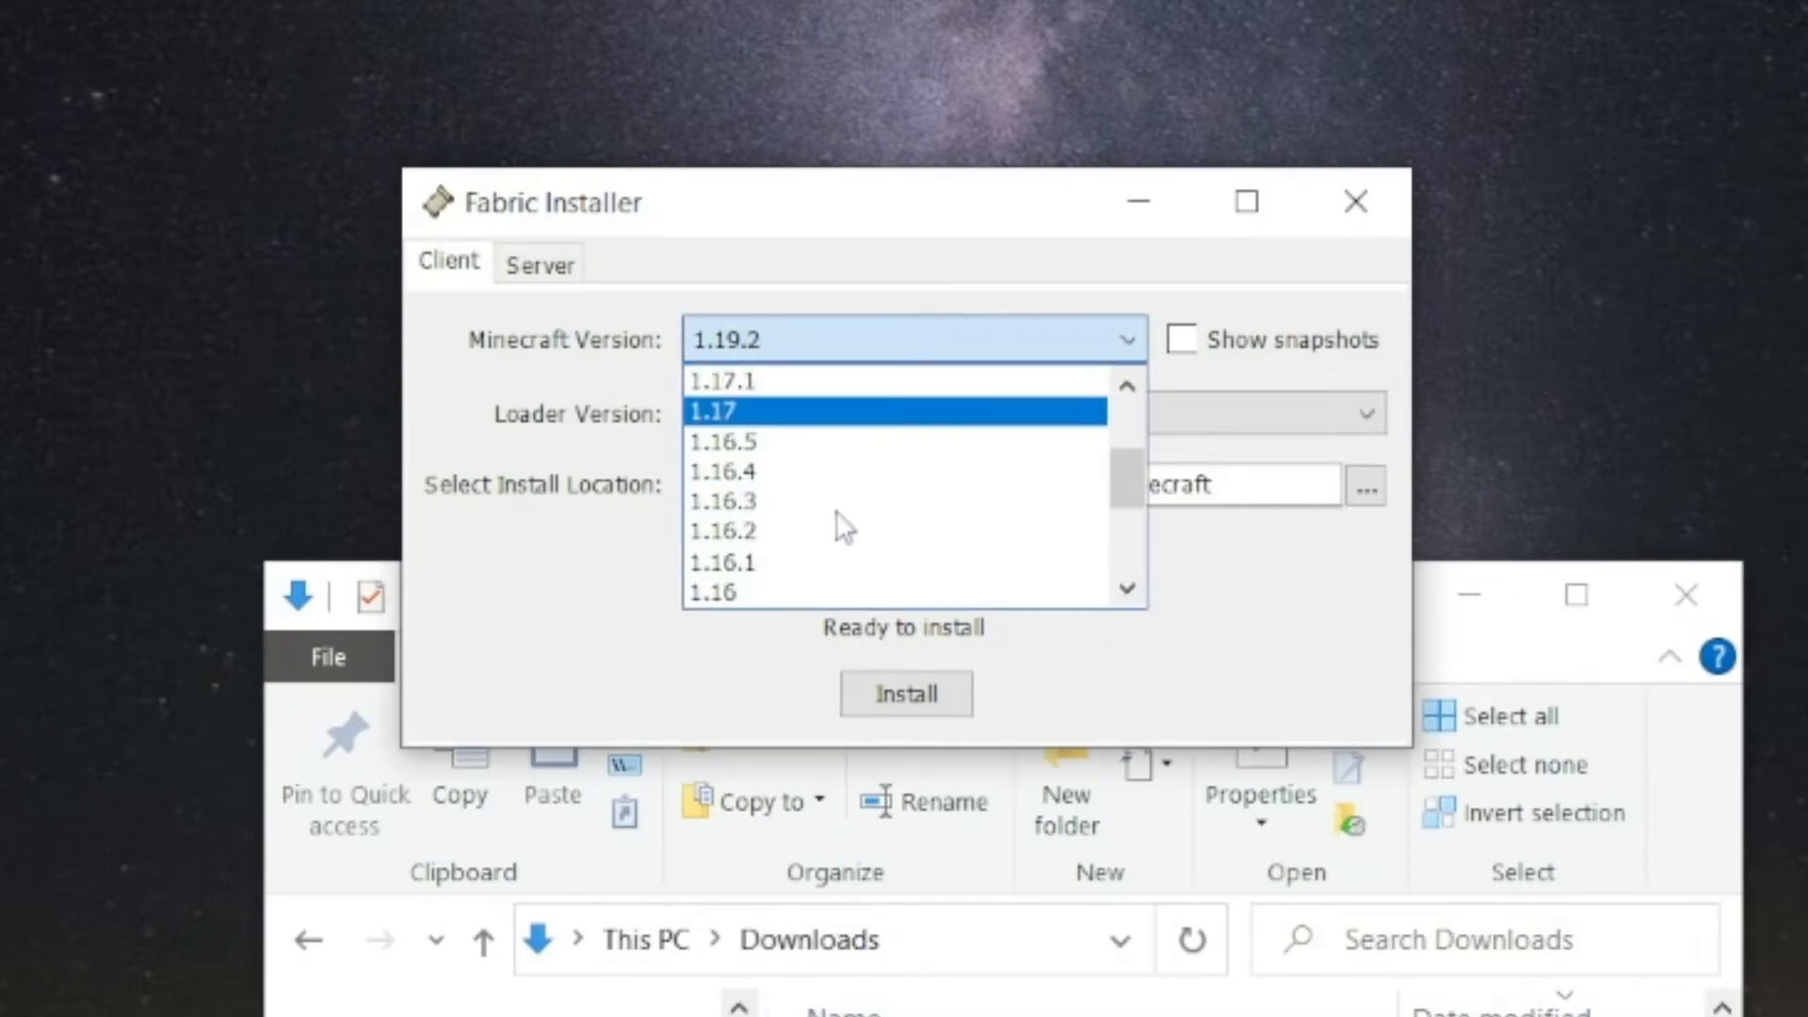
{"action": "scroll", "scroll_direction": "down", "scroll_amount": 3}
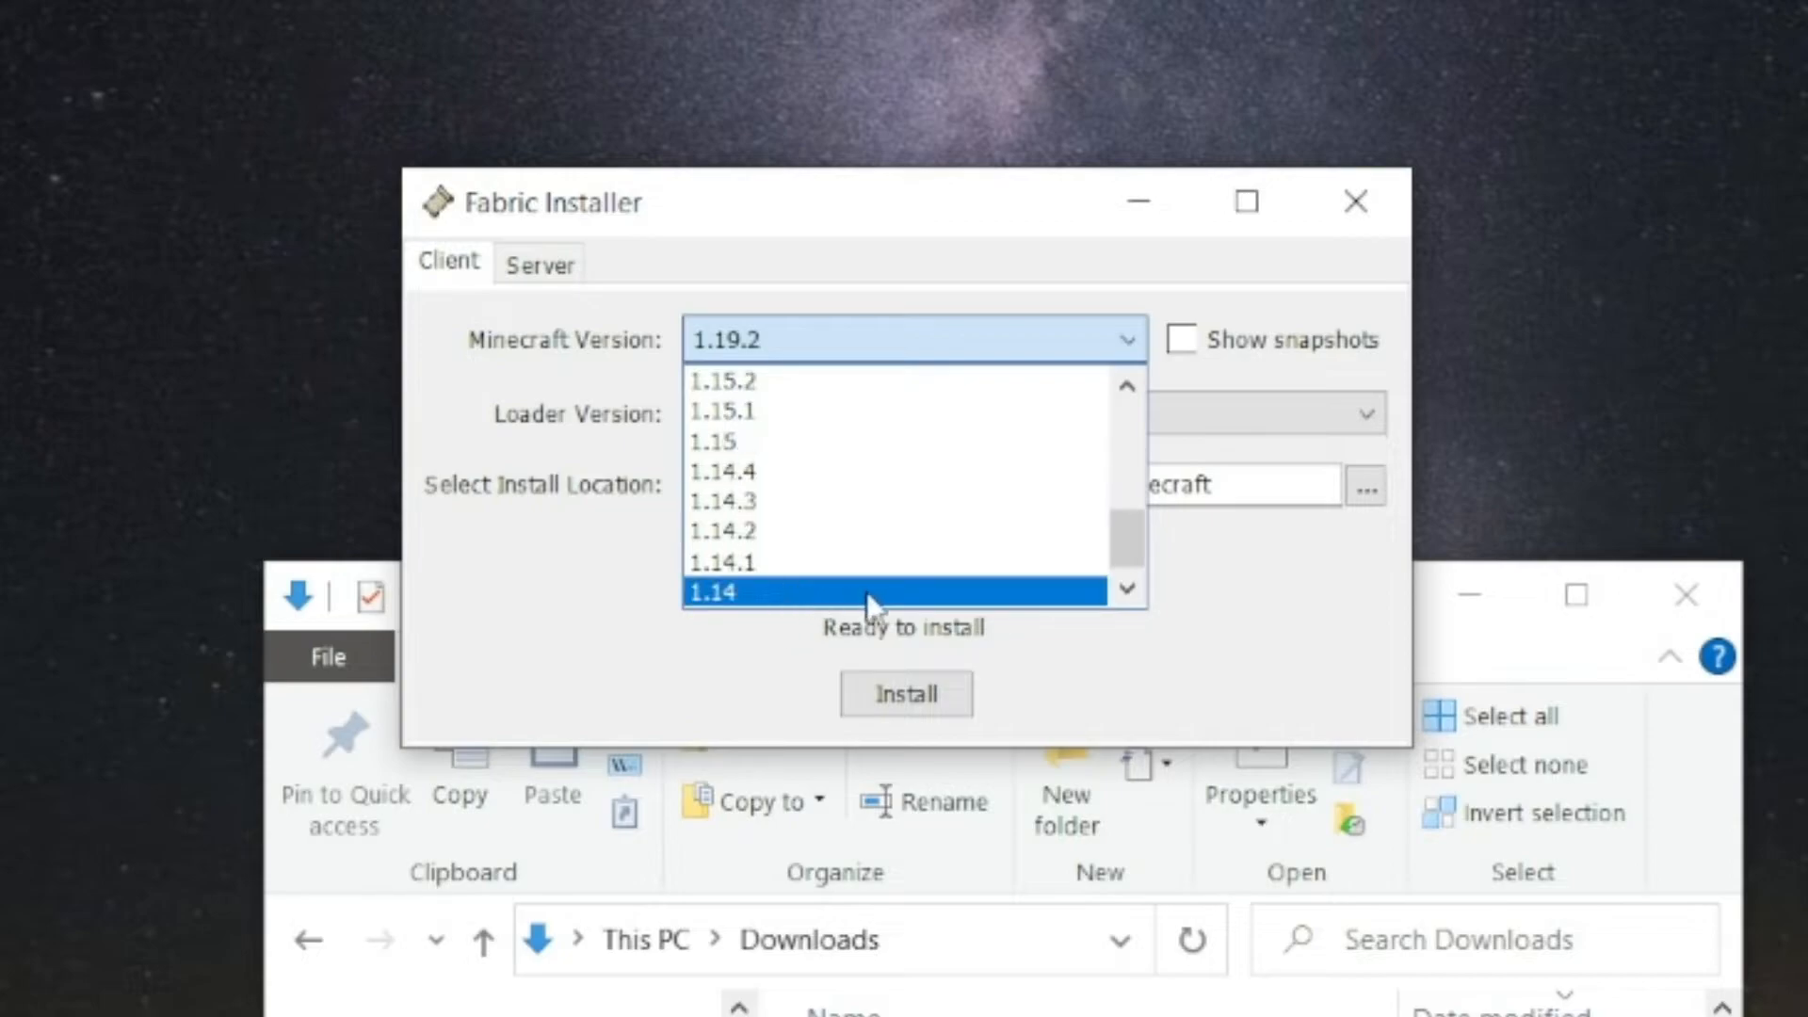
{"action": "scroll", "scroll_direction": "up", "scroll_amount": 3}
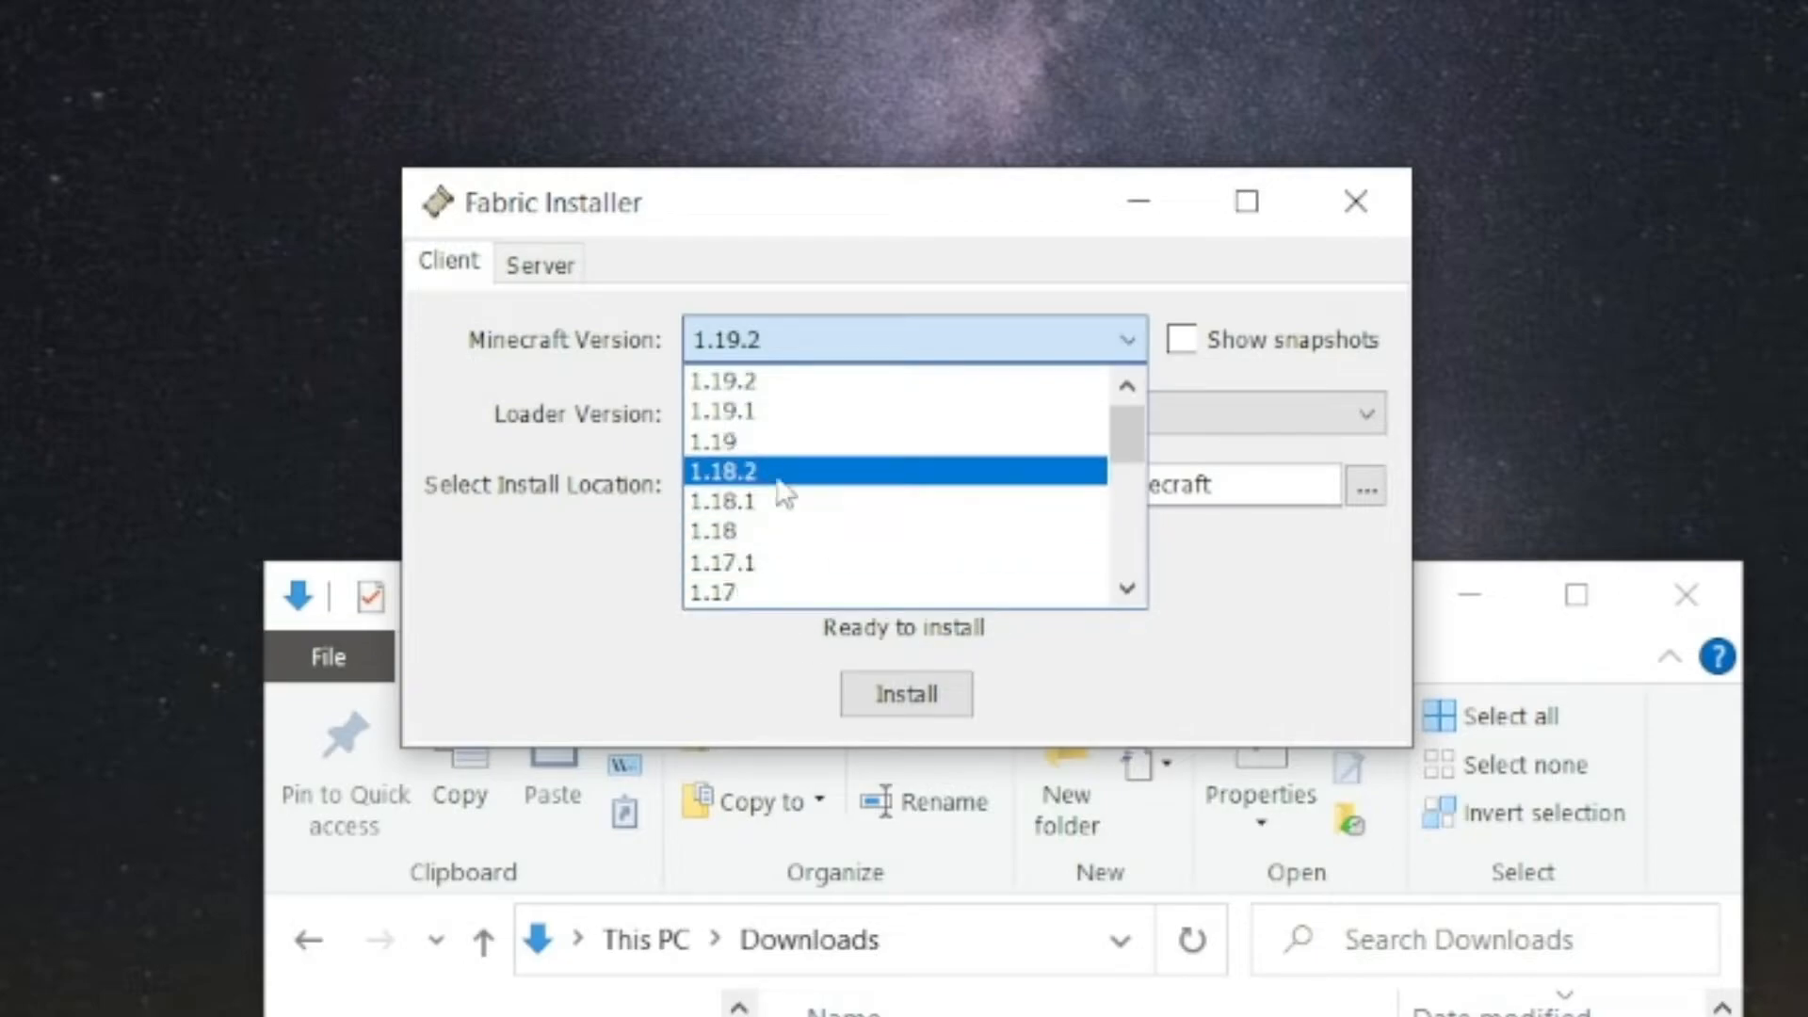
{"action": "left_click", "coordinate": [720, 381]}
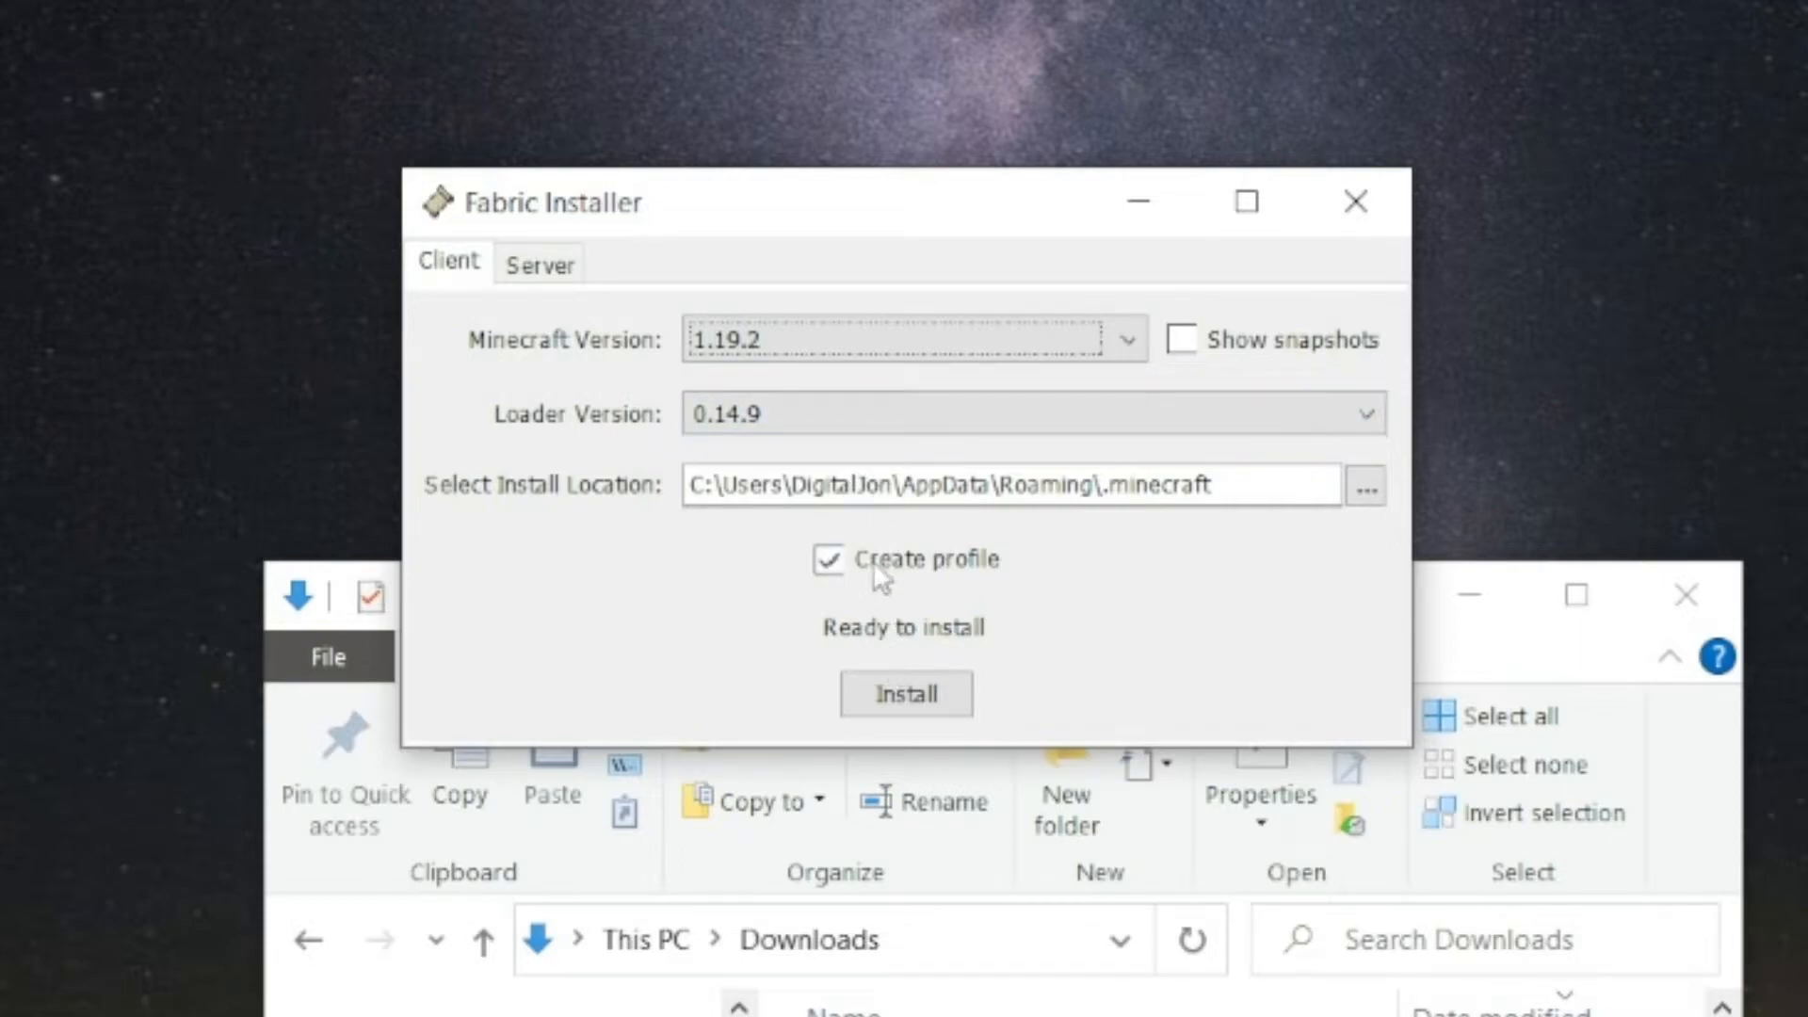
{"action": "mouse_move", "coordinate": [755, 573]}
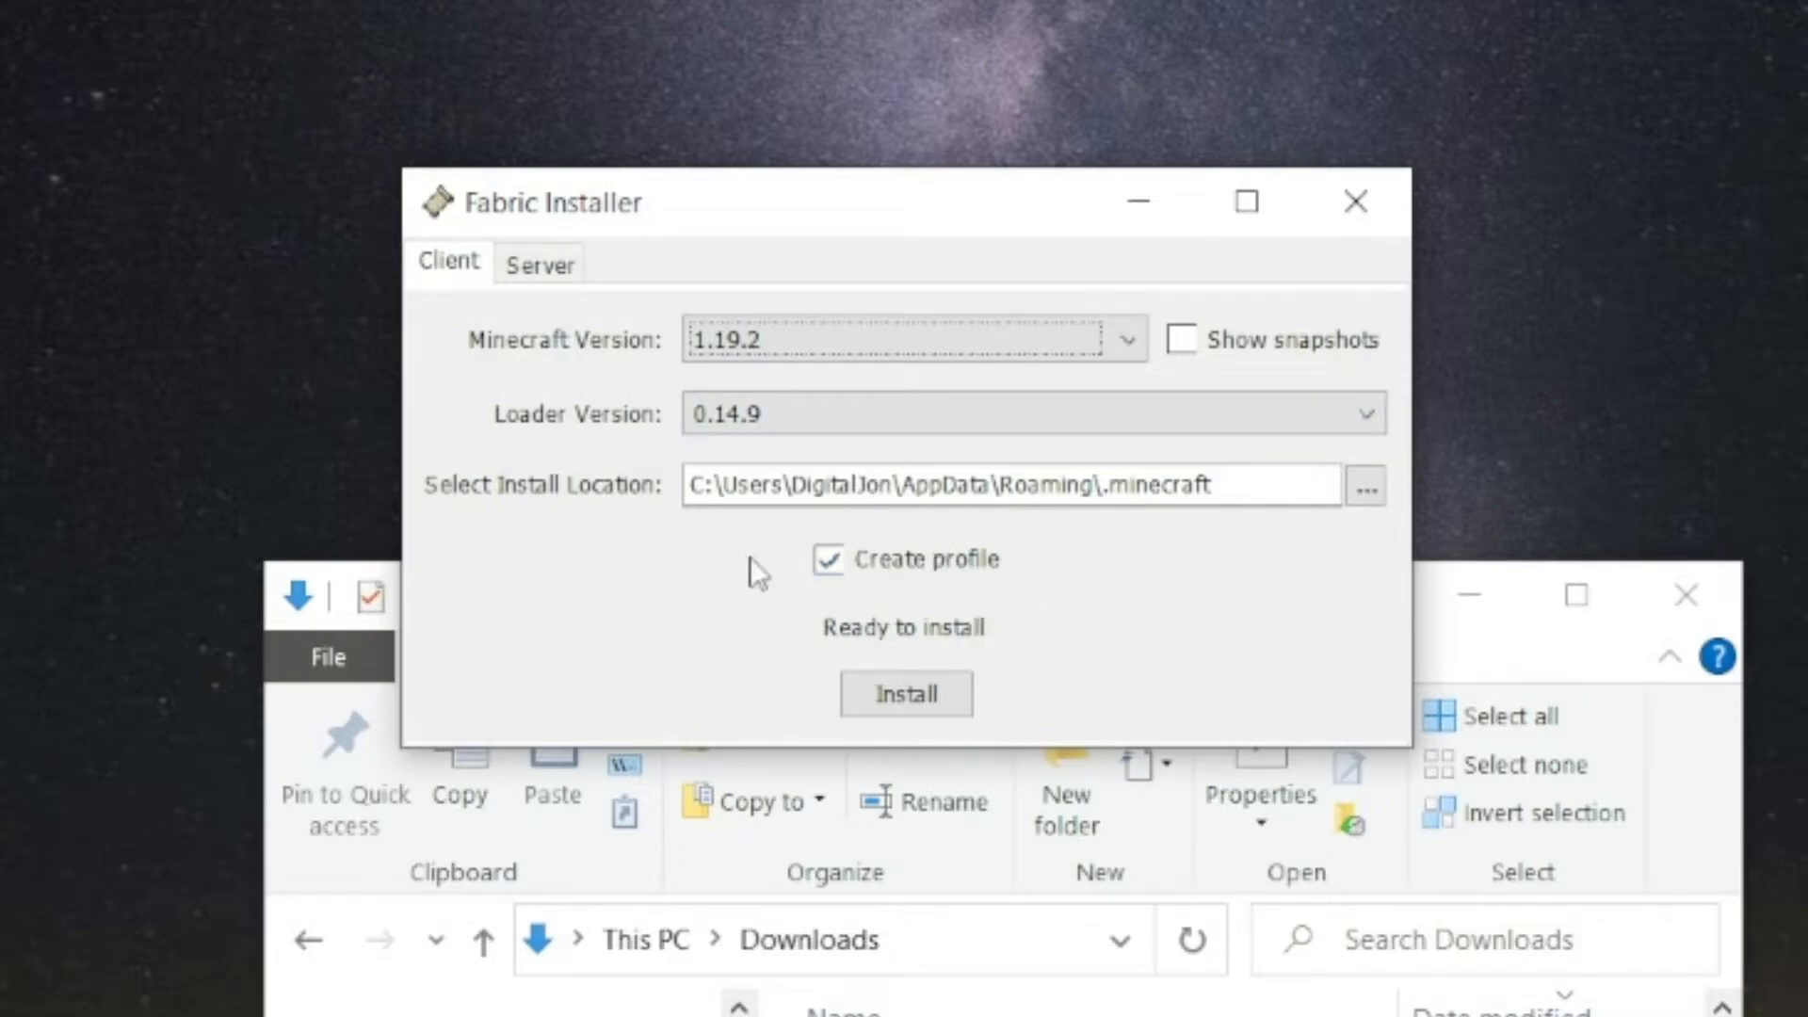
{"action": "left_click", "coordinate": [904, 694]}
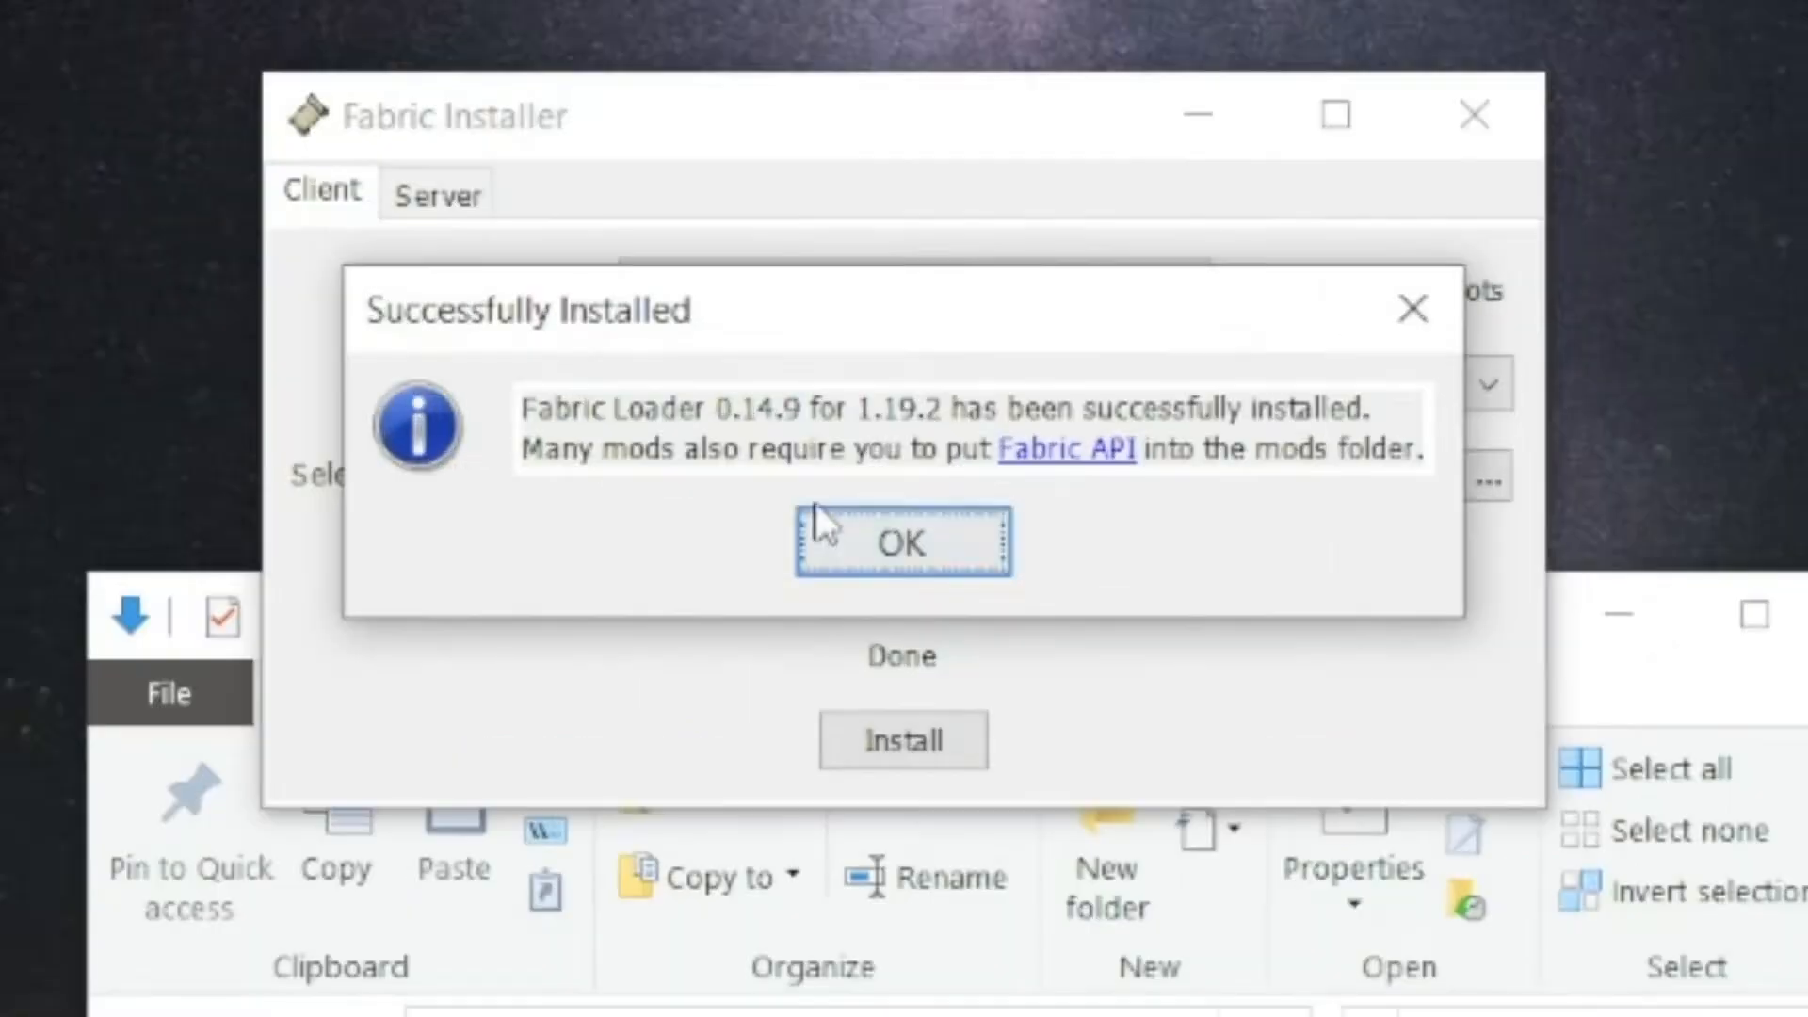
{"action": "mouse_move", "coordinate": [822, 432]}
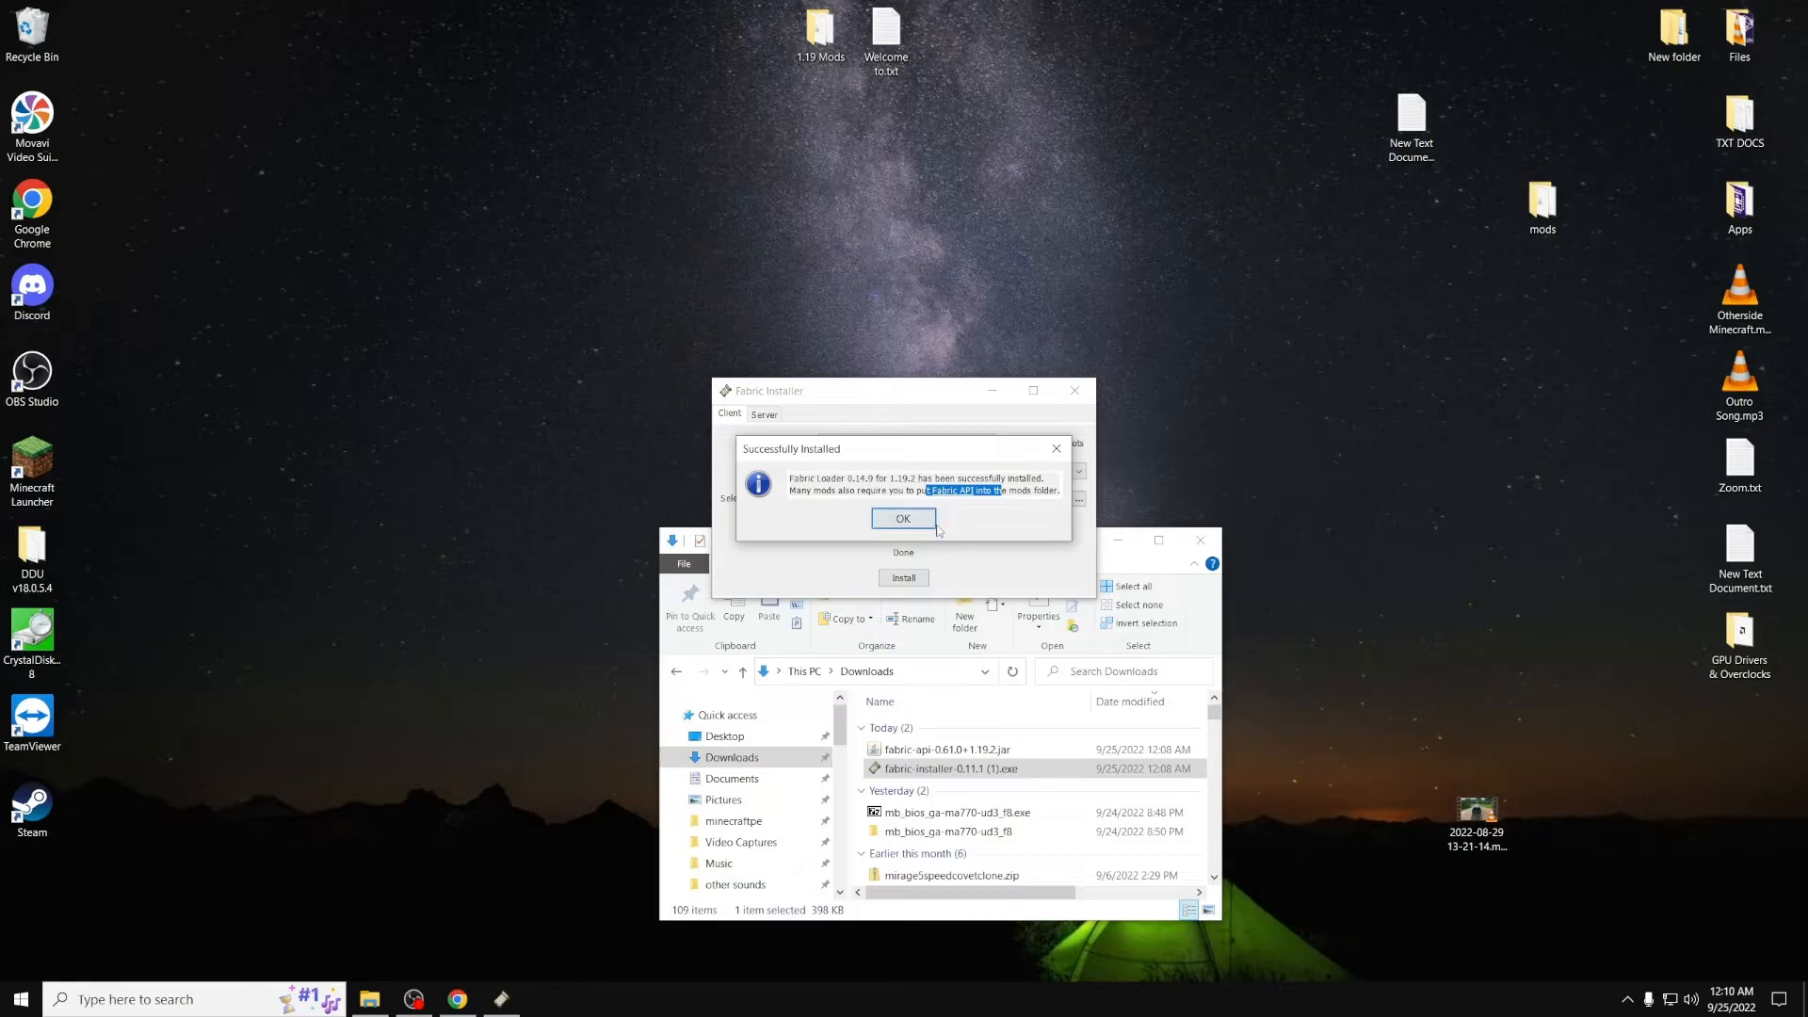
Dismiss the Successfully Installed message and close the Fabric Installer window
{"action": "left_click", "coordinate": [903, 518]}
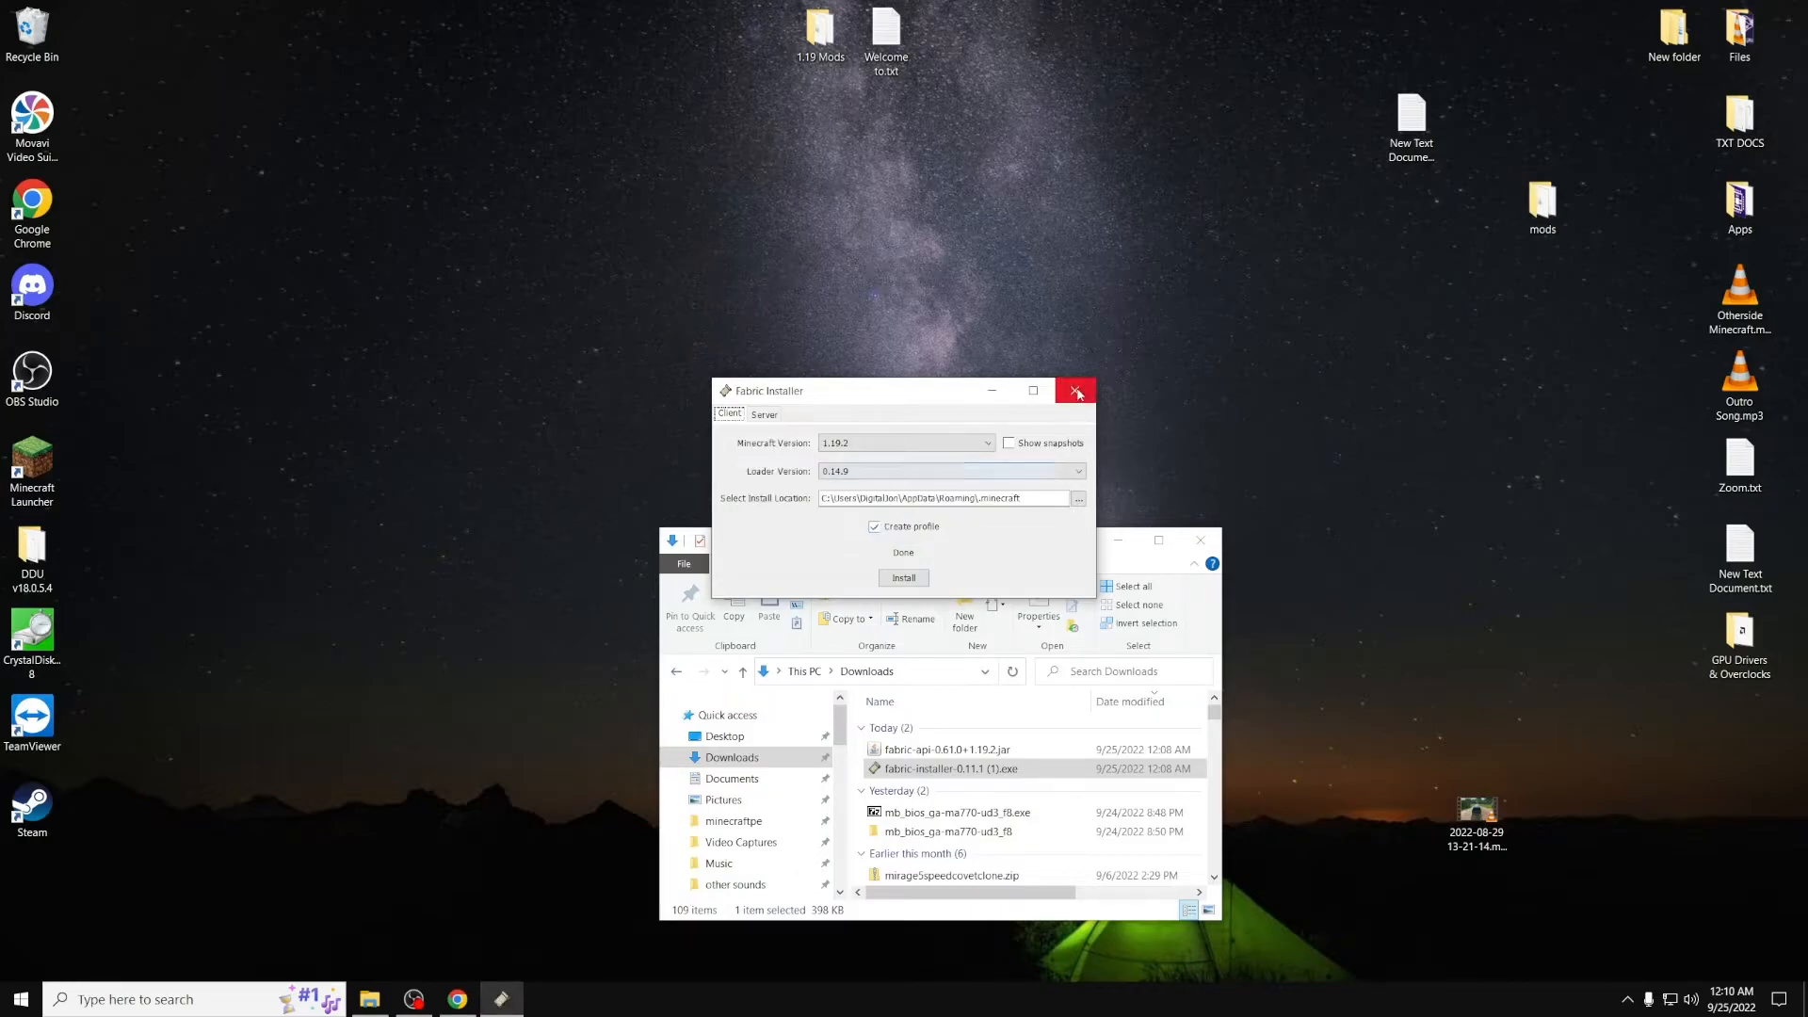
{"action": "left_click", "coordinate": [1076, 391]}
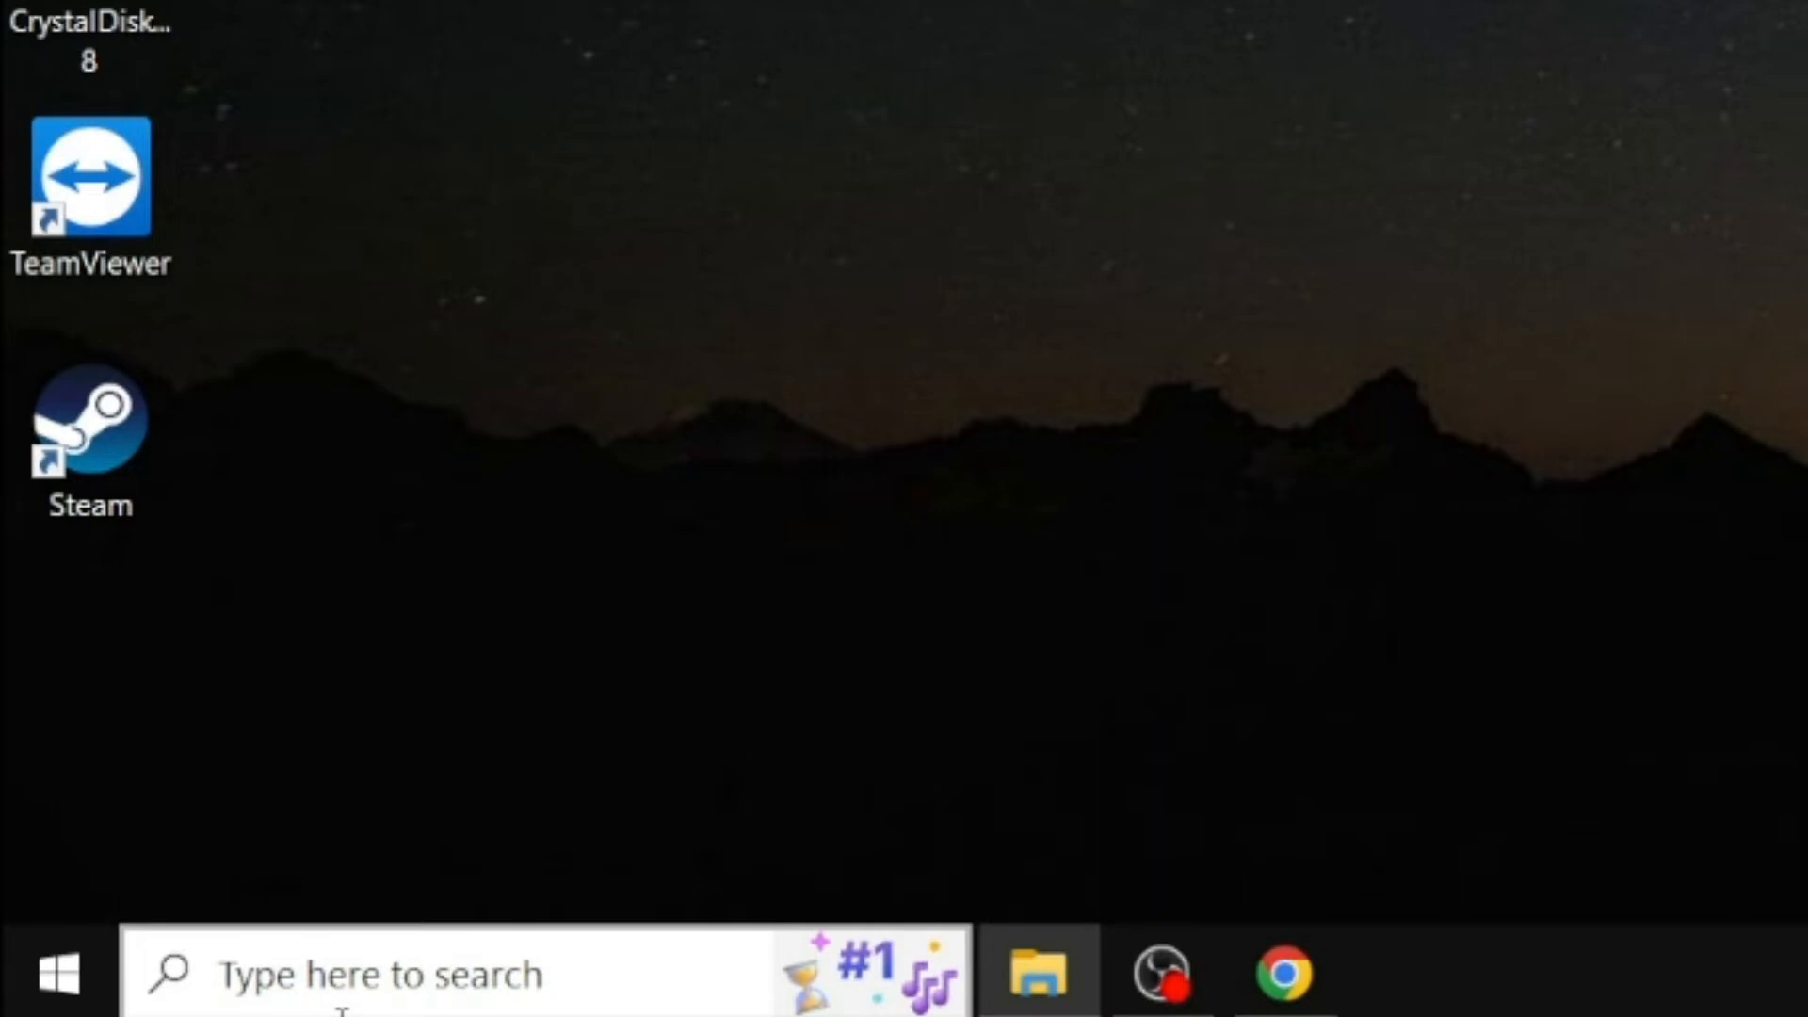
Search Windows for %appdata% and open the Roaming folder result
{"action": "left_click", "coordinate": [58, 972]}
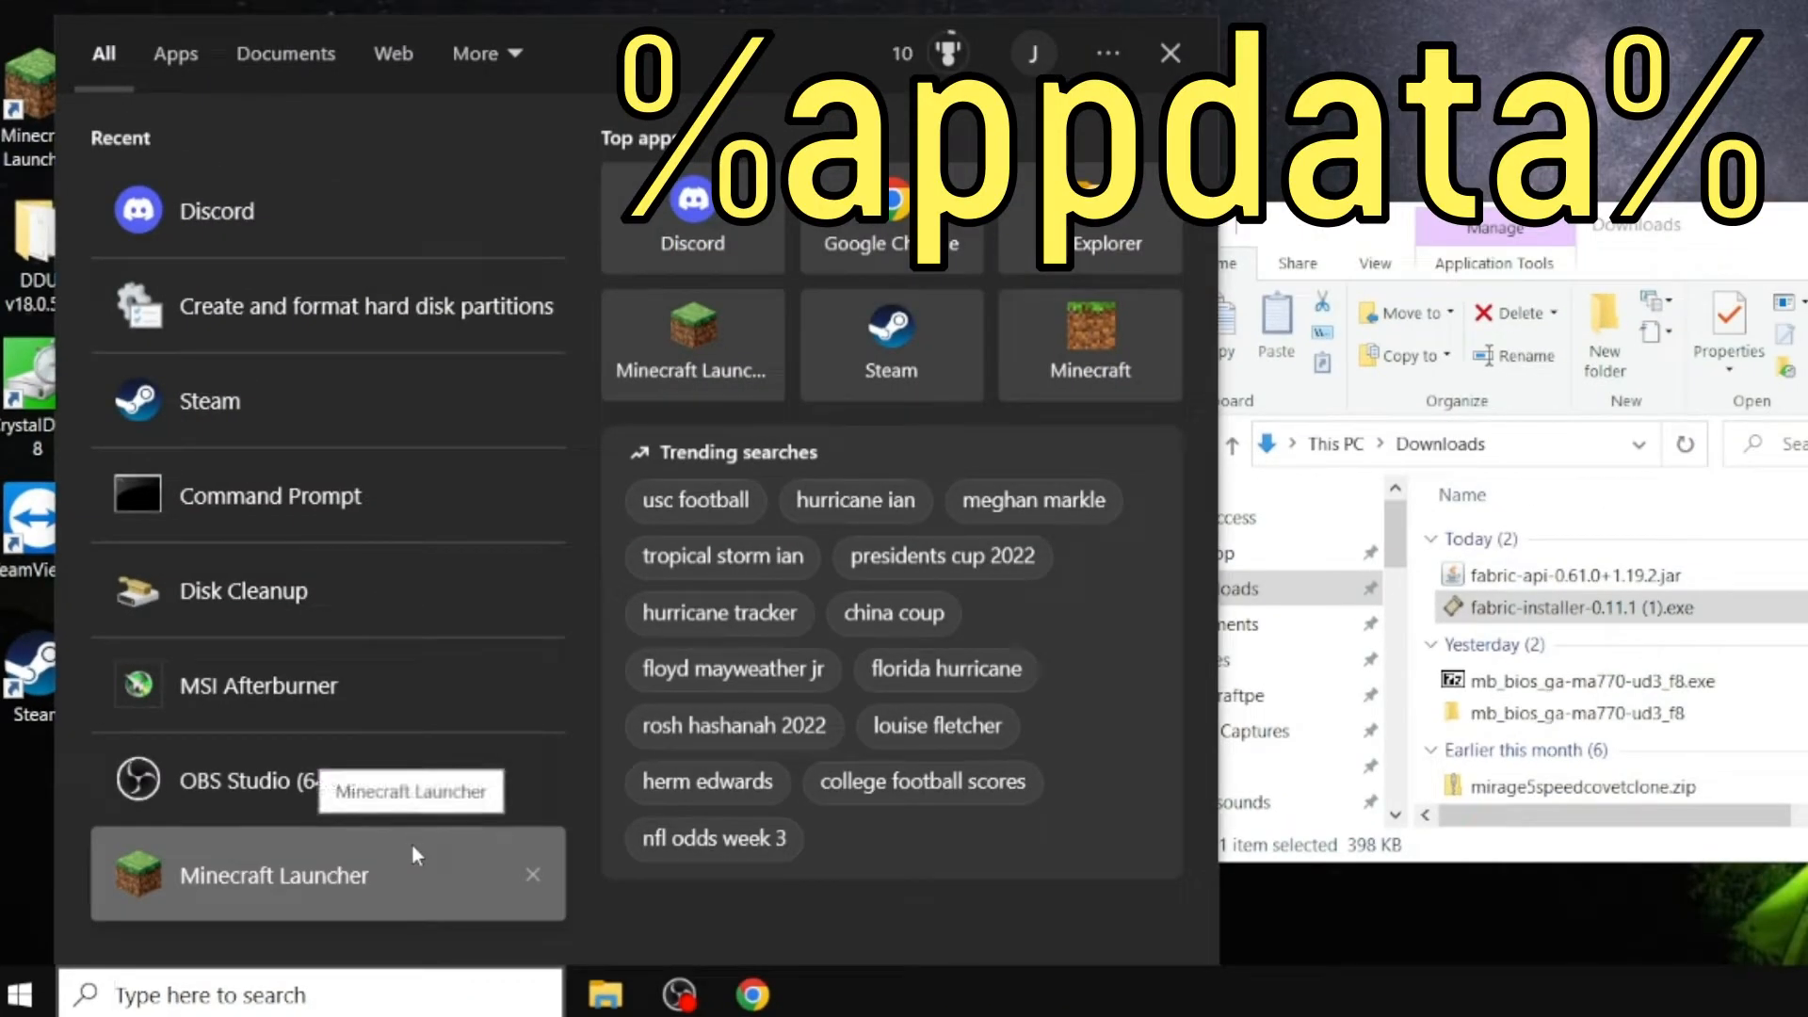
{"action": "type", "text": "%app"}
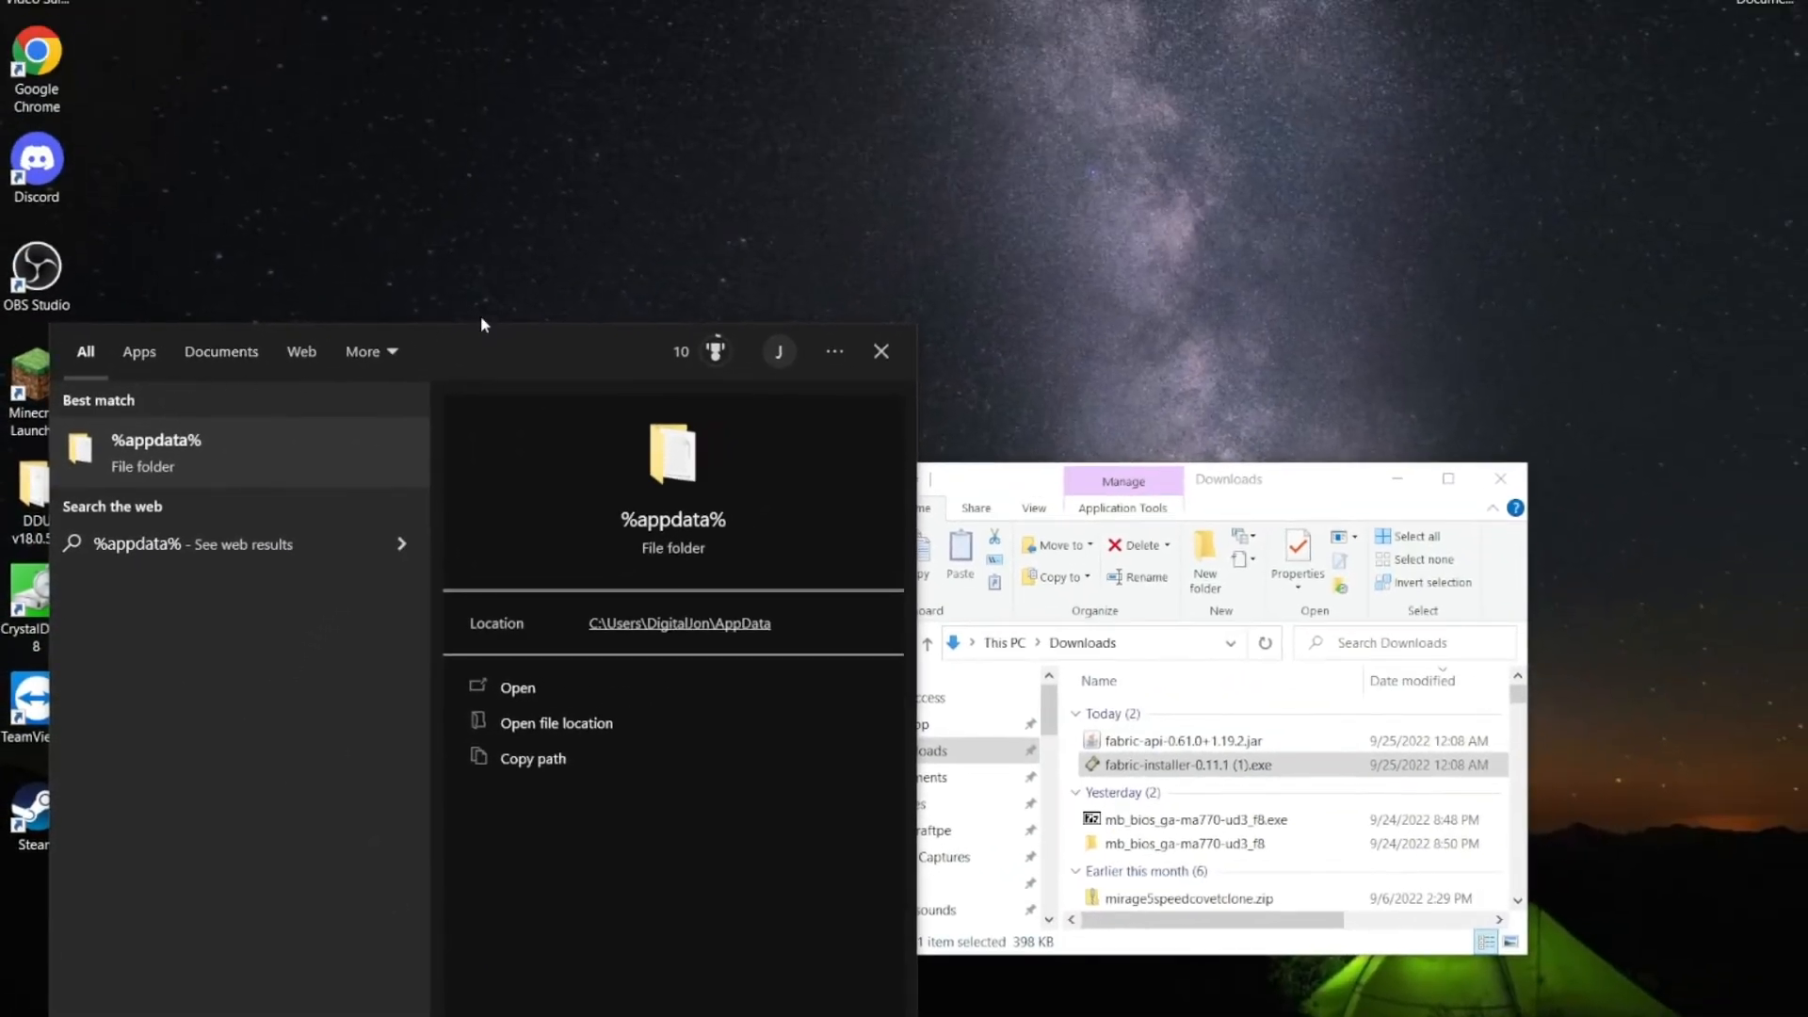
{"action": "mouse_move", "coordinate": [672, 519]}
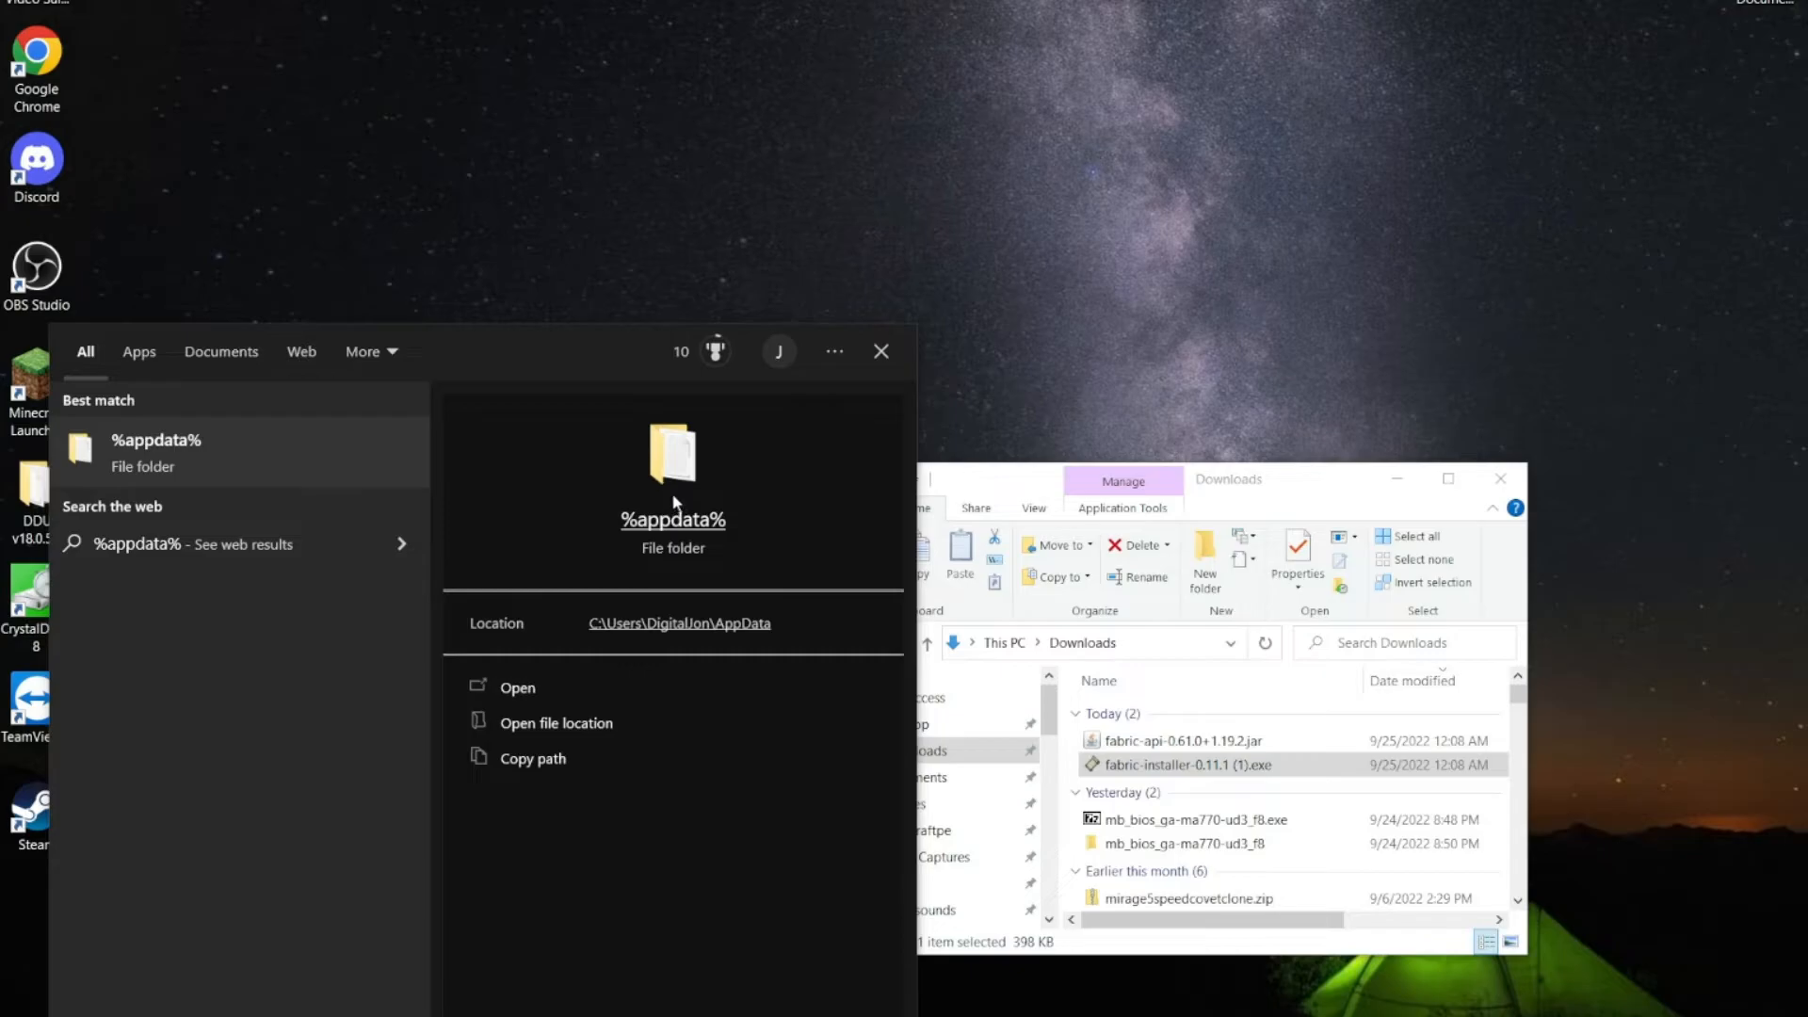
{"action": "left_click", "coordinate": [517, 687]}
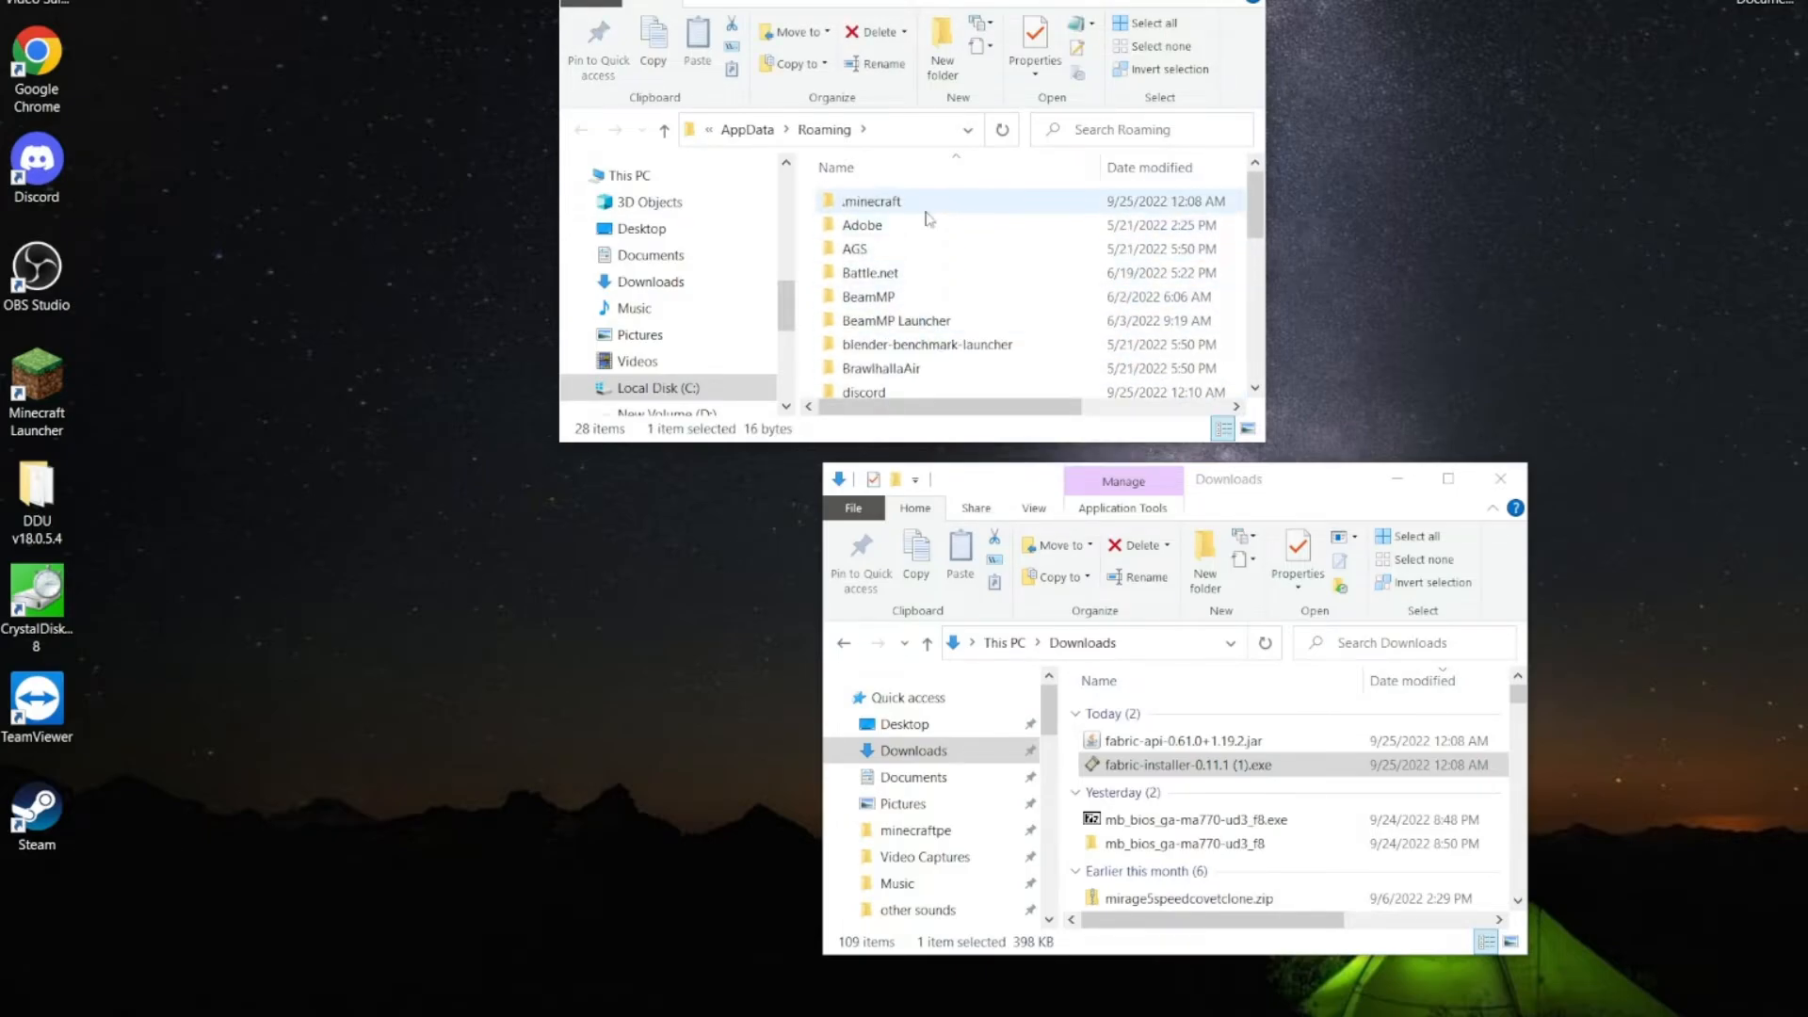
Enter the .minecraft folder in Roaming and look through its folder list
{"action": "double_click", "coordinate": [871, 200]}
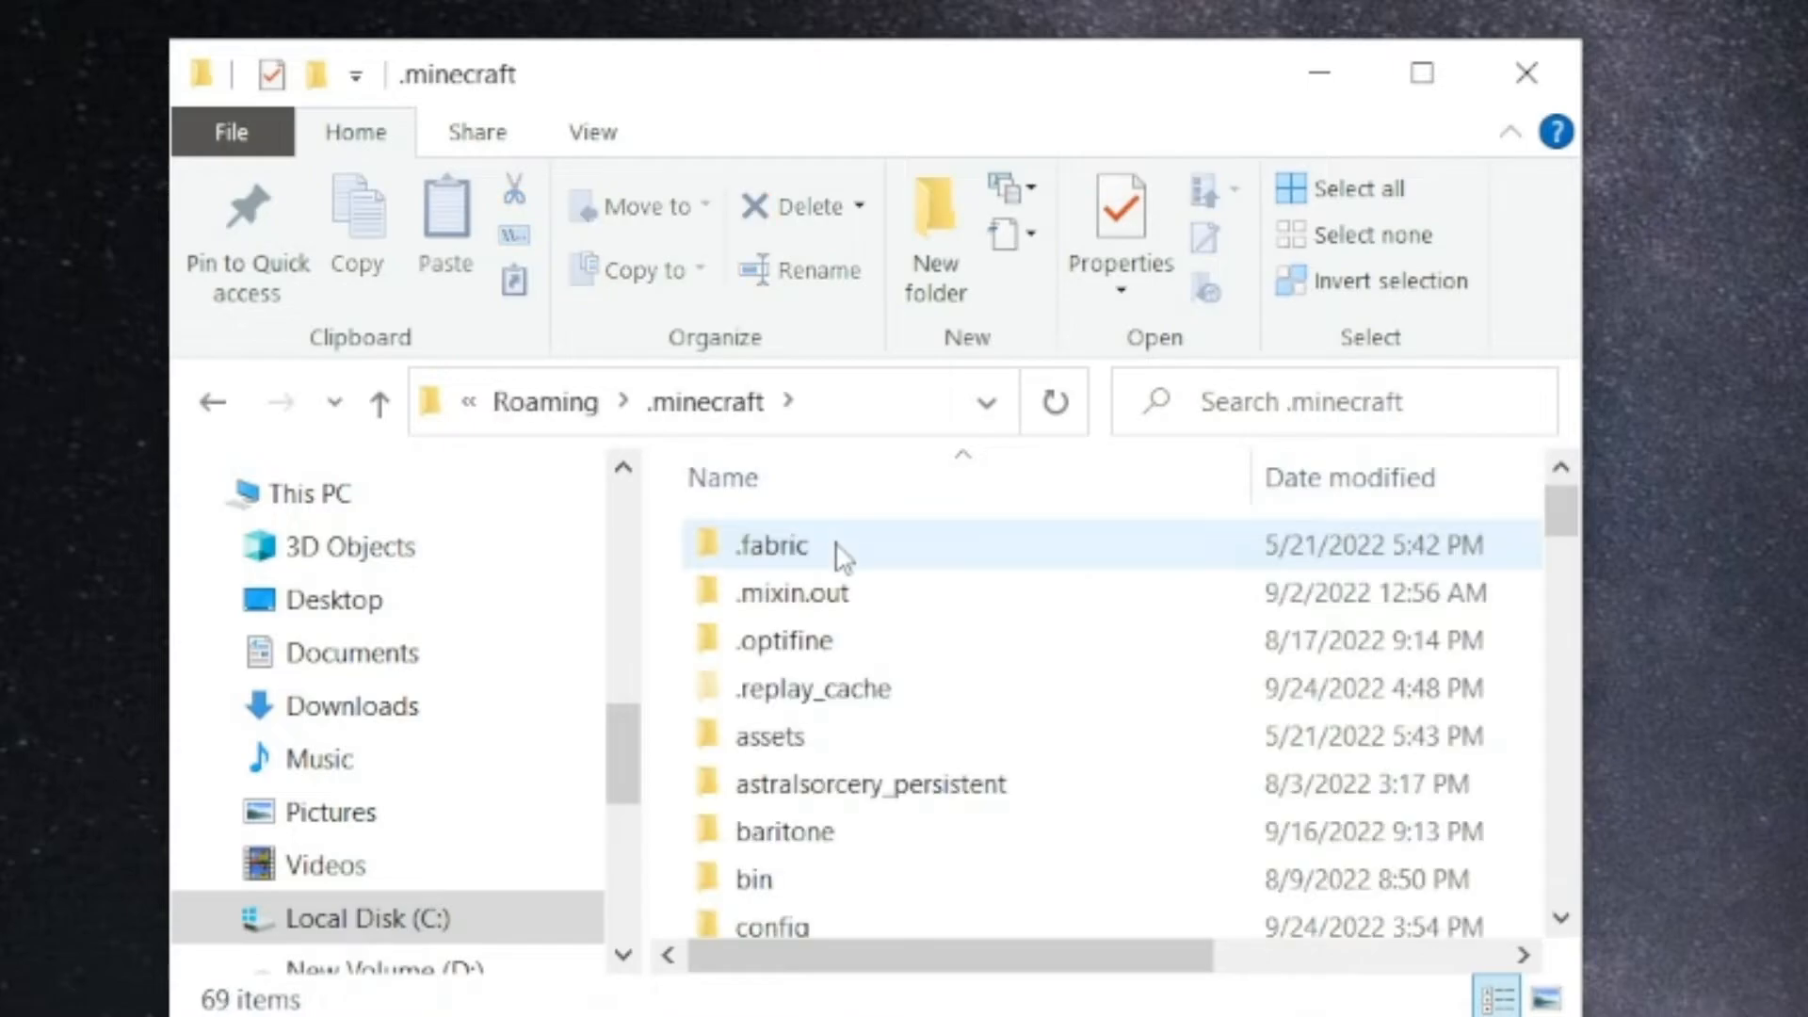
{"action": "left_click", "coordinate": [813, 689]}
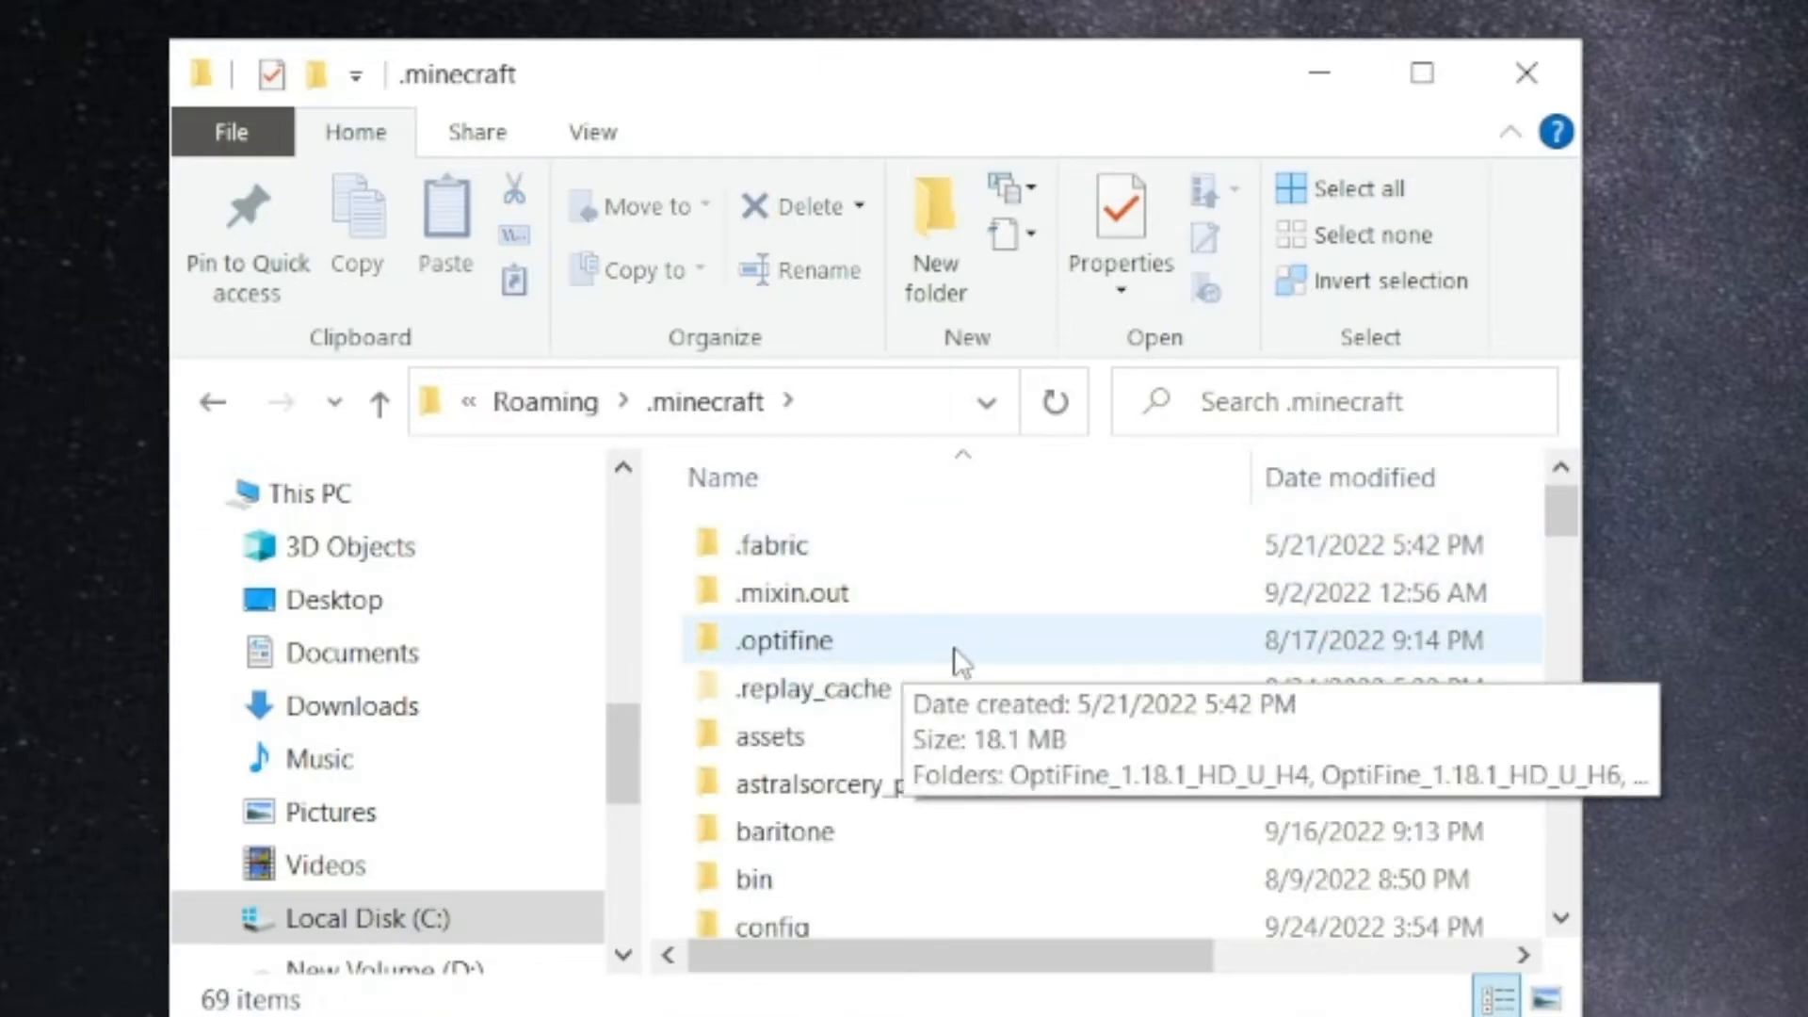
{"action": "mouse_move", "coordinate": [1168, 628]}
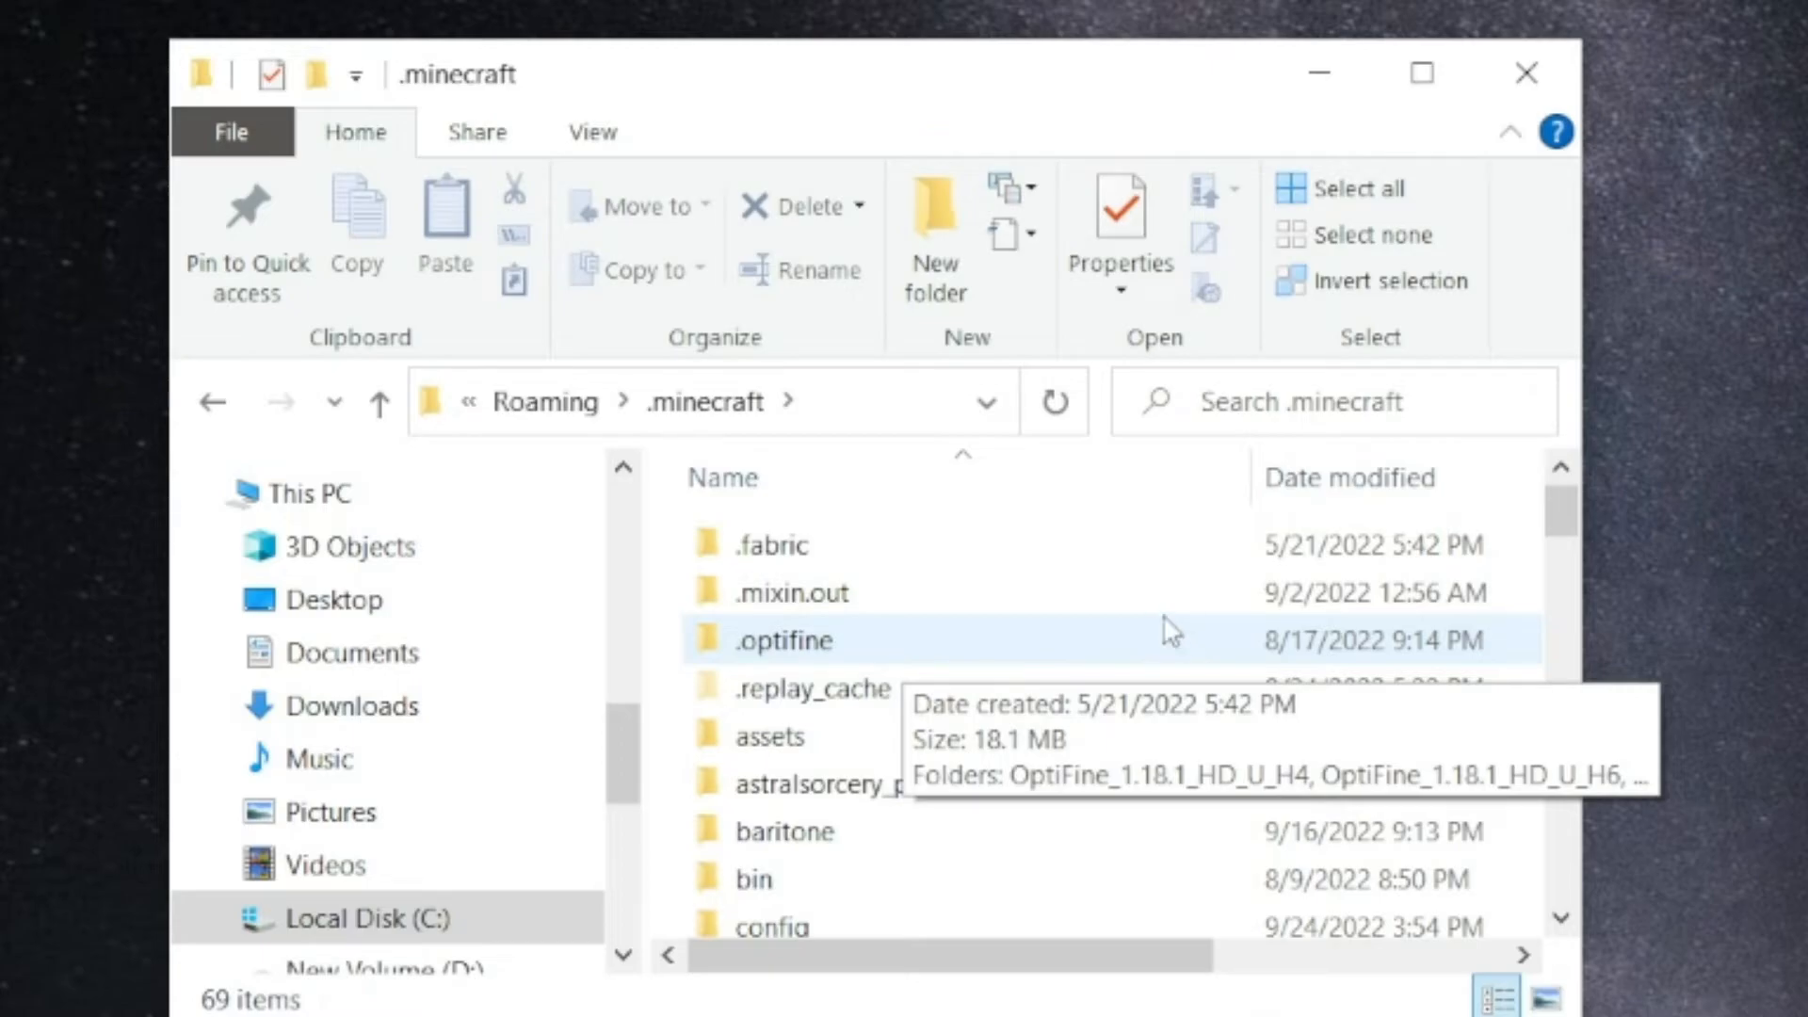
{"action": "scroll", "scroll_direction": "down", "scroll_amount": 3}
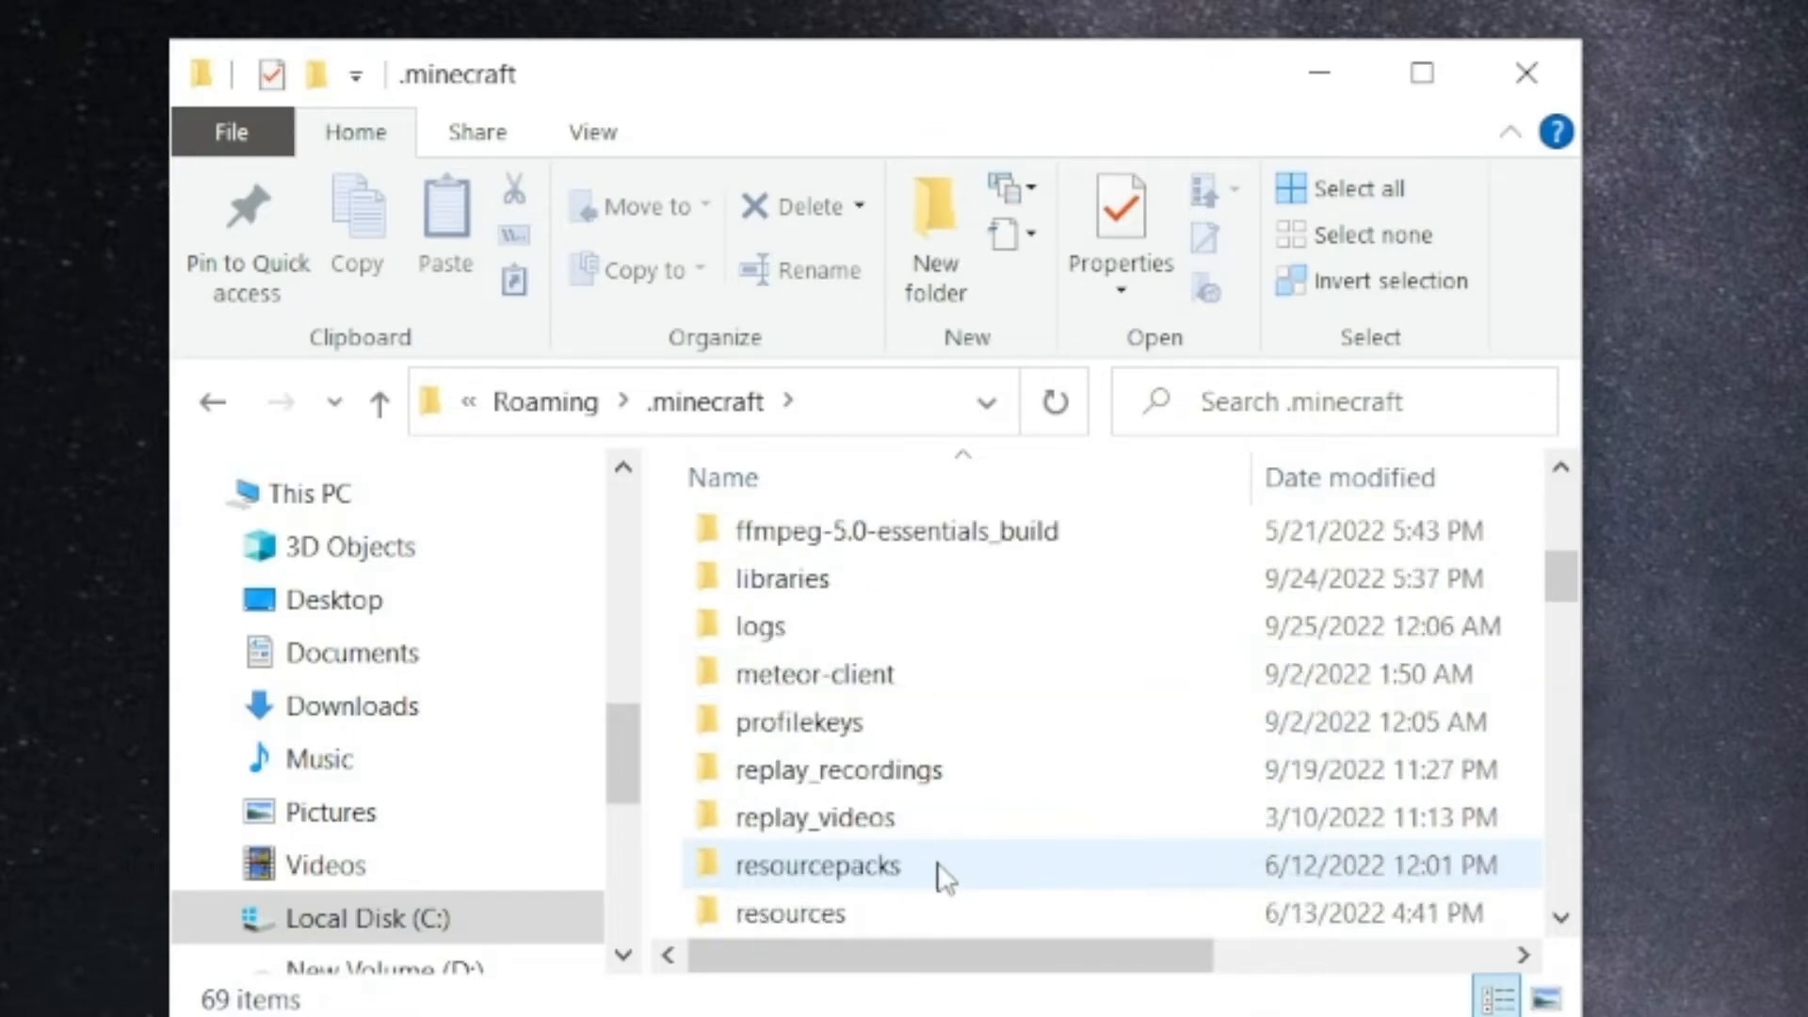
{"action": "left_click", "coordinate": [814, 816]}
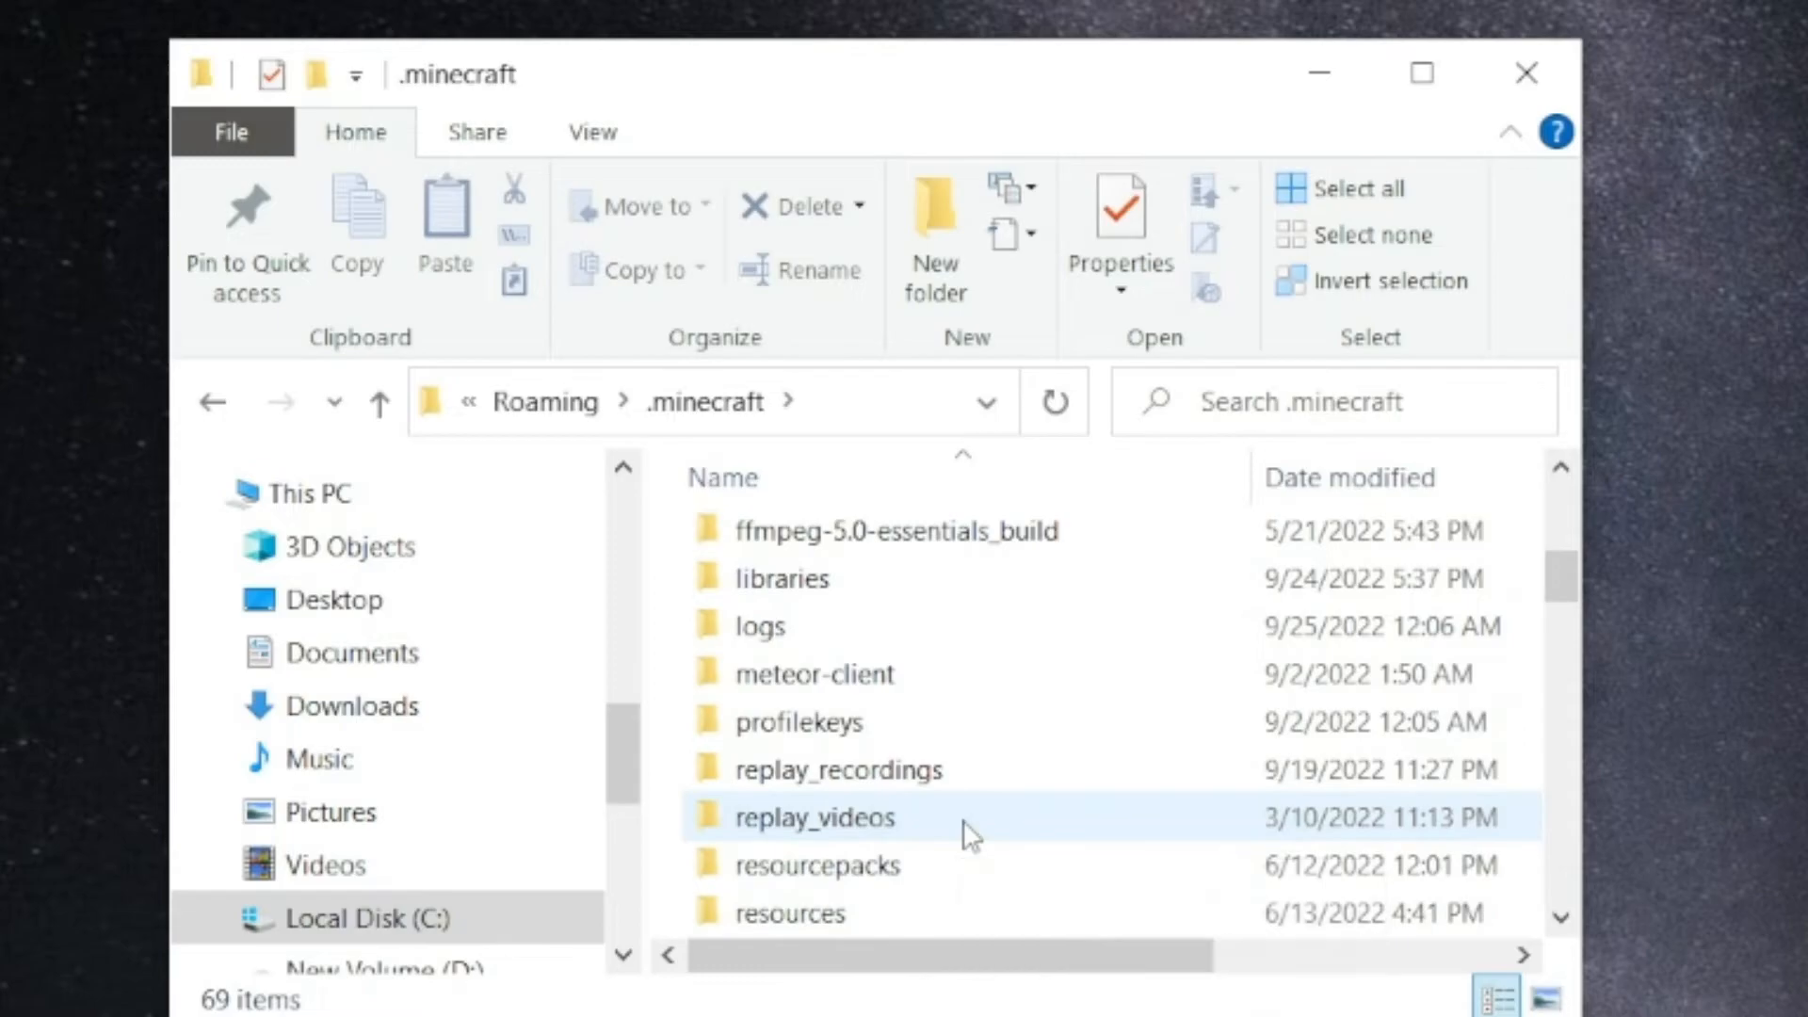
{"action": "mouse_move", "coordinate": [928, 530]}
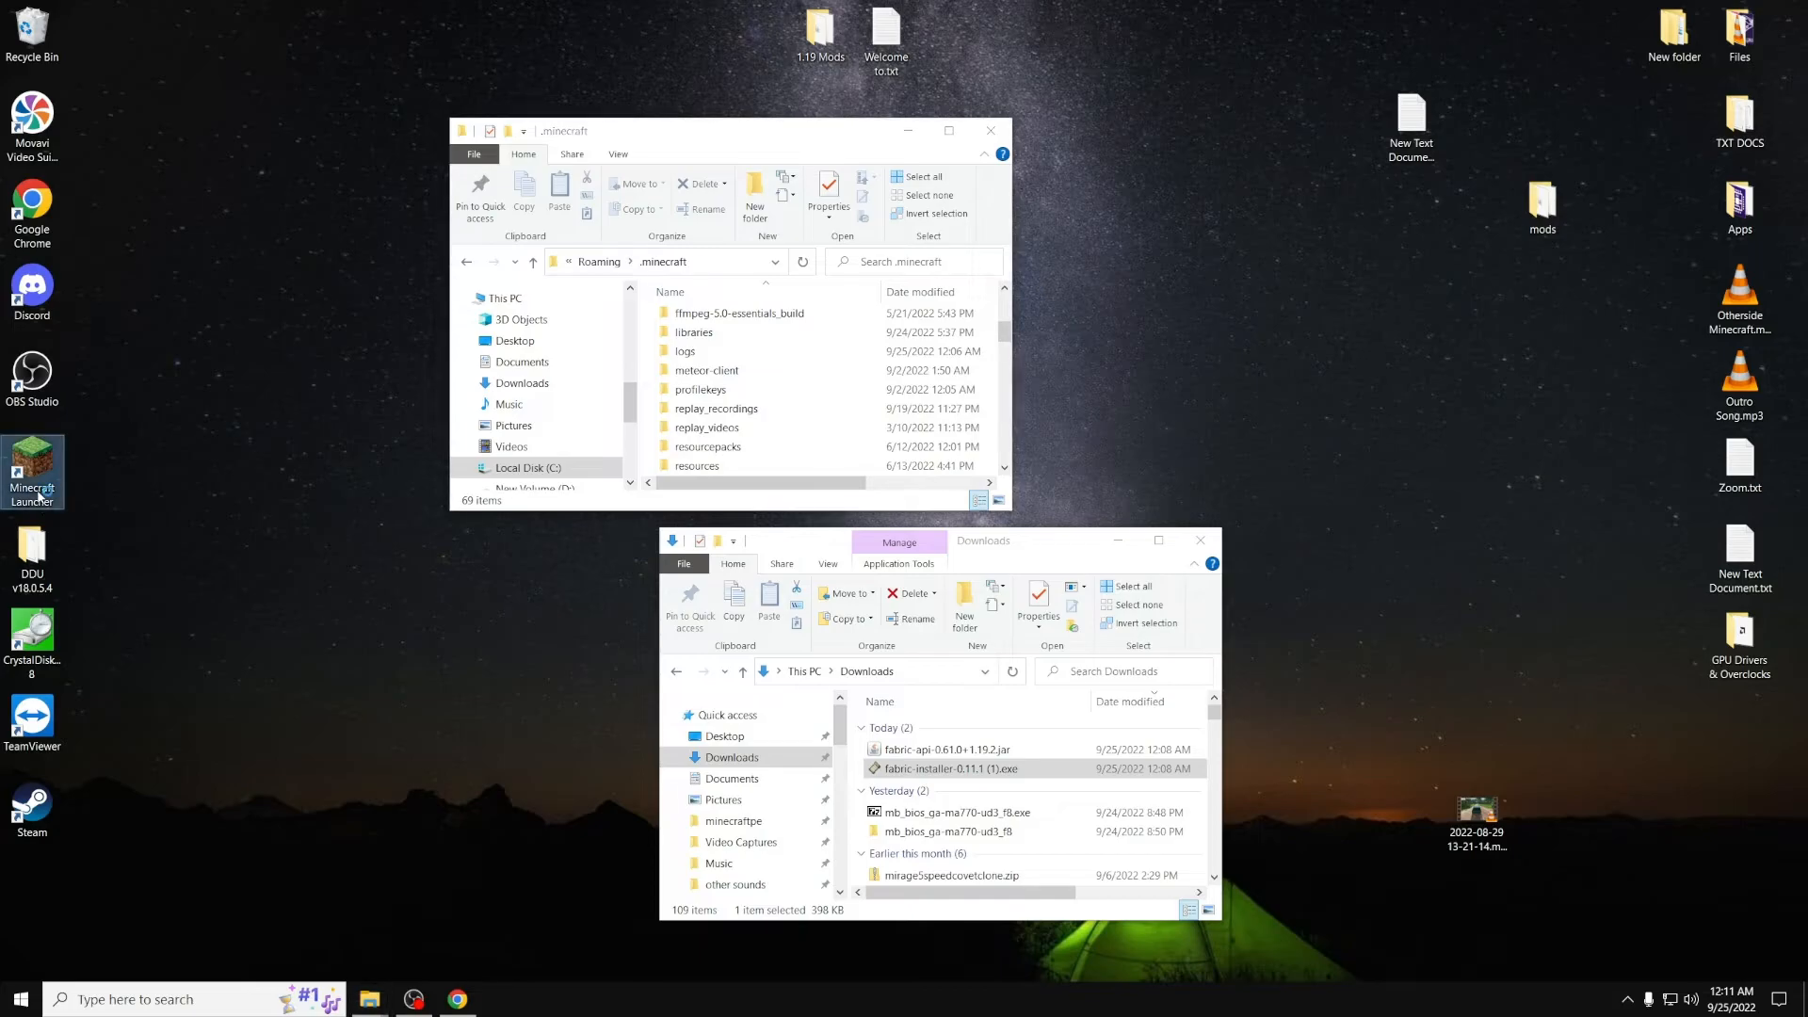
Play the fabric-loader-1.19.2 installation to the Fabric (Modded) title screen, then quit the game
{"action": "double_click", "coordinate": [32, 469]}
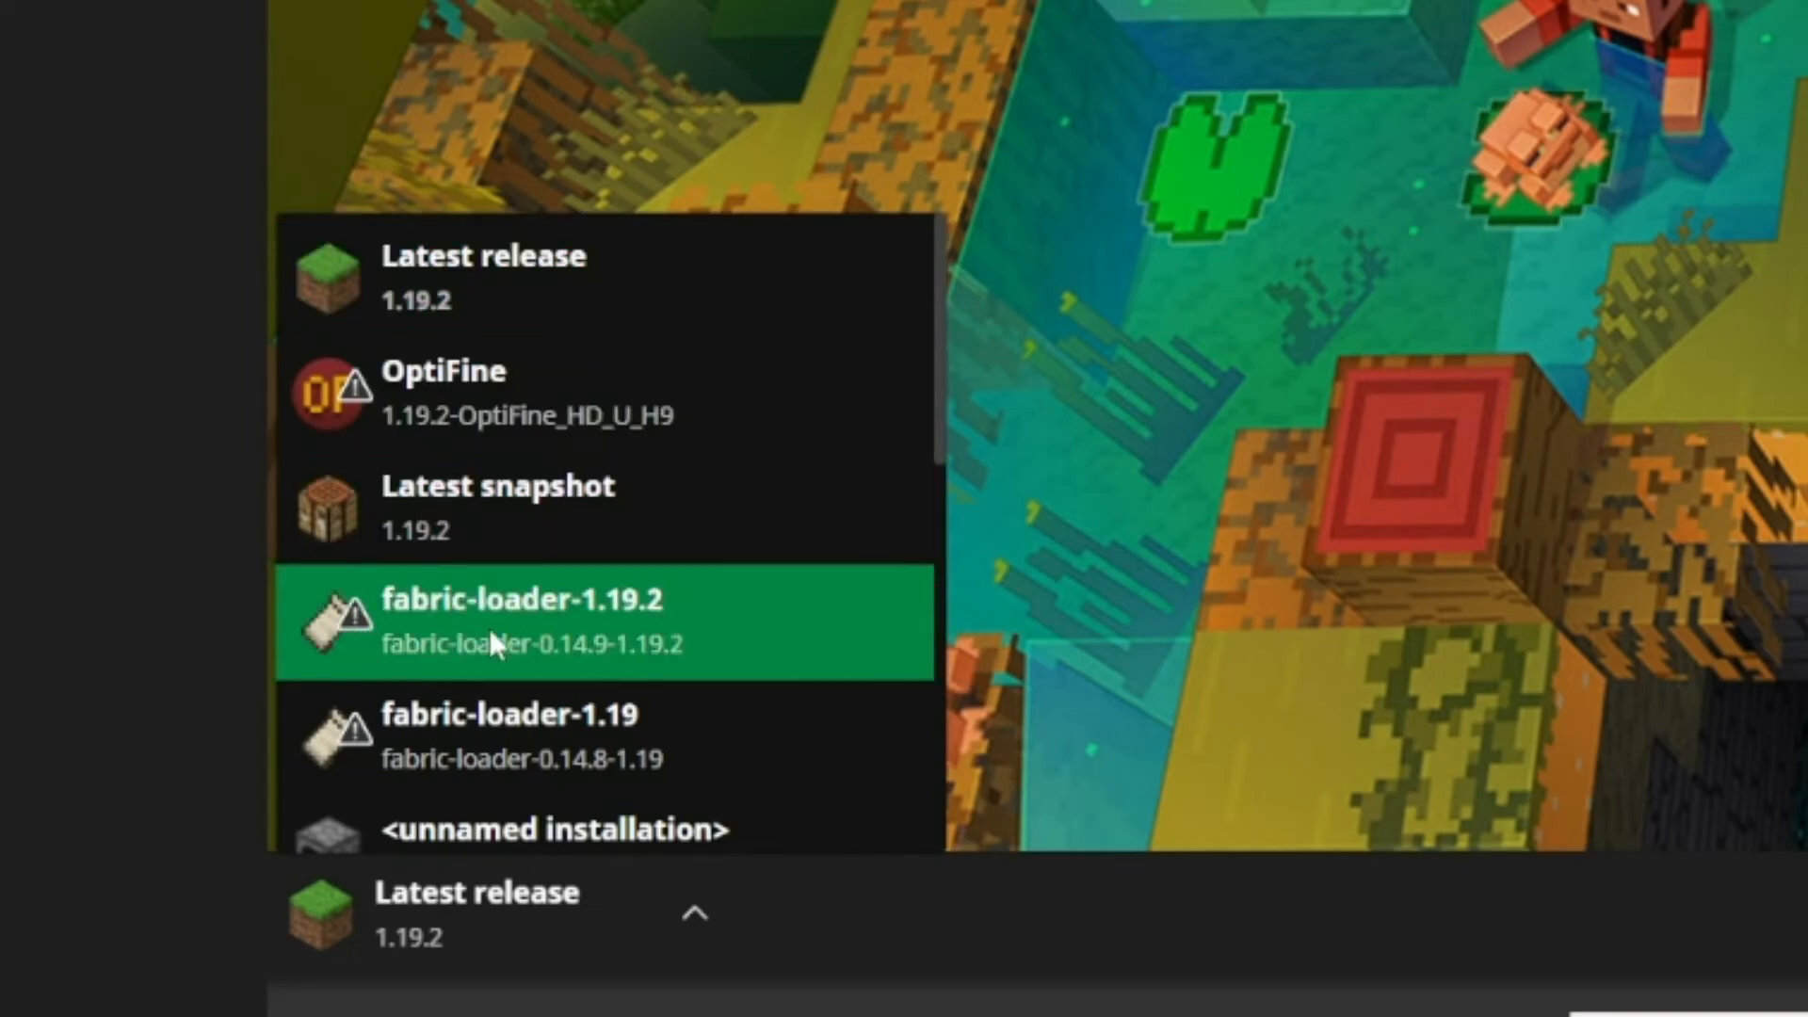
{"action": "mouse_move", "coordinate": [518, 658]}
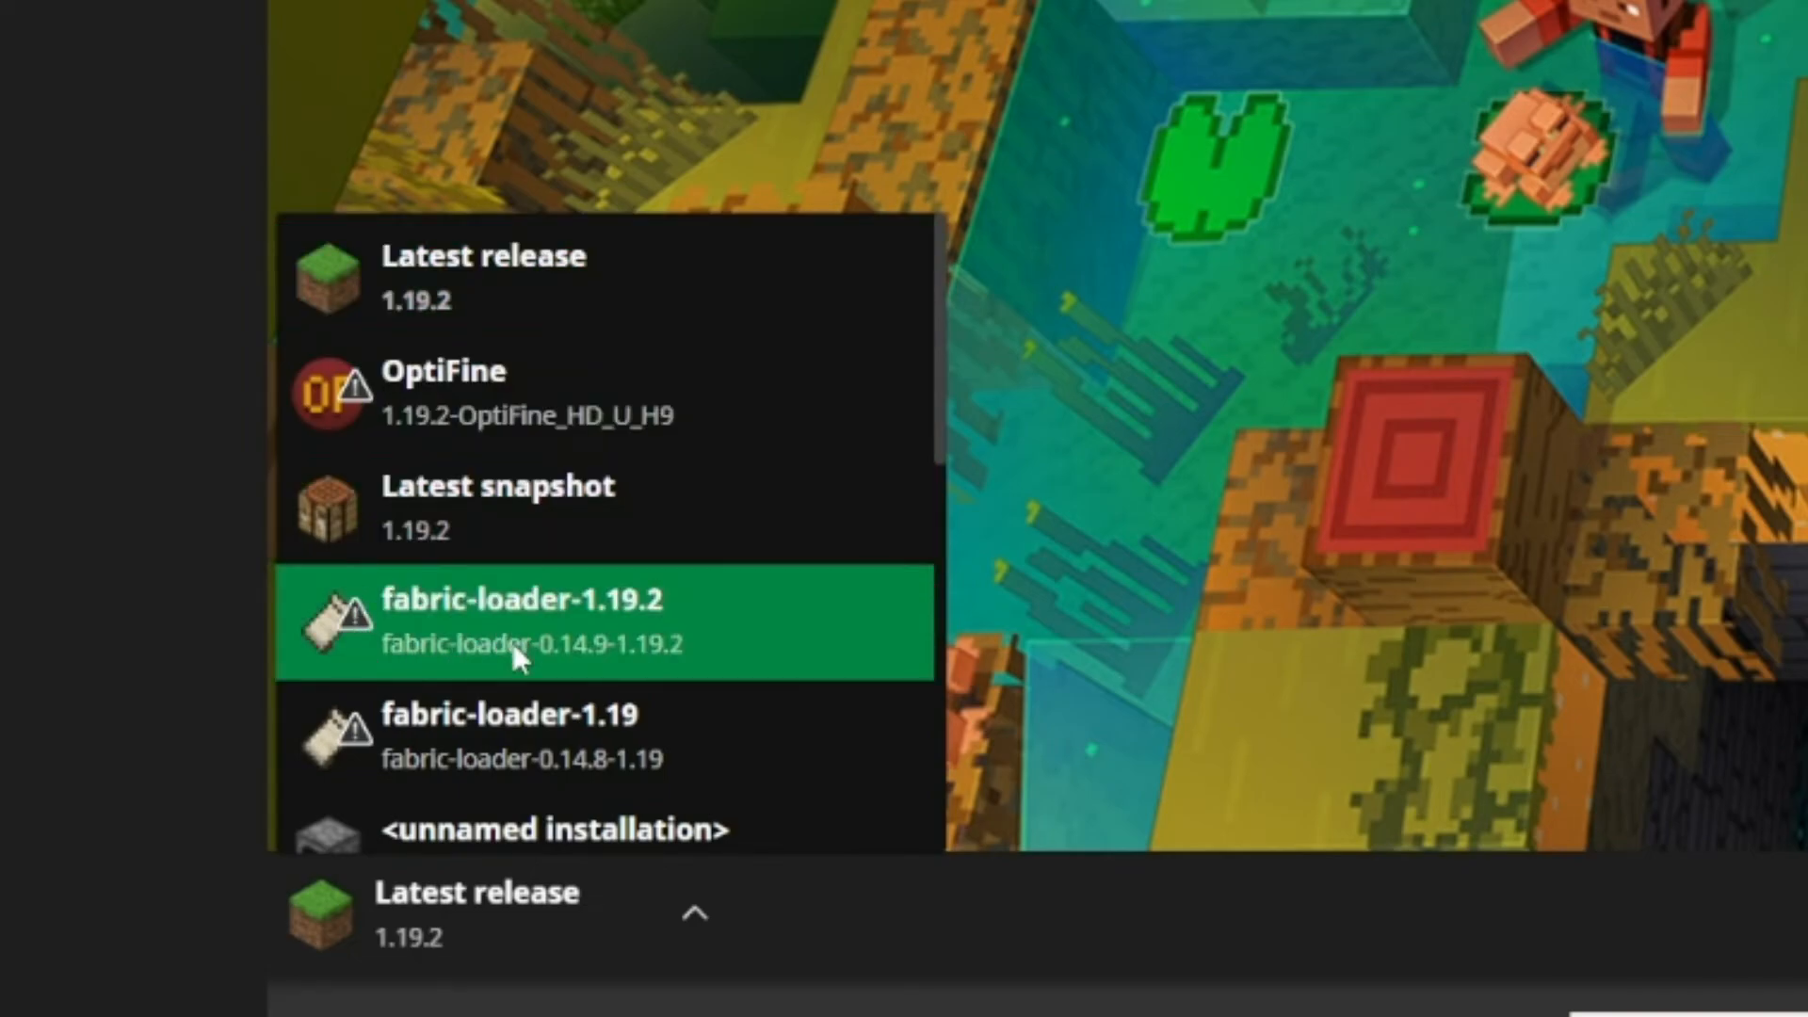
{"action": "left_click", "coordinate": [519, 622]}
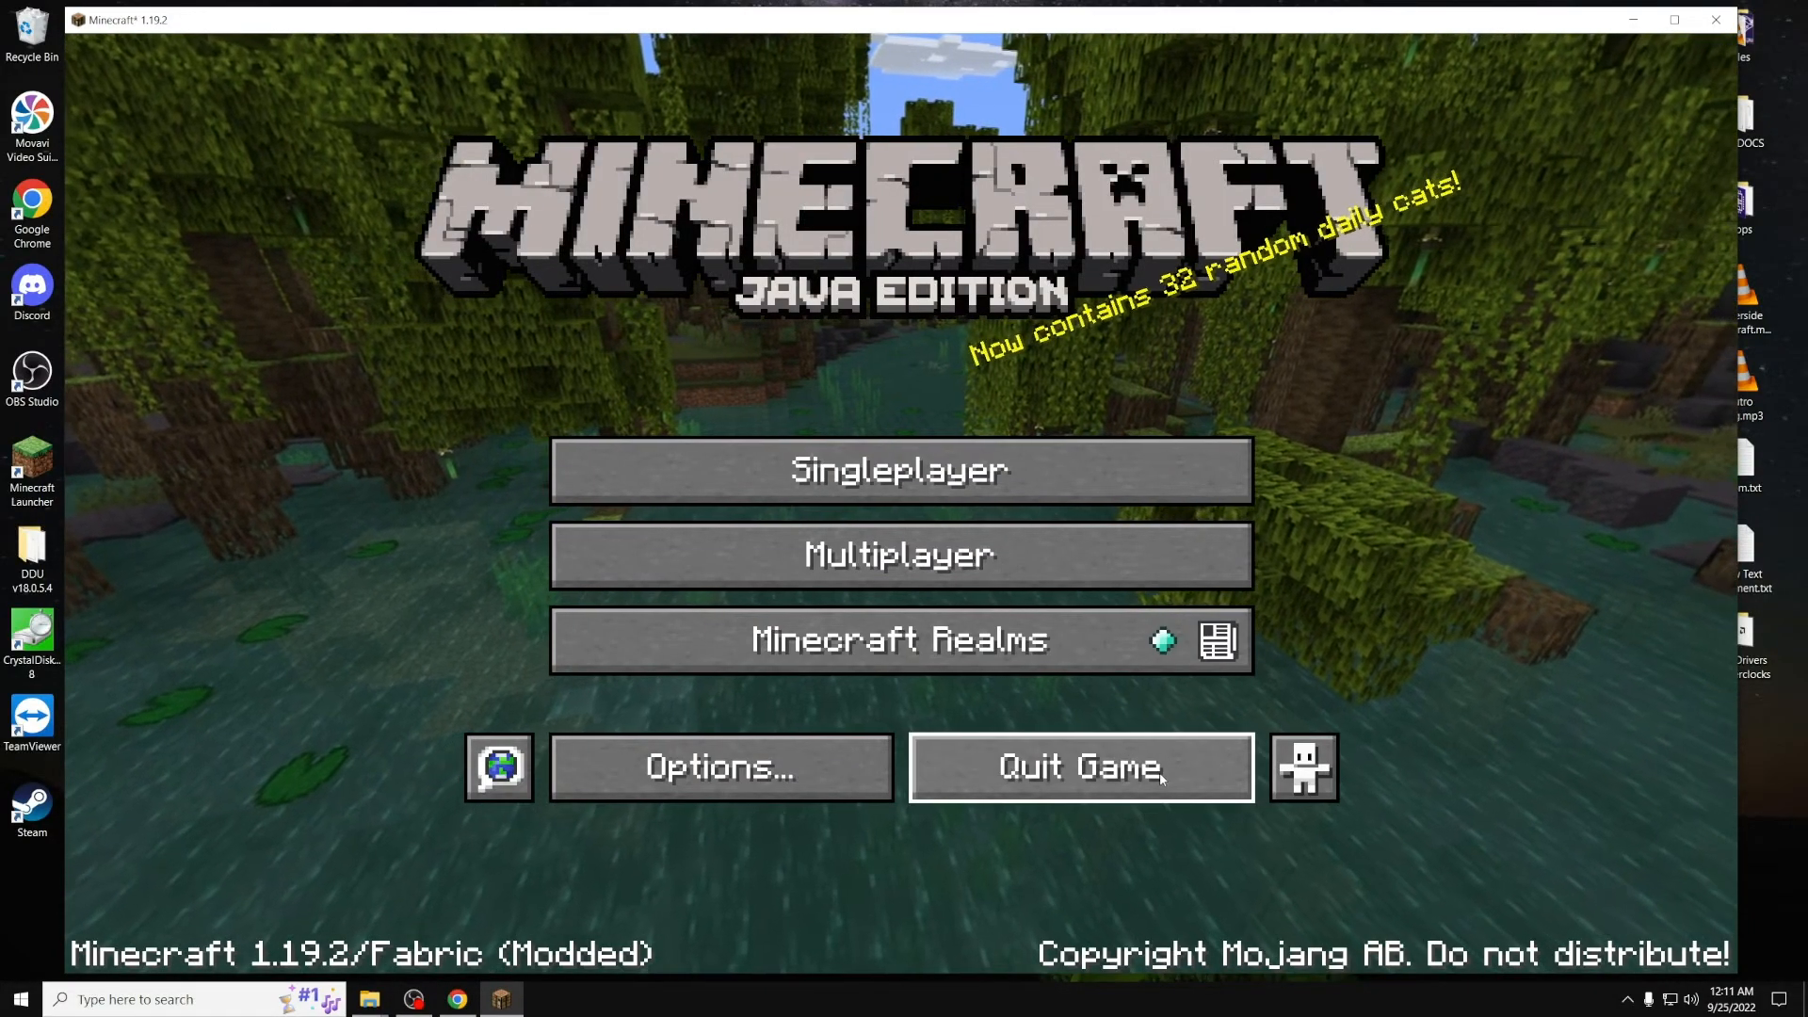
{"action": "left_click", "coordinate": [1079, 766]}
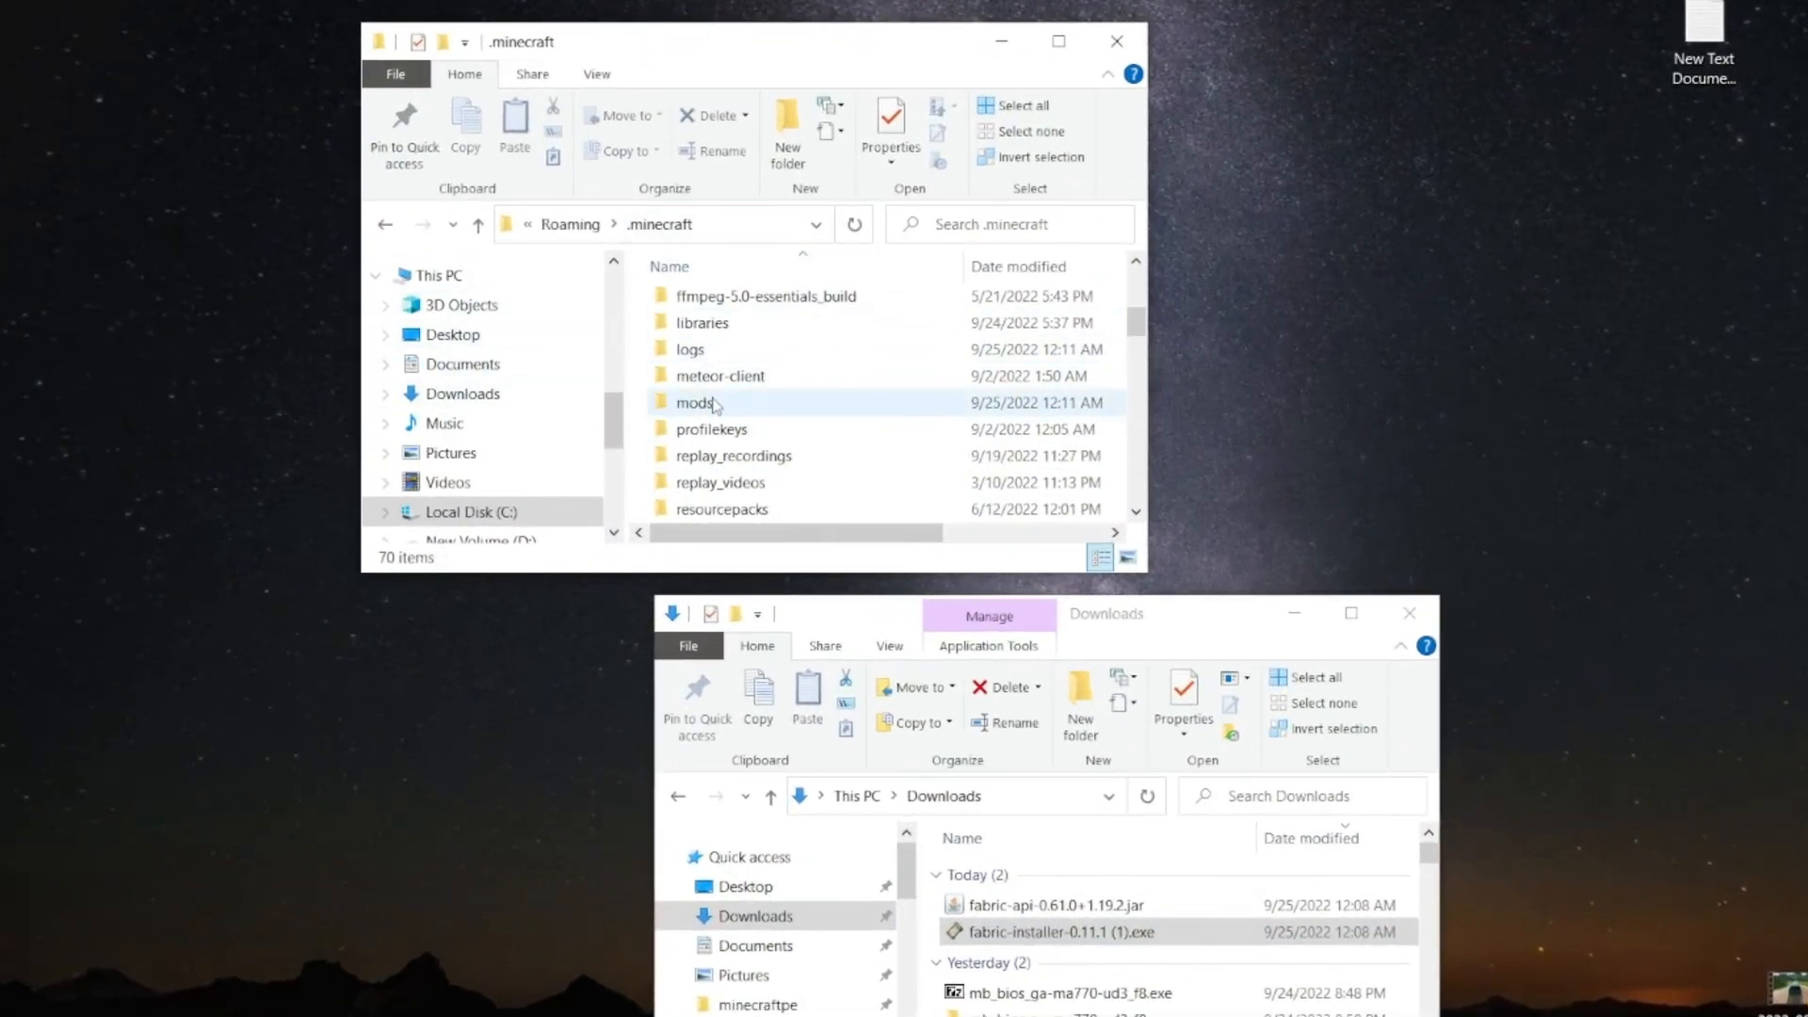
Enter the new mods folder in .minecraft to receive fabric-api-0.61.0+1.19.2.jar
{"action": "left_click", "coordinate": [697, 402]}
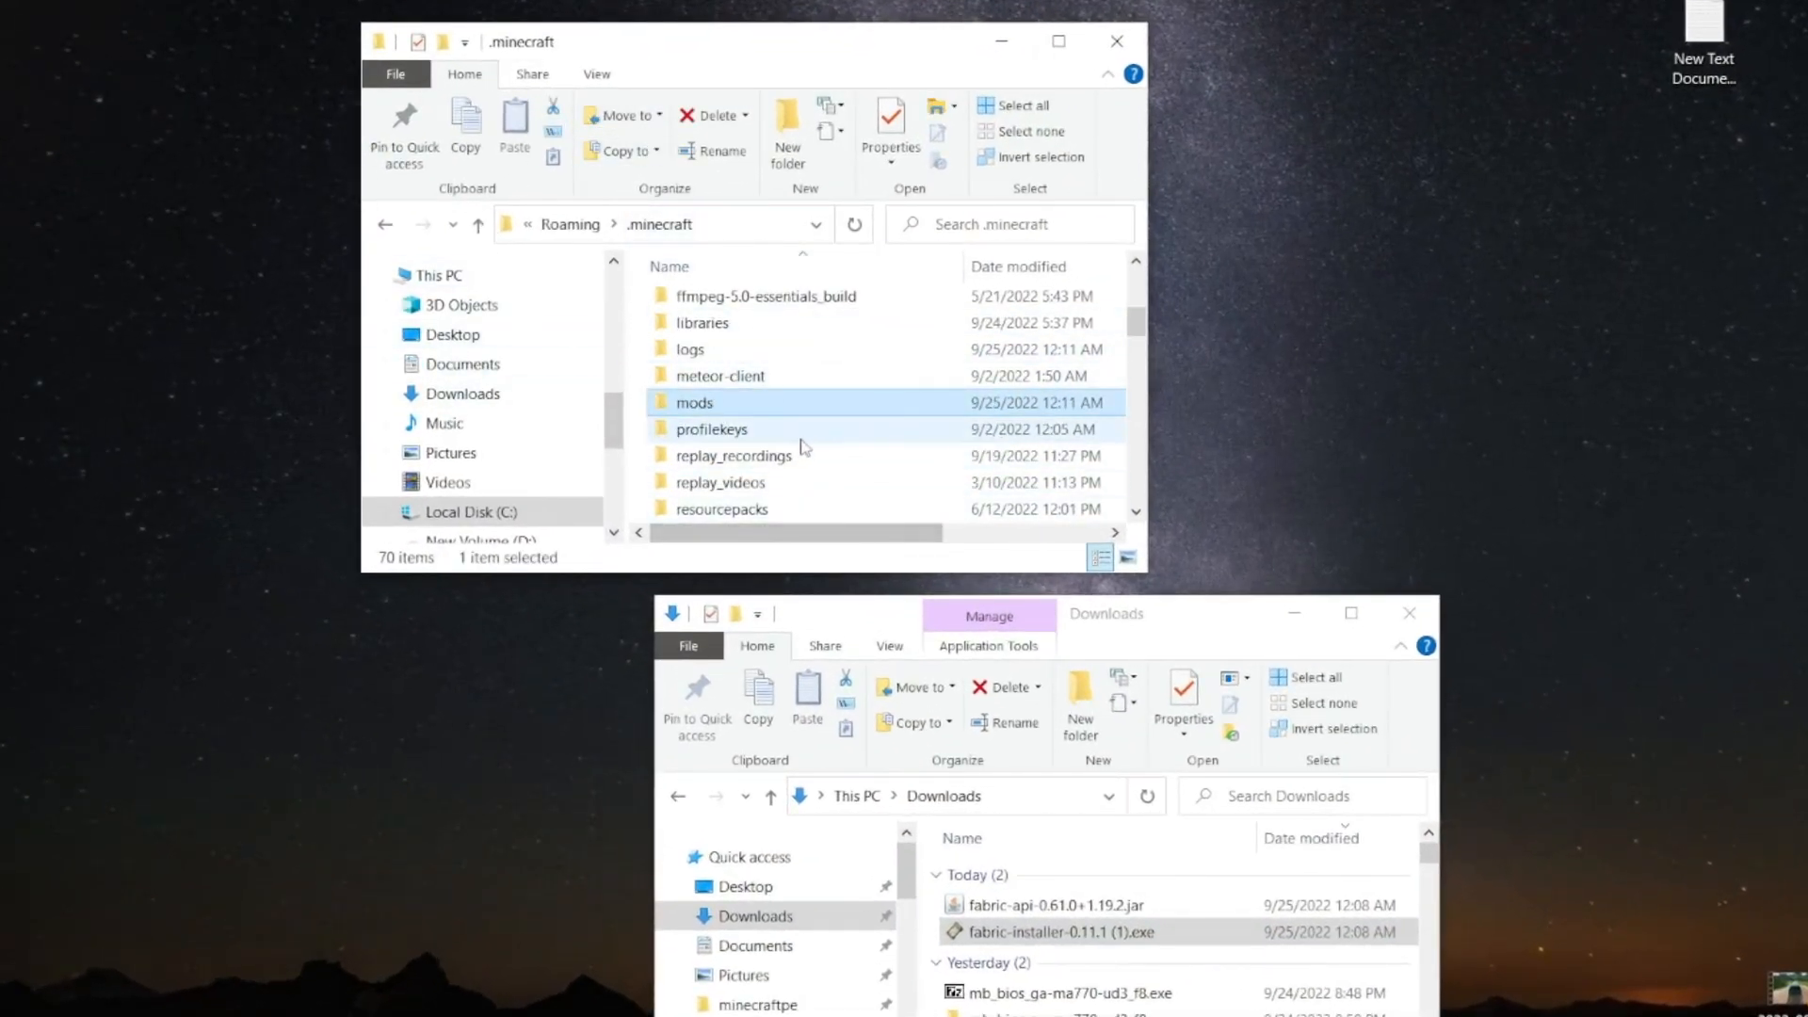
{"action": "double_click", "coordinate": [694, 402]}
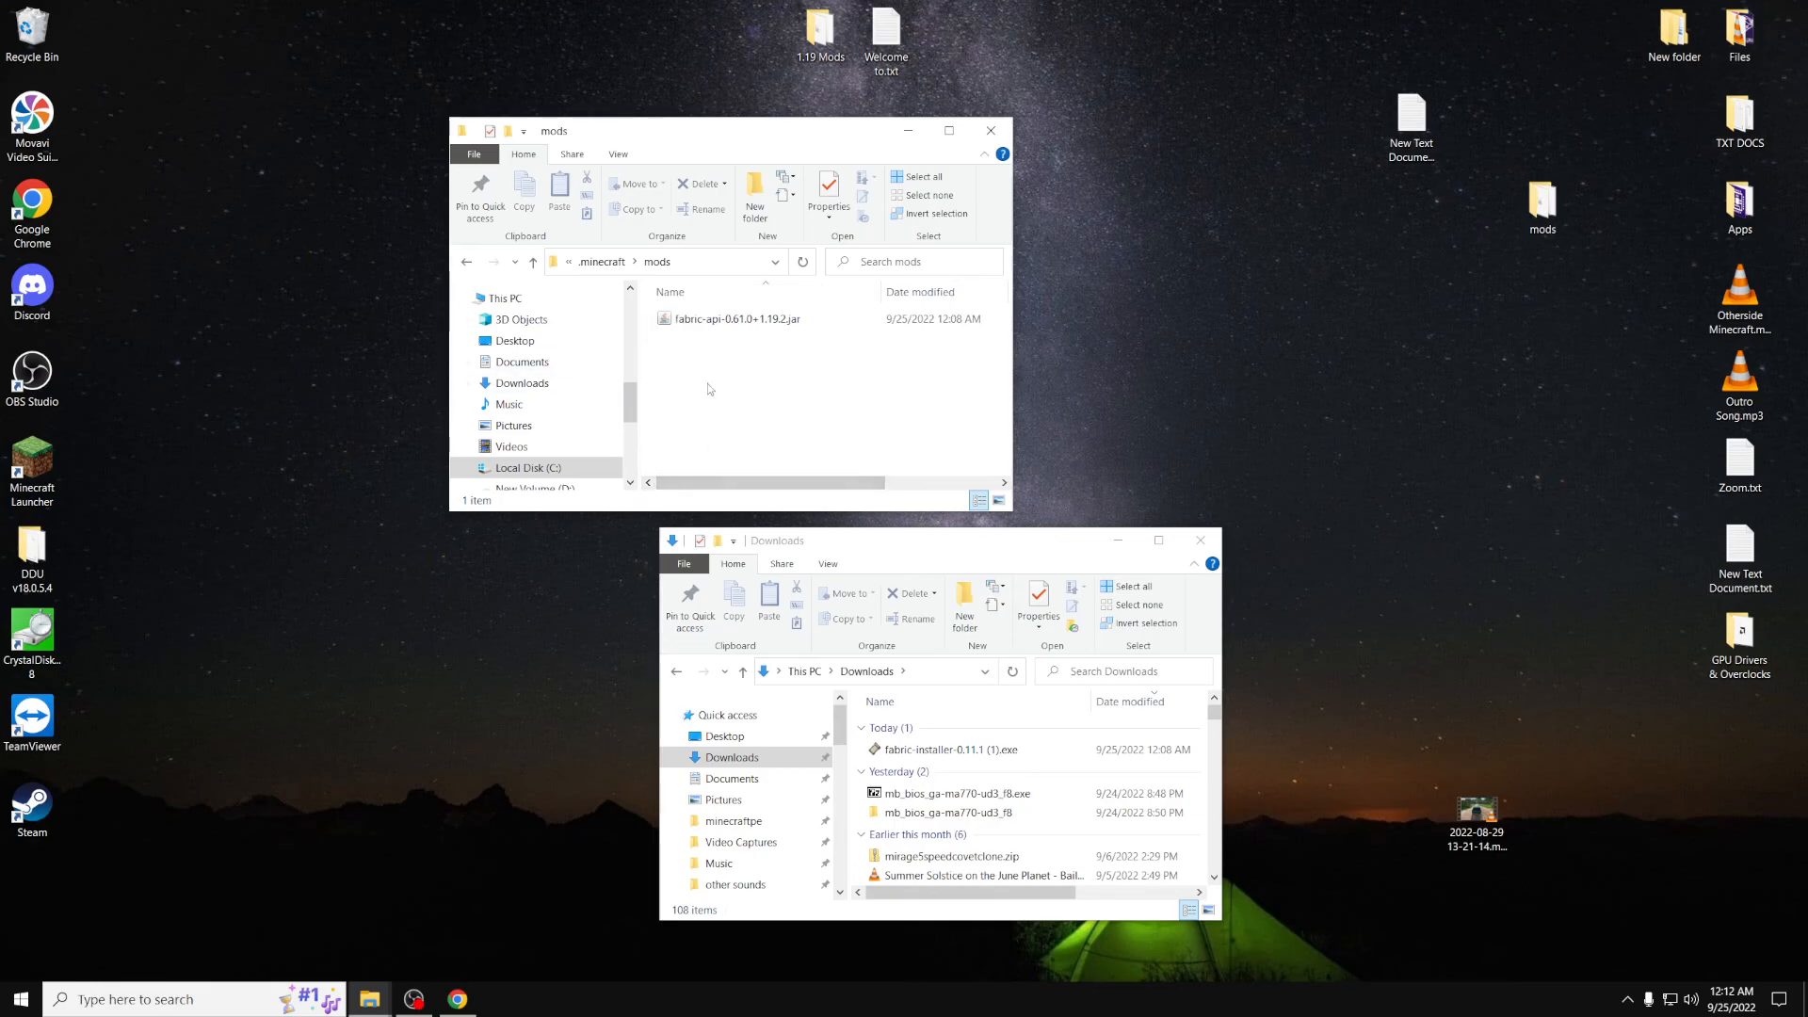
{"action": "mouse_move", "coordinate": [728, 423]}
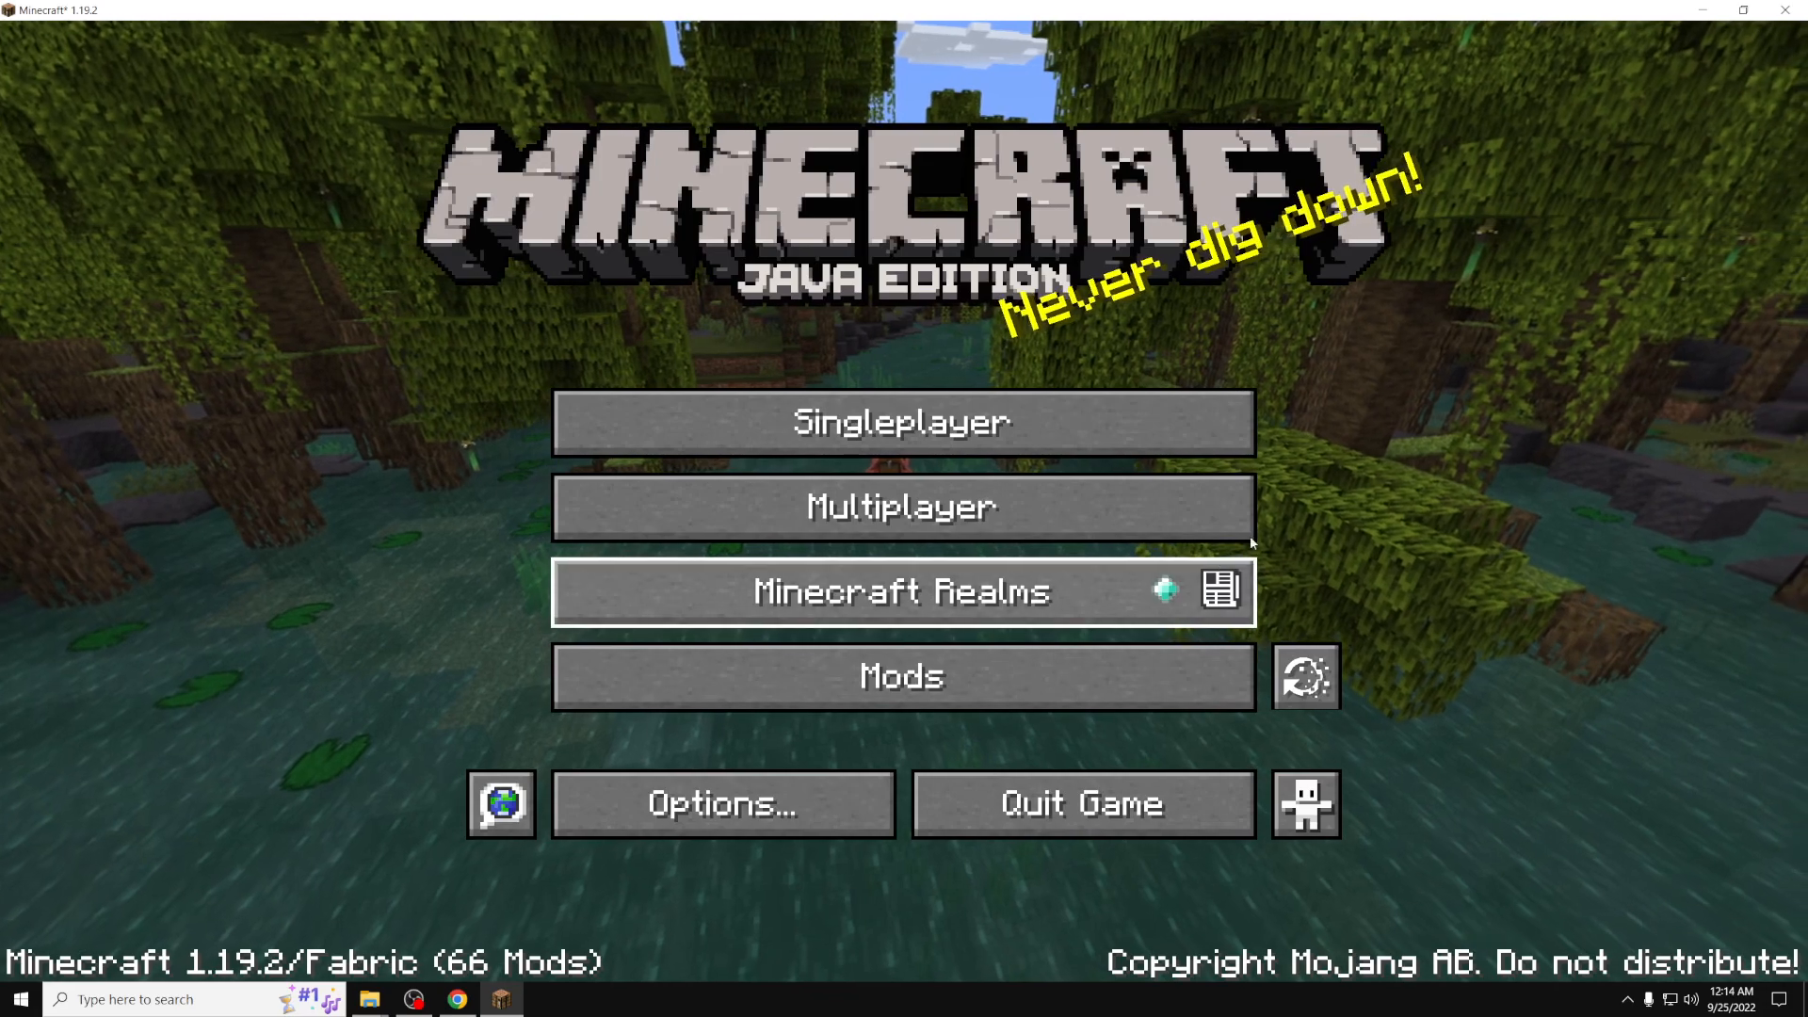
{"action": "mouse_move", "coordinate": [726, 763]}
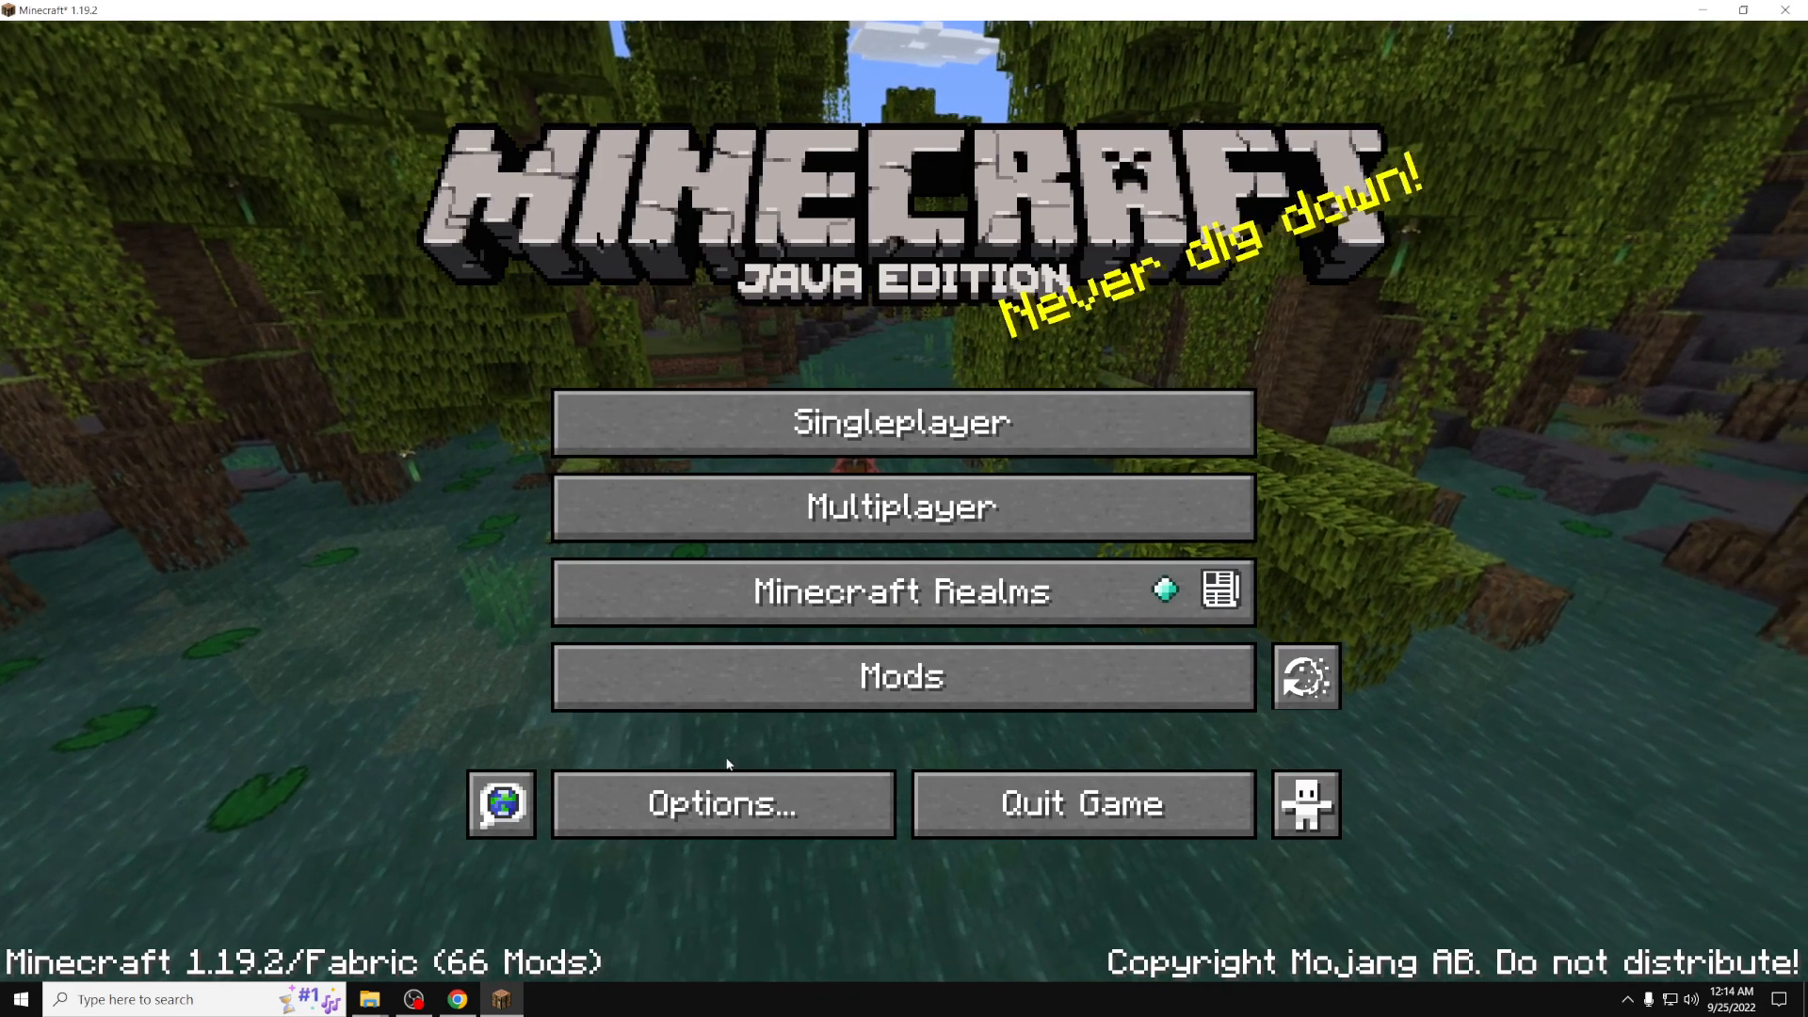
Bring up the Options screen from the Fabric-modded title screen reporting 66 mods
{"action": "left_click", "coordinate": [722, 803]}
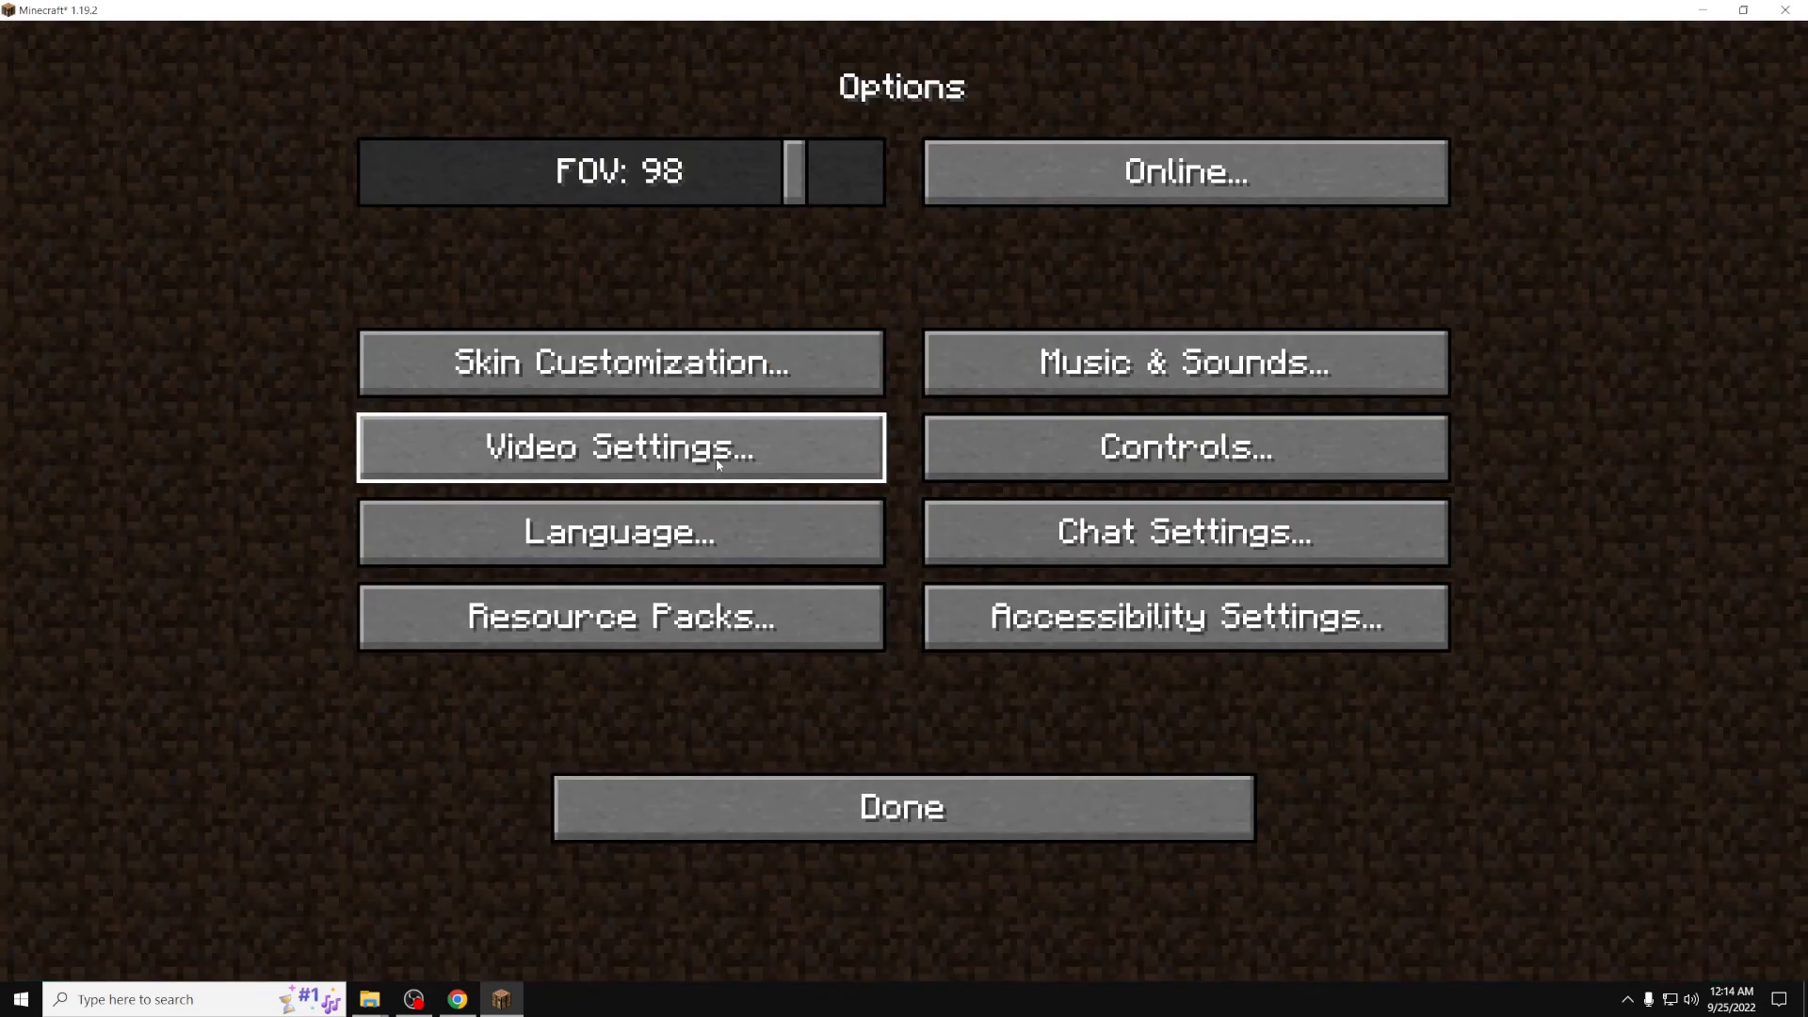